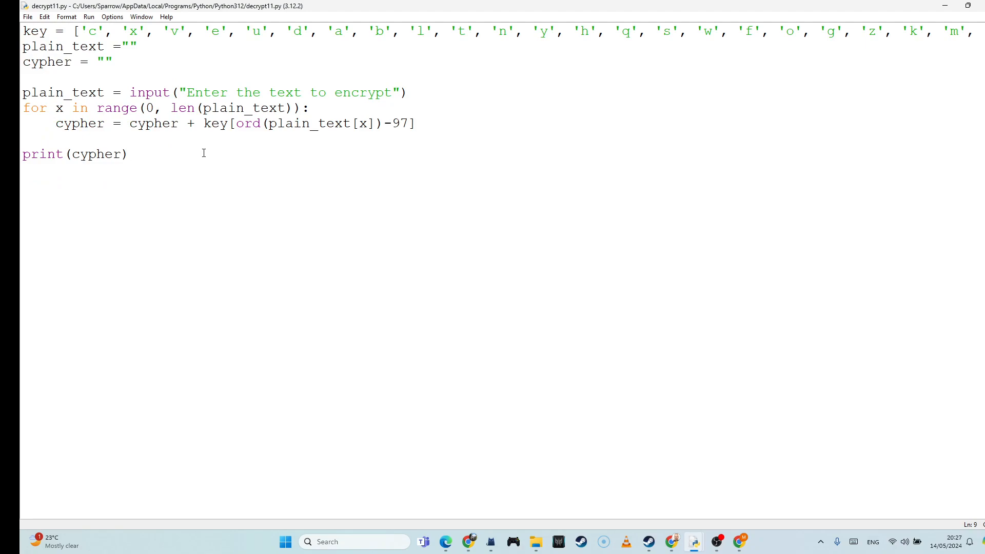
Place the cursor after print(cypher) to add blank lines below the encryption code
left_click(138, 190)
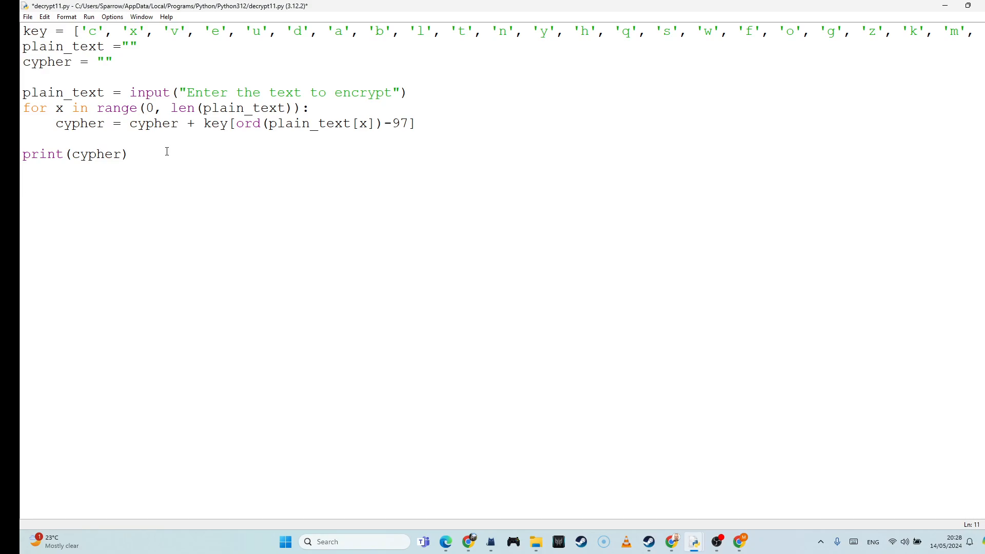
Add the #Decrypt and # comment lines, then save and run, entering abcd
type("#Dec")
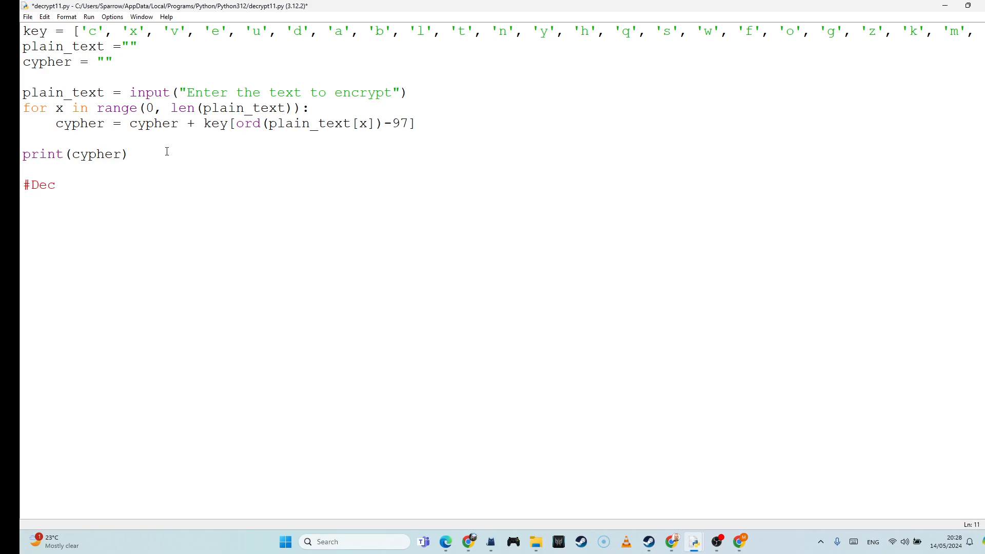
type("rypt")
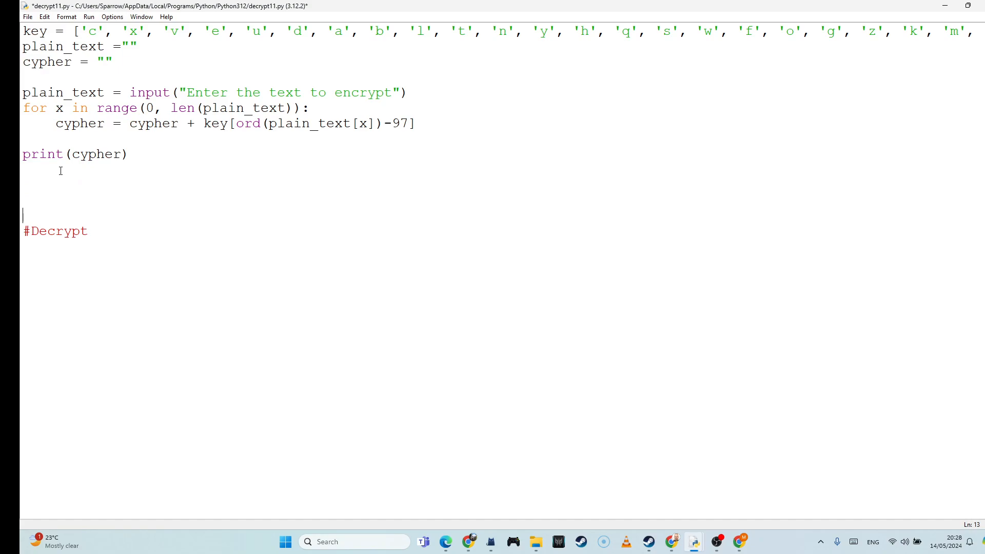
type("#")
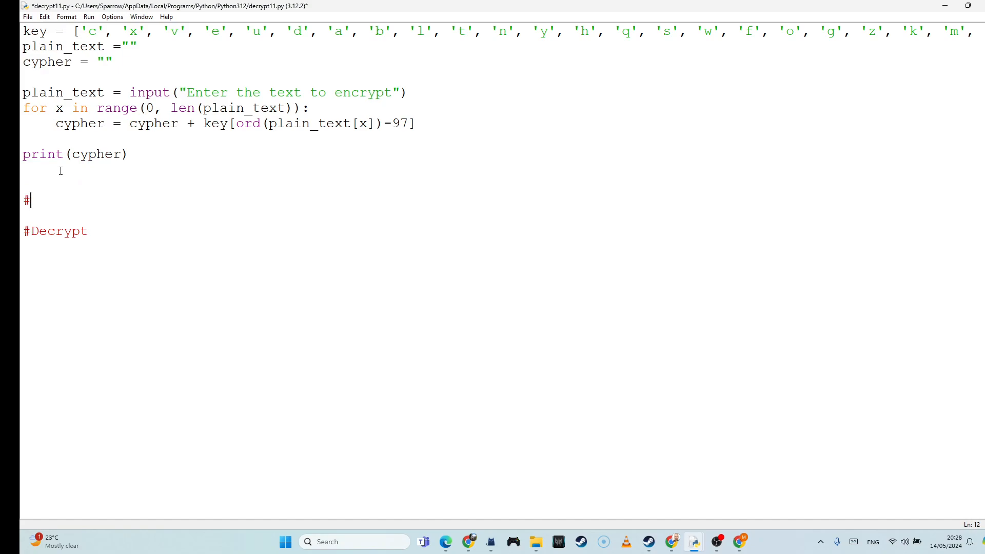
type("\"")
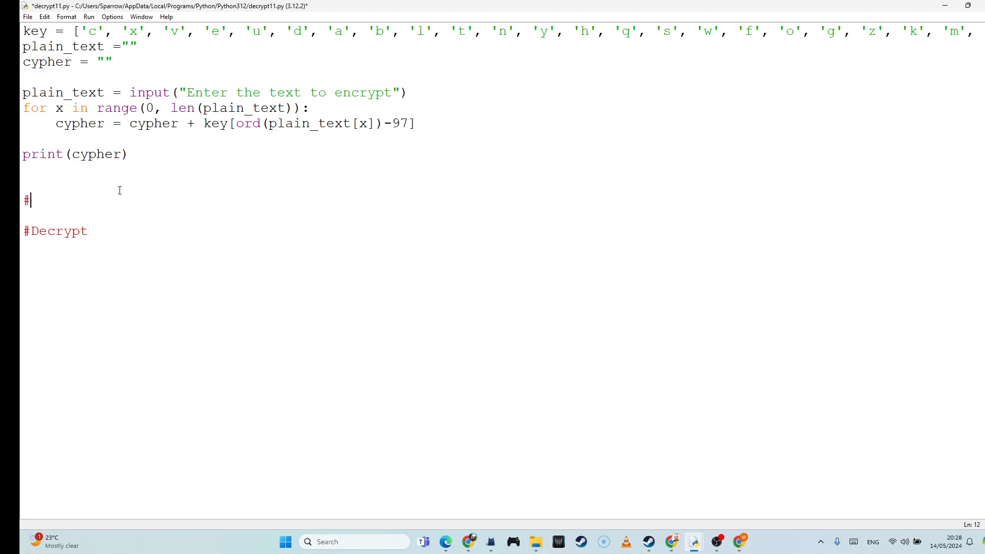
mouse_move(103, 212)
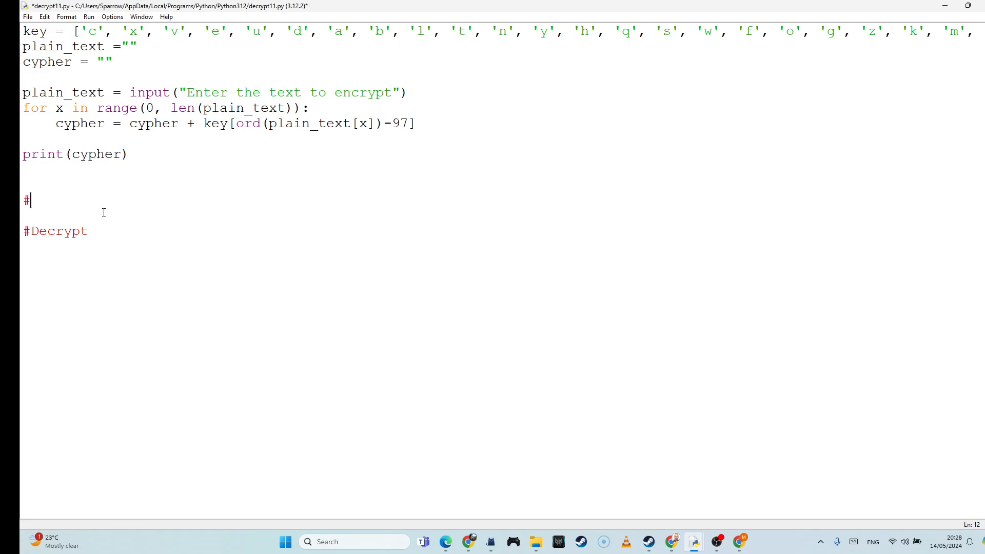
key("F5")
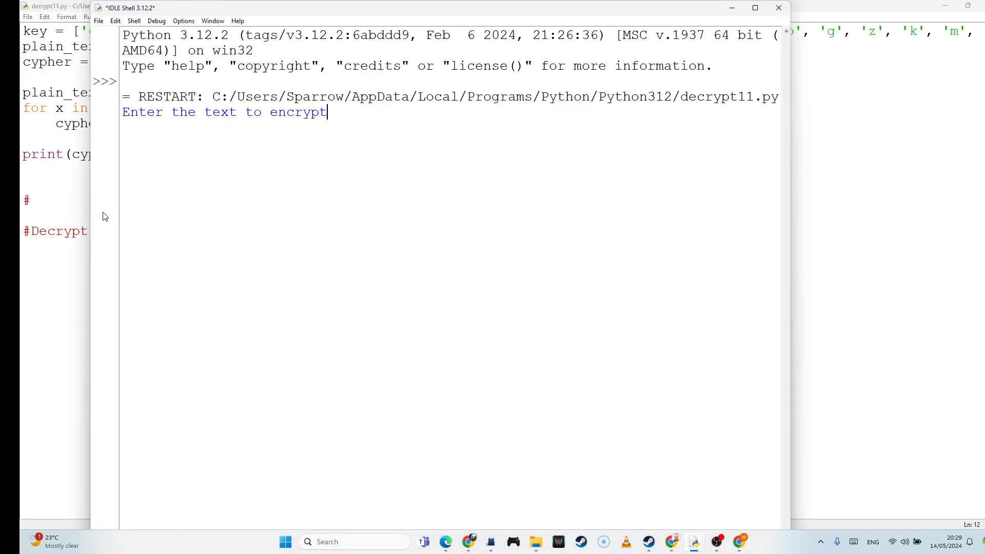
type("abcd")
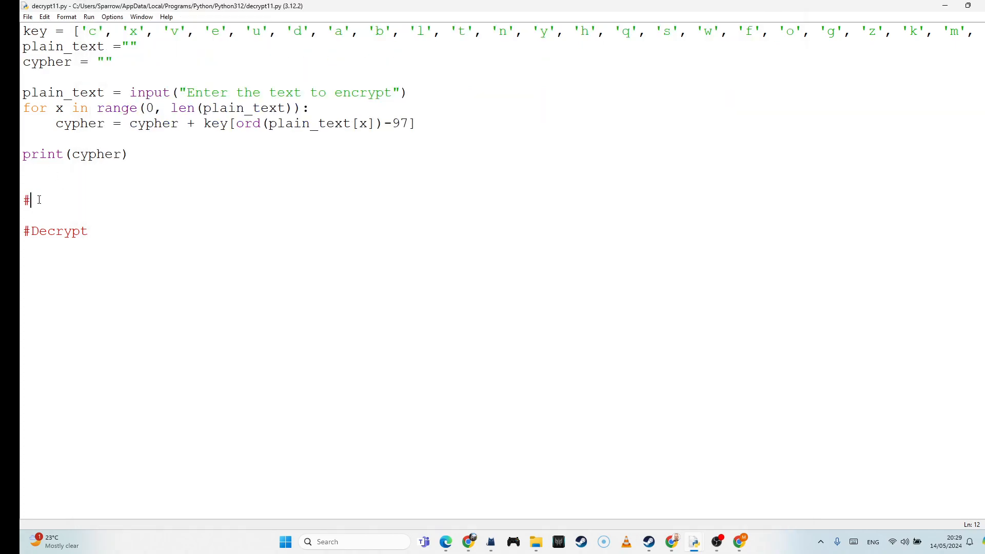
Add a #cxve comment and the loop header for x in range(0, len(cypher)):
type("cxve")
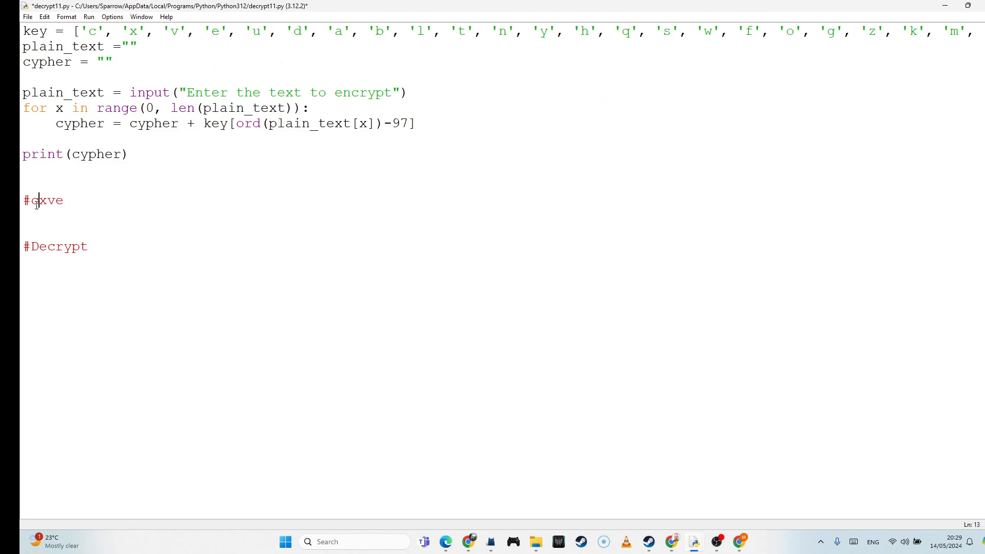
double_click(32, 200)
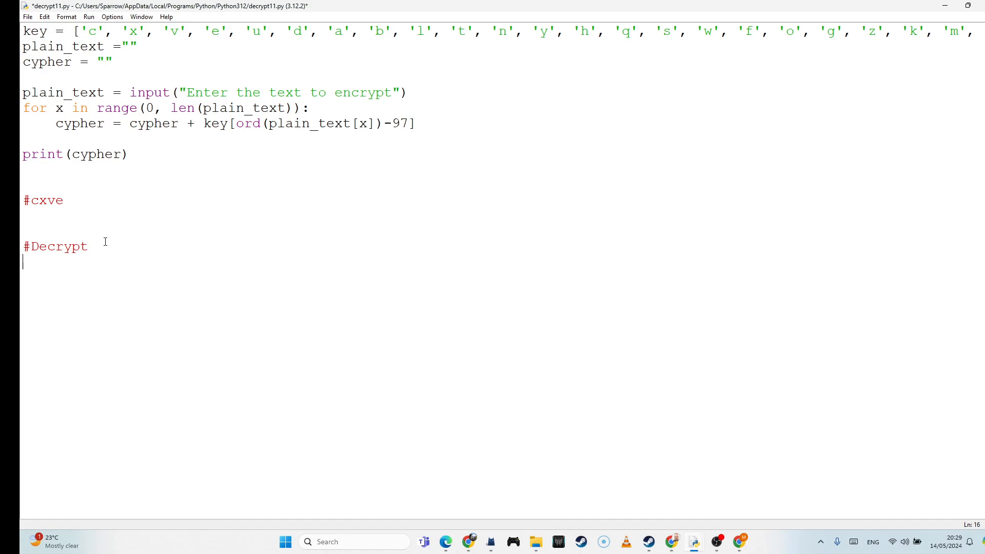
type("for x")
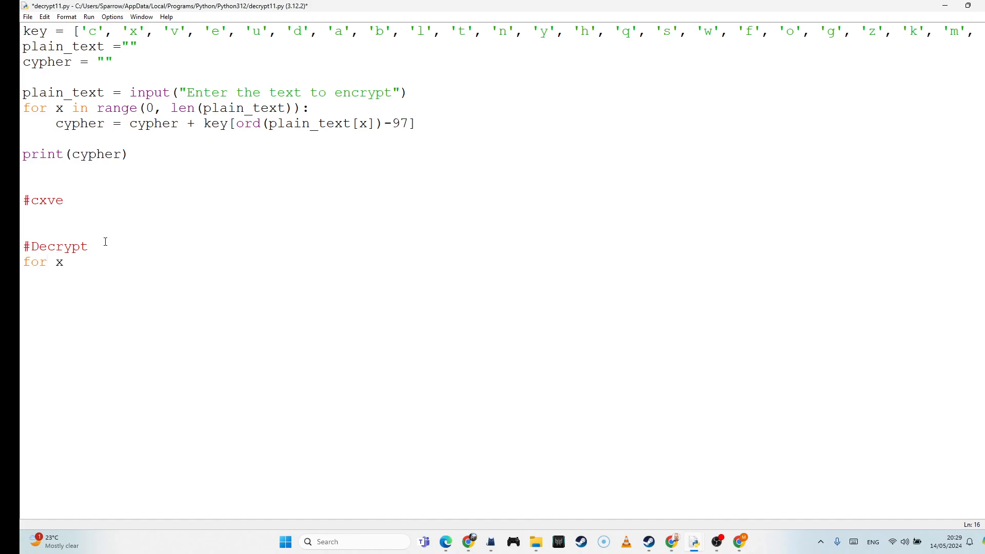
type("in rn")
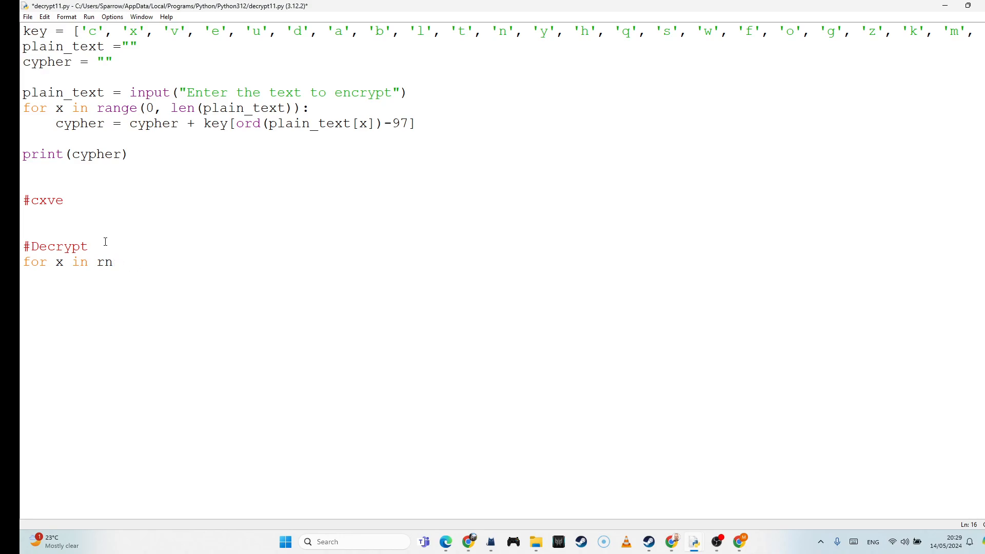
type("ange(0")
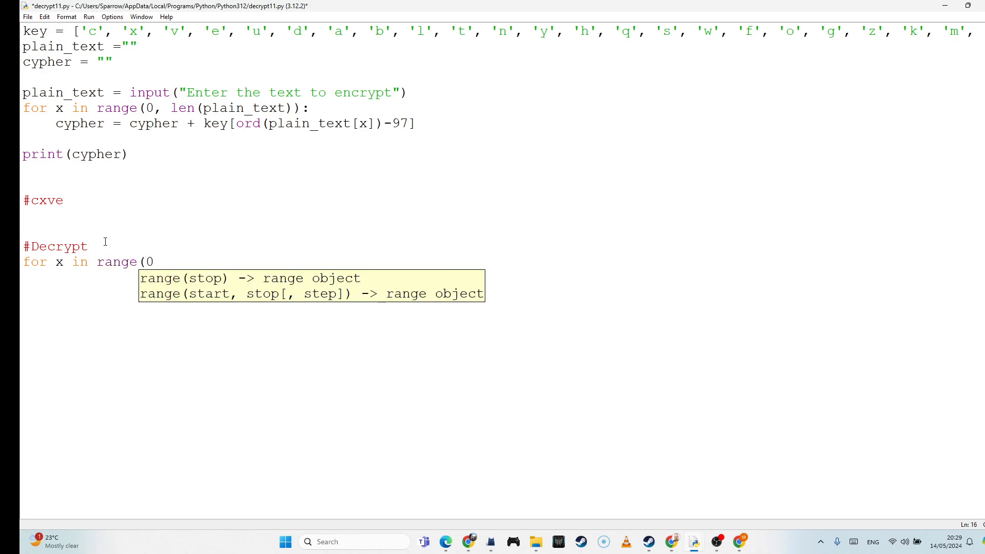
type(", len(c")
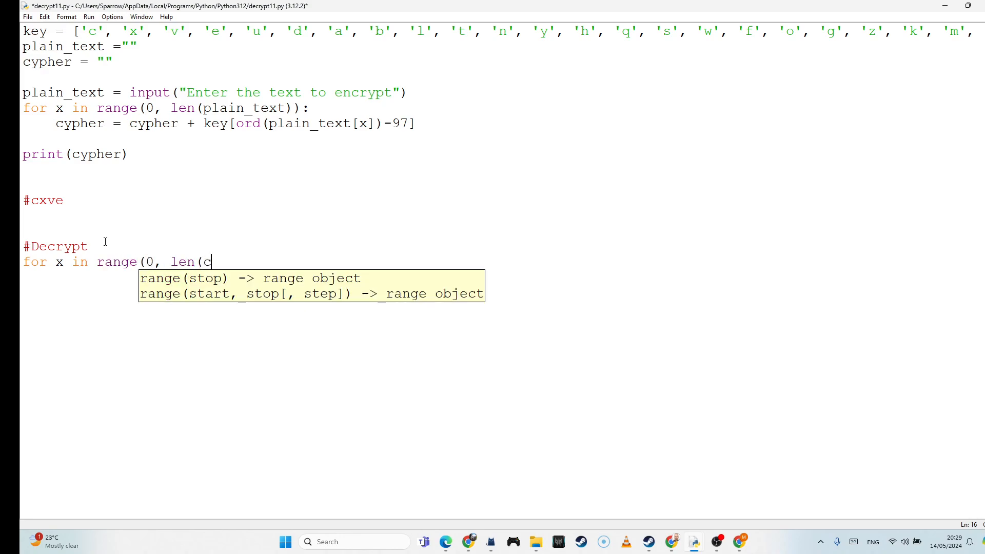
type("ypher)):")
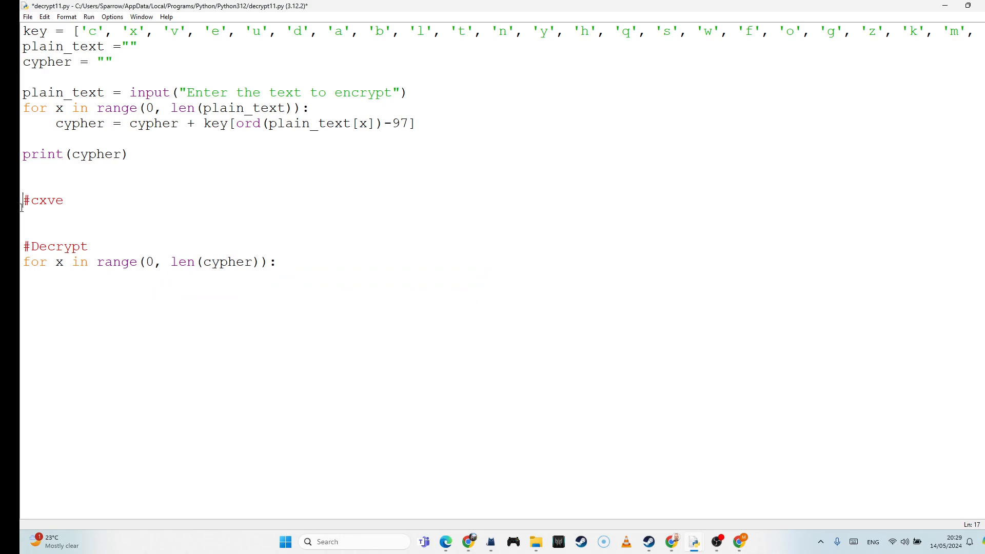
Start a #cy_character comment below the #cxve comment
left_click(24, 212)
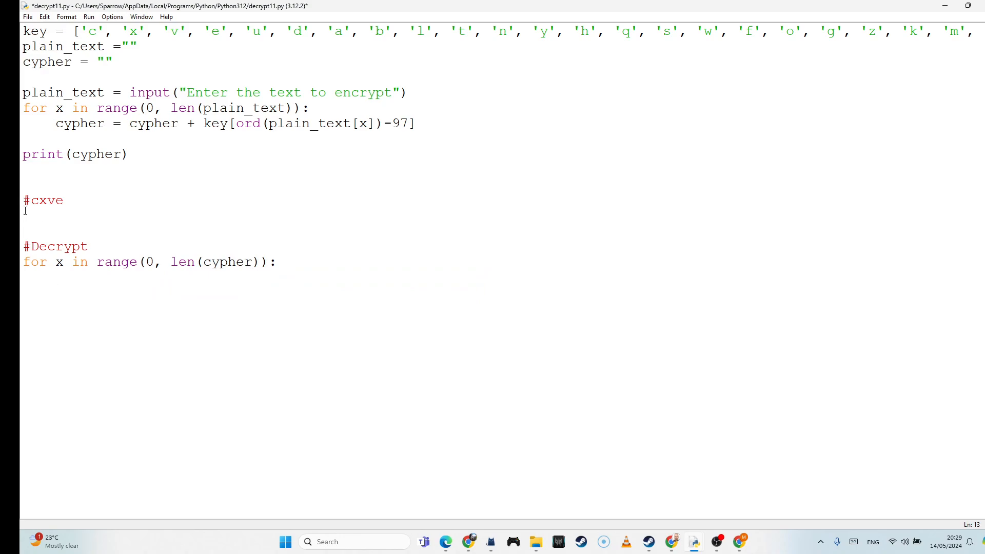
type("#Cy")
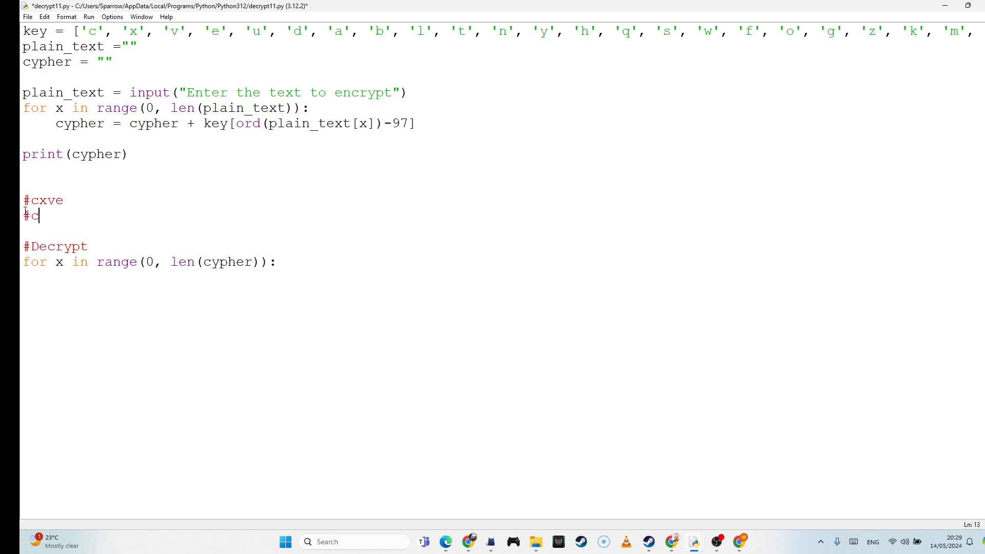
type("y_charac")
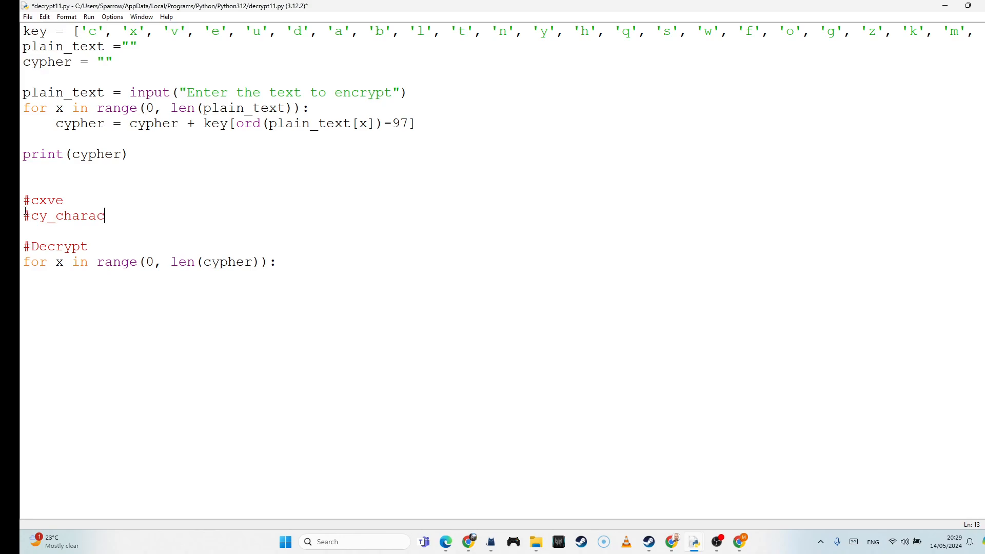
type("ter")
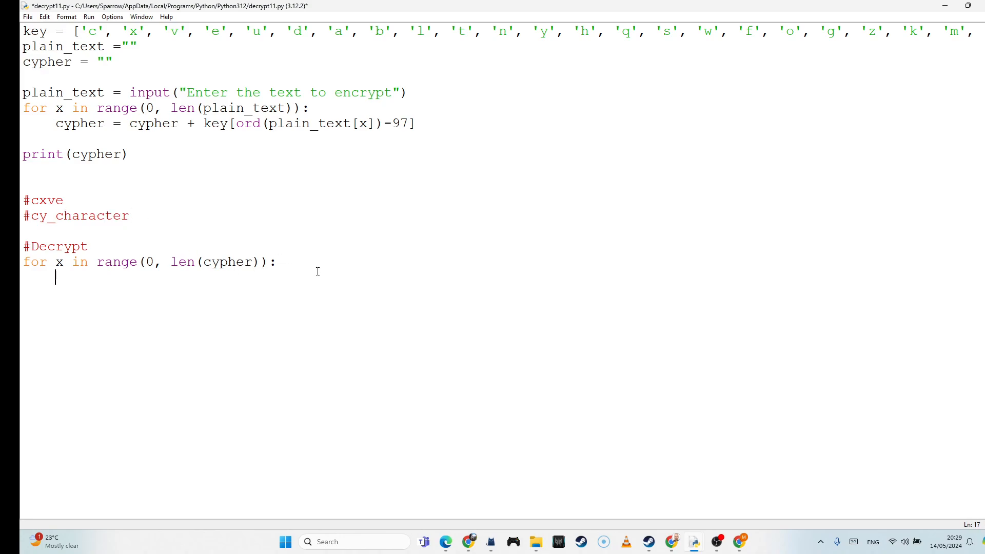
Write cy_chracter = cypher[x] inside the decrypt loop
type("cy")
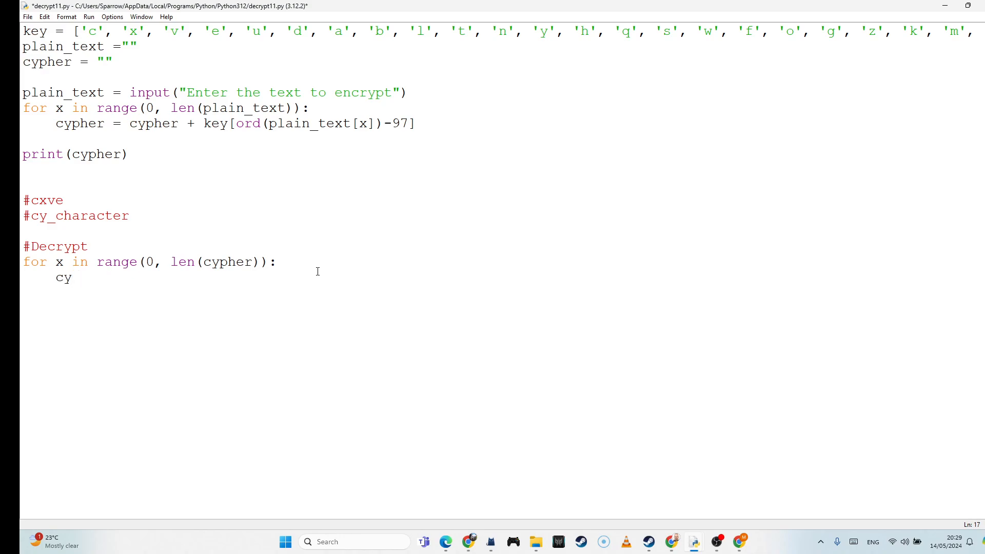
type("_ch")
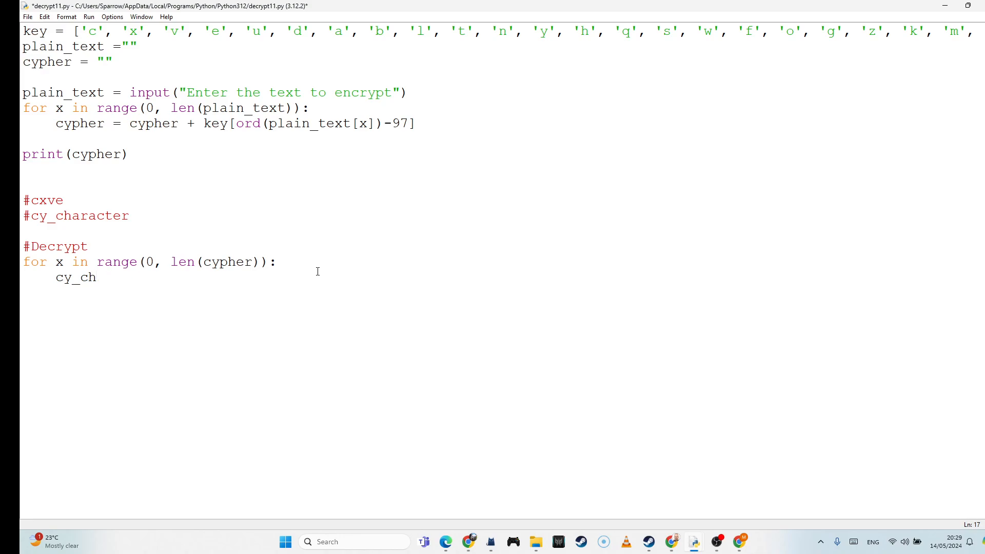
type("racter =")
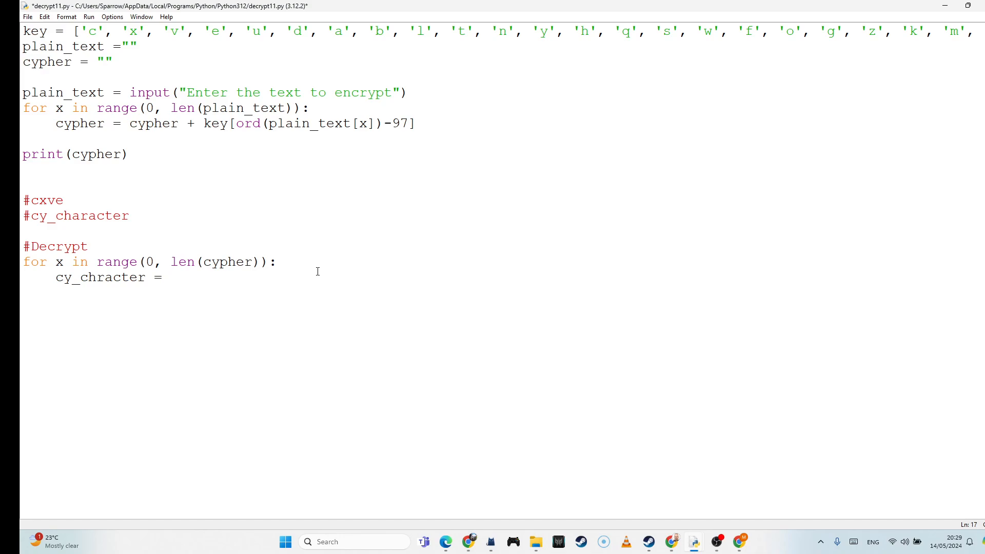
type("cyp")
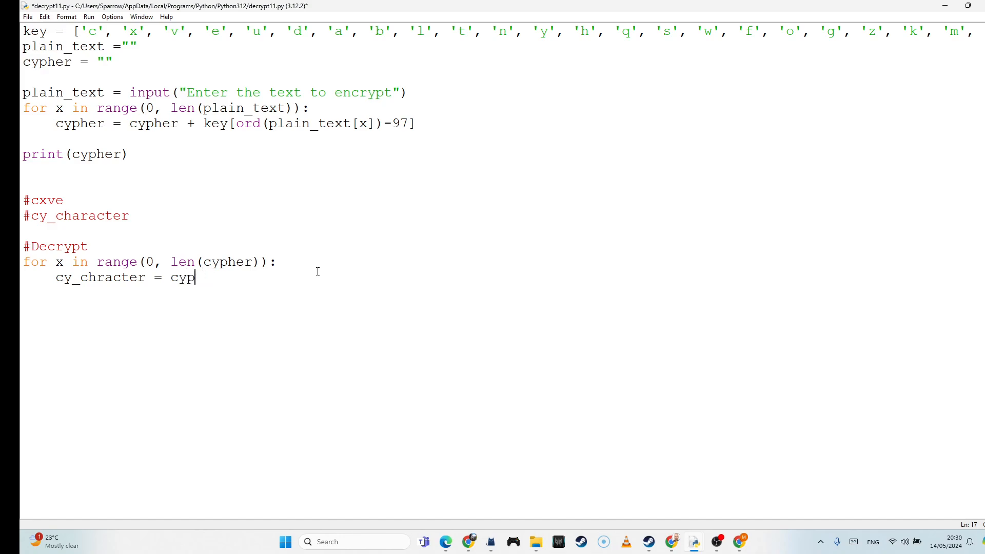
type("her[]")
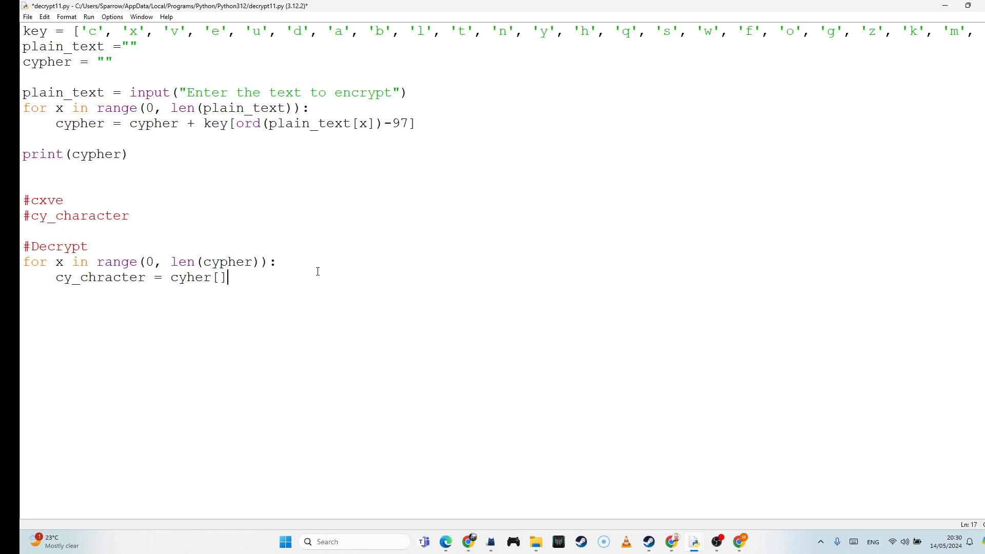
type("x")
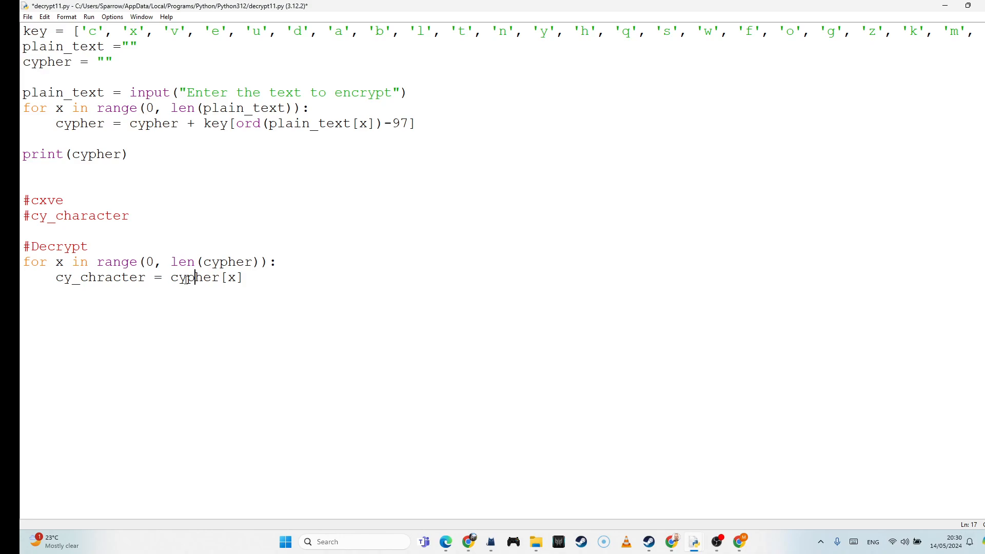
Finish the comment as '#cy_character= c' beneath '#cypher = cxve'
left_click(65, 200)
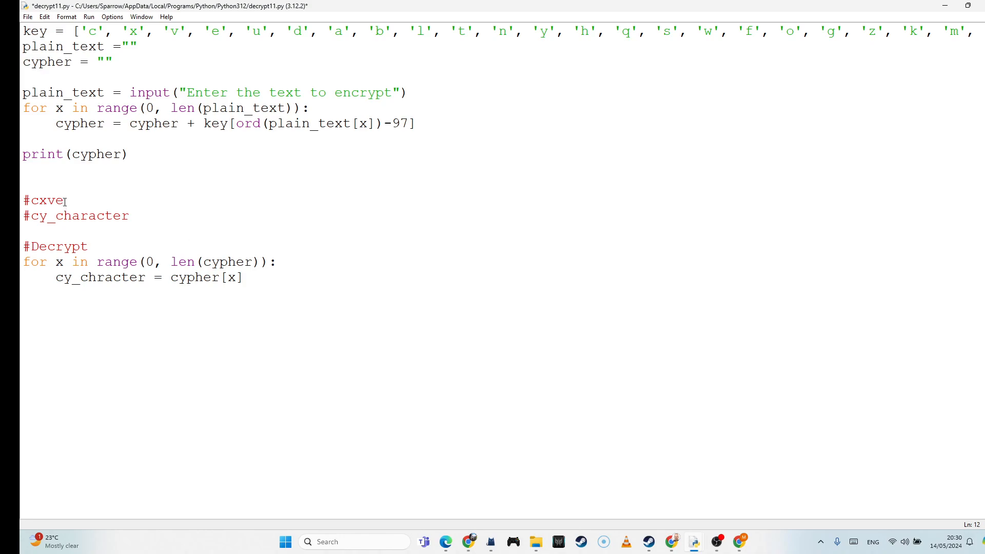
double_click(43, 200)
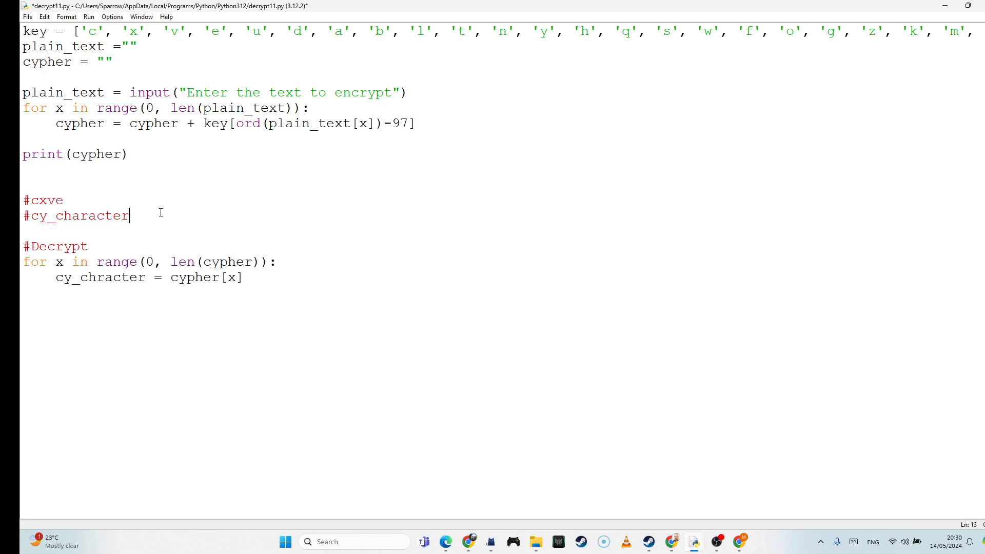
left_click(32, 200)
type("cyphe")
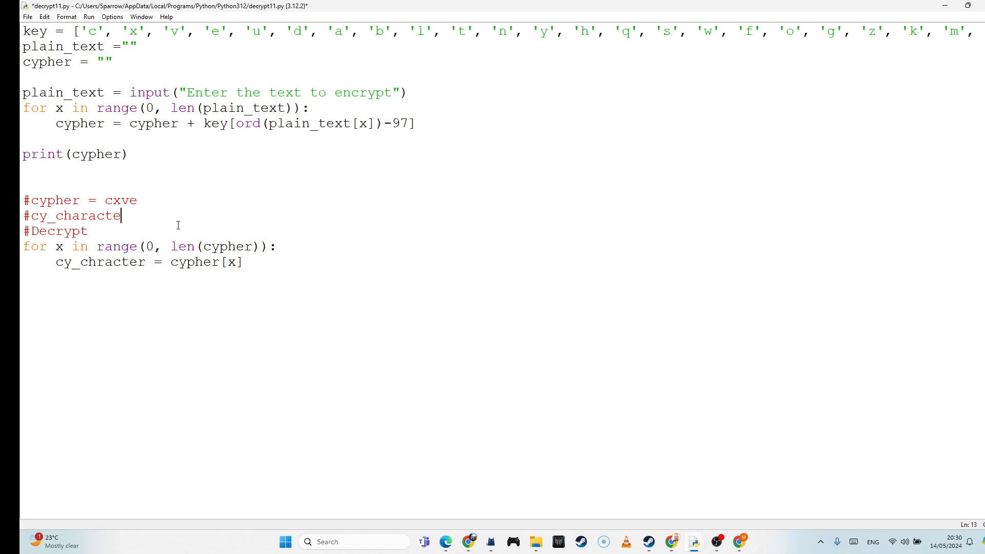
type("r= c")
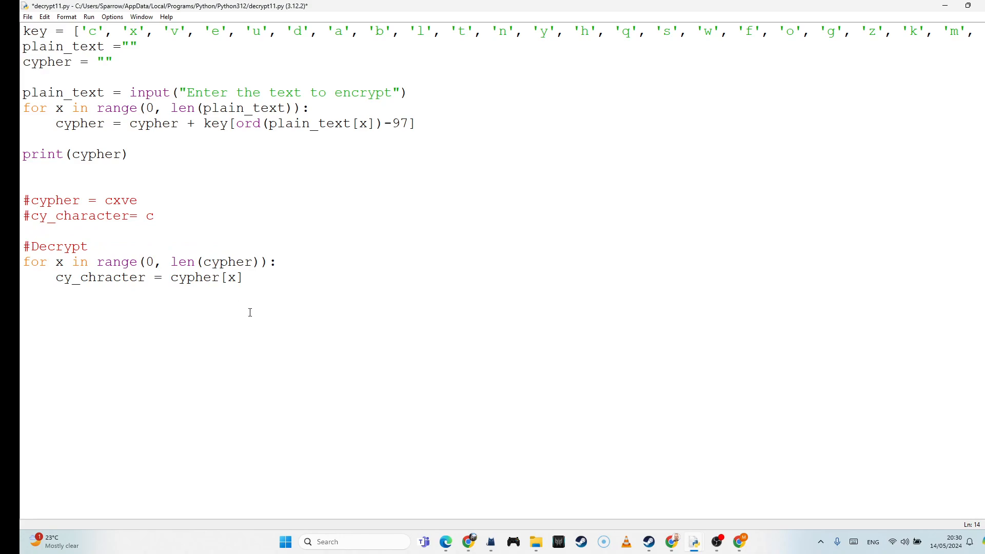
Add the comment #cy_index = 0 below the #cy_character line
left_click(245, 277)
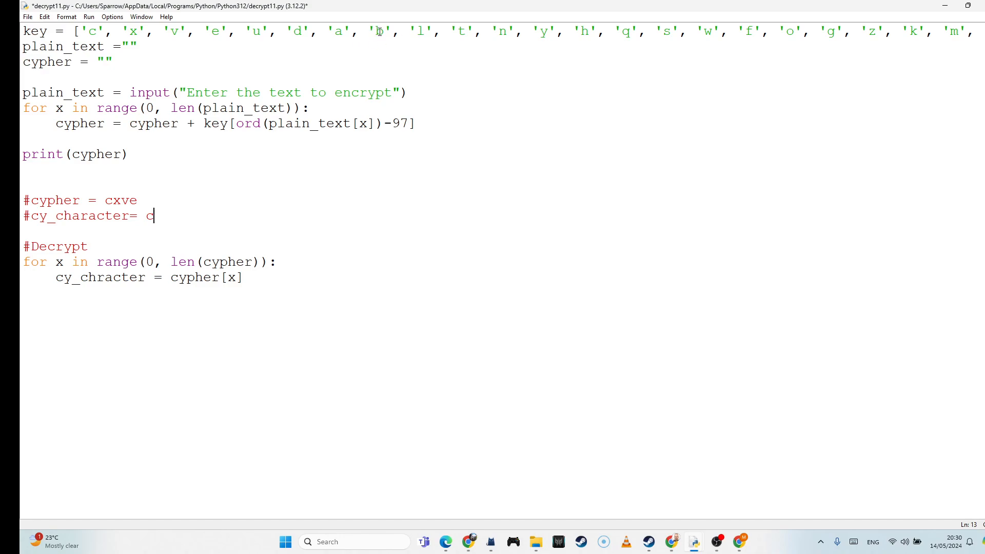
mouse_move(184, 34)
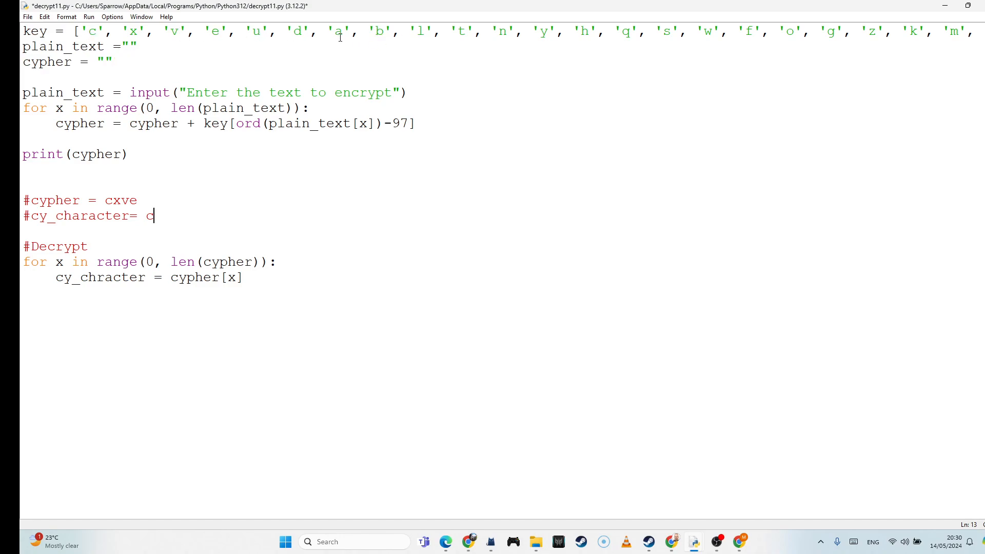
mouse_move(381, 31)
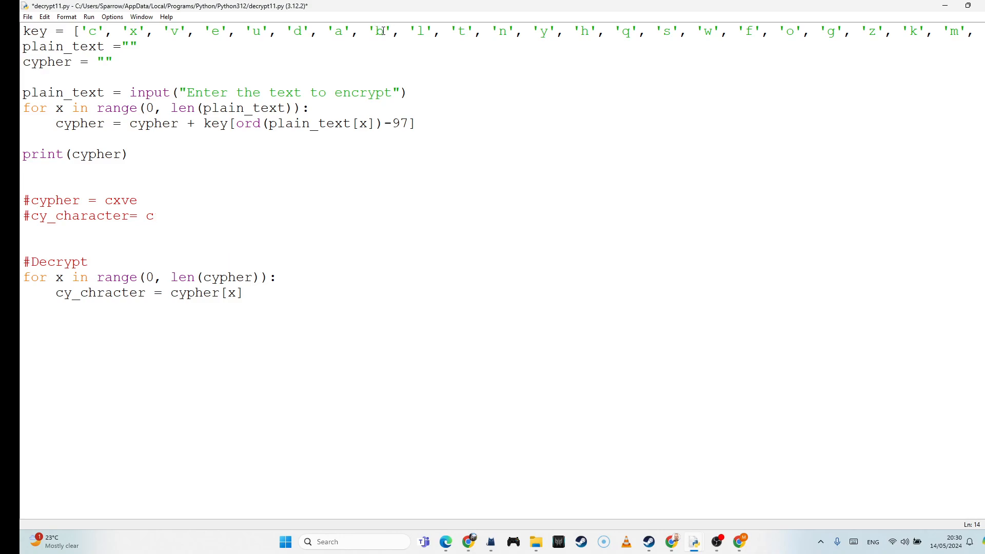
type("#cy")
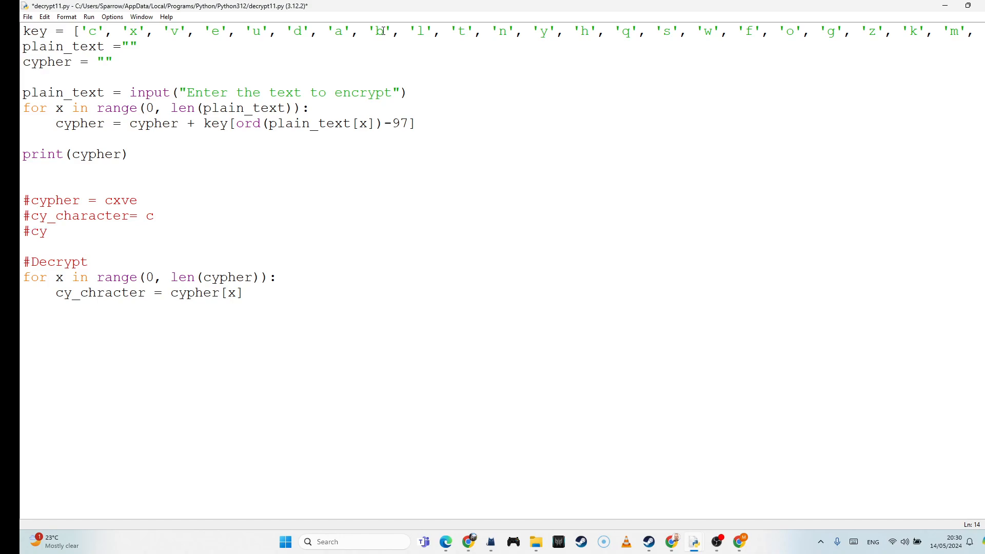
type("_index")
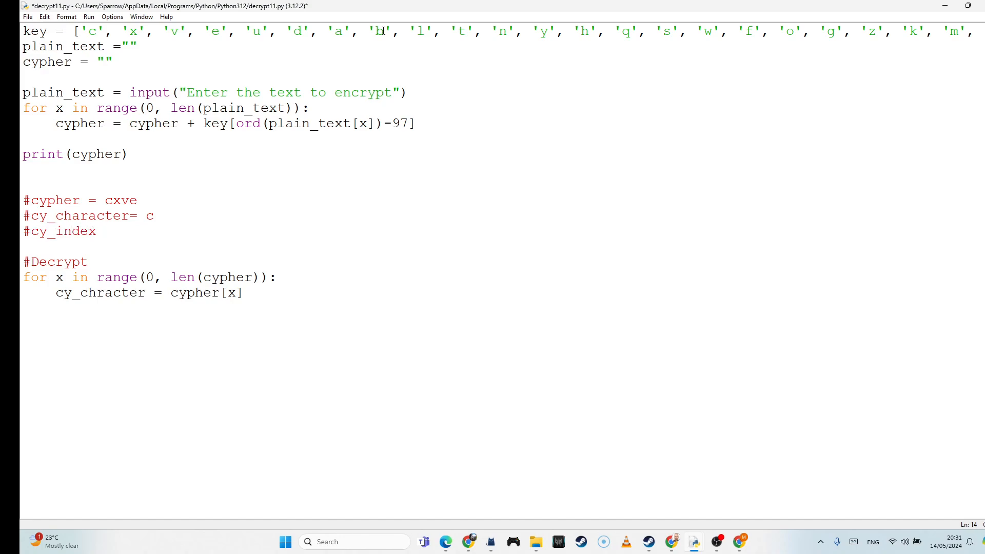
type("=")
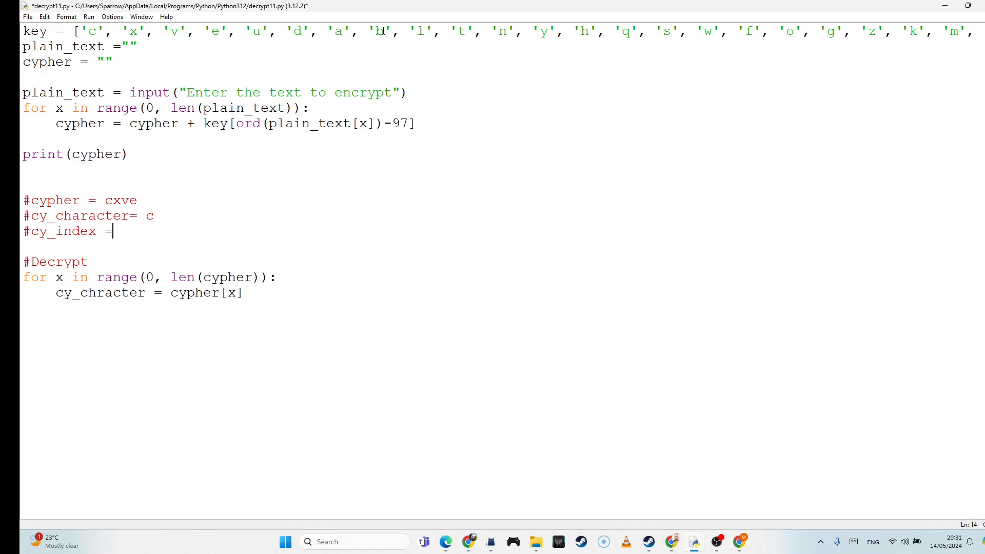
type("0")
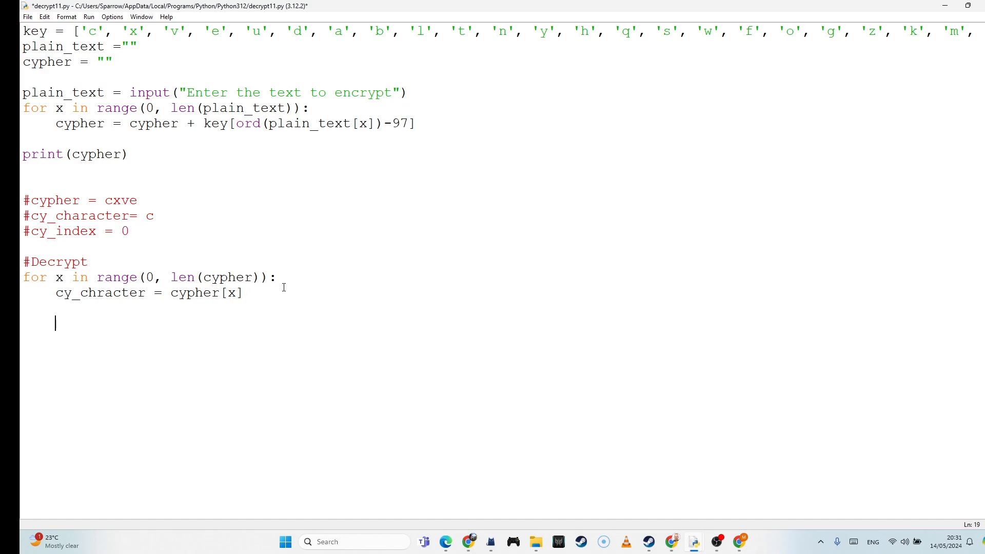
Add a #Linear Search comment and the loop for y in range(0, len(key)):
type("#")
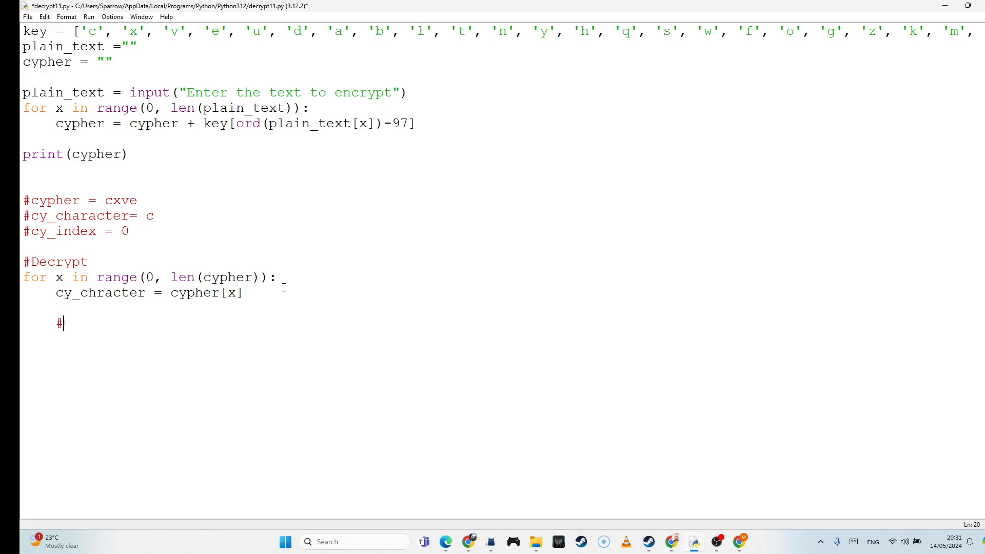
type("Linear")
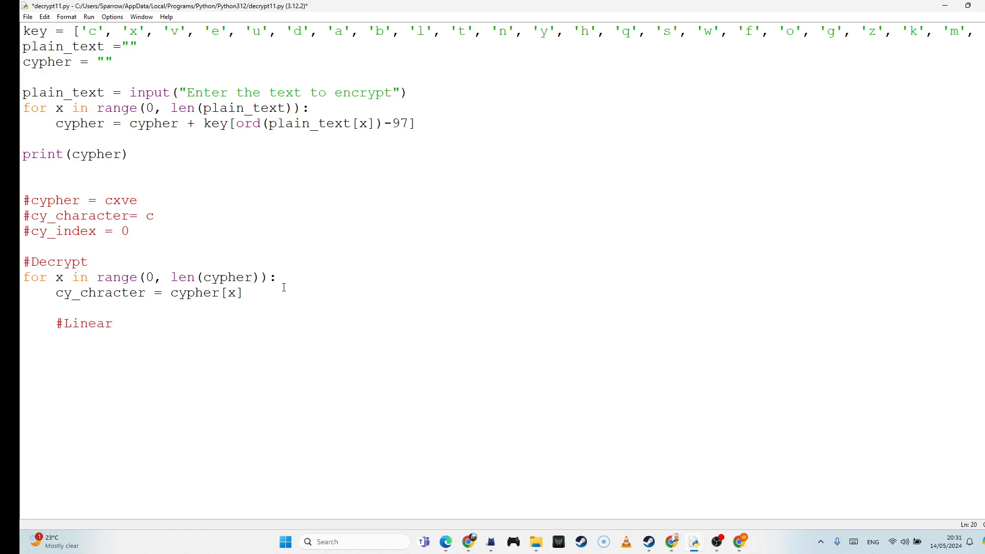
type("Search")
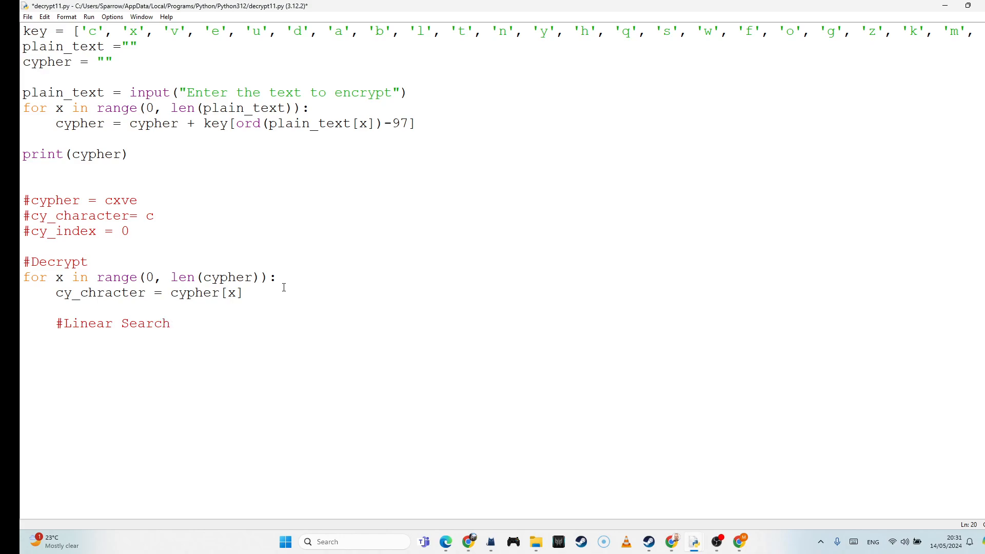
key("Down")
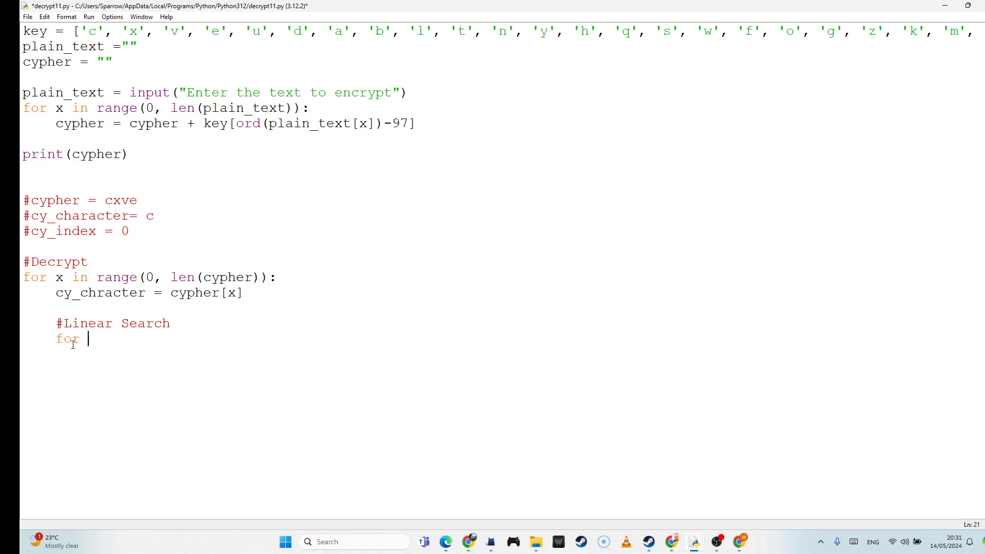
type("y in r")
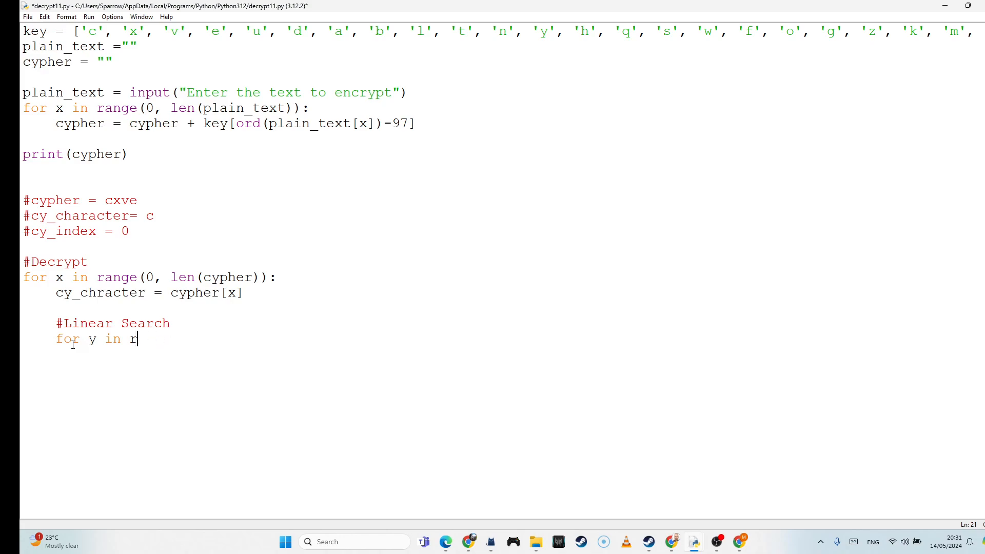
type("ange(")
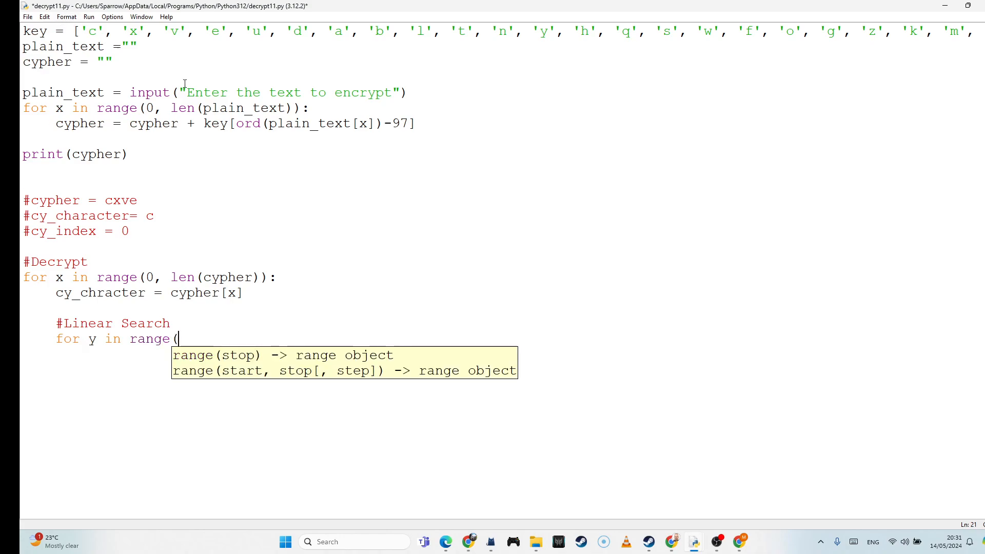
mouse_move(354, 252)
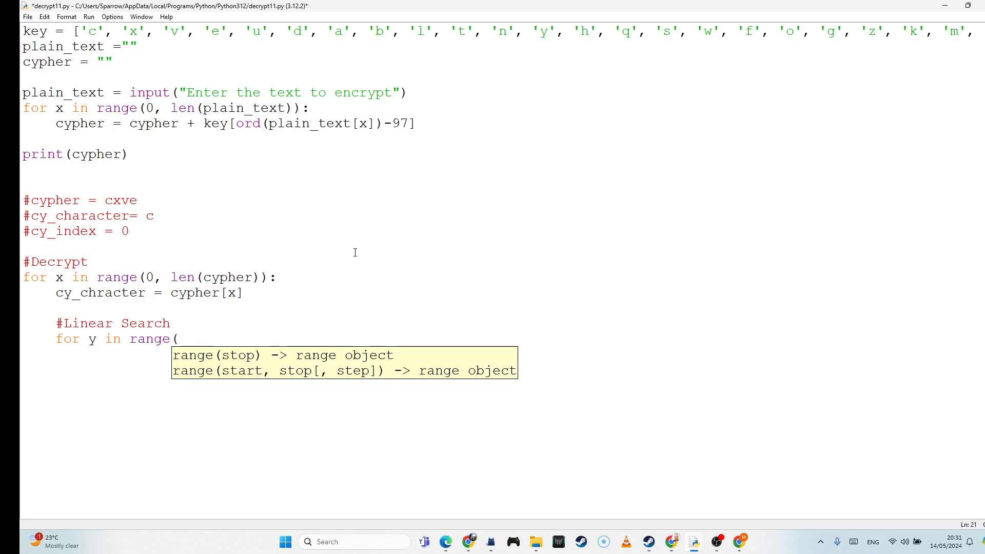
type("0, len(")
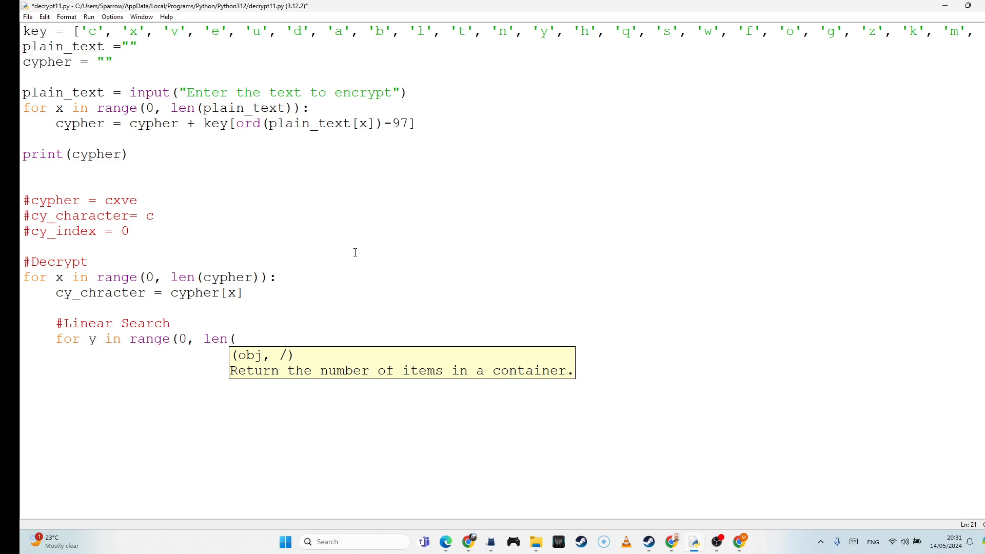
type("key))")
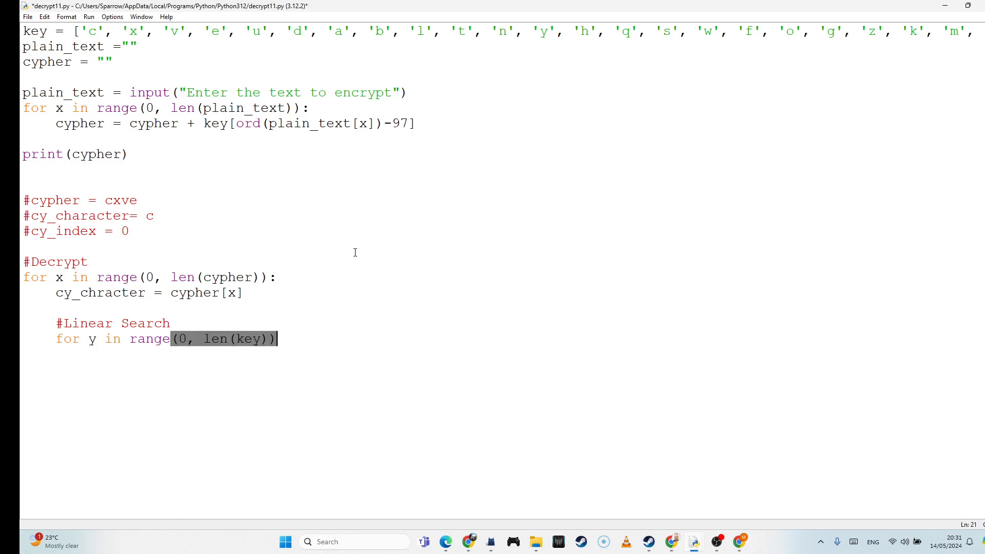
Add 'if cy_chracter == key[y]:' setting cy_index = y in the inner loop
key("Enter")
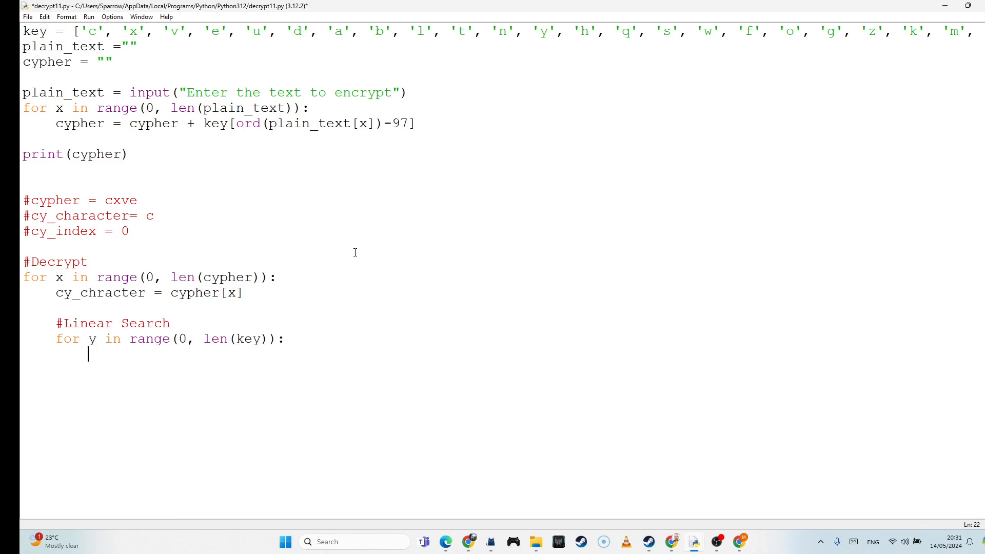
type("if")
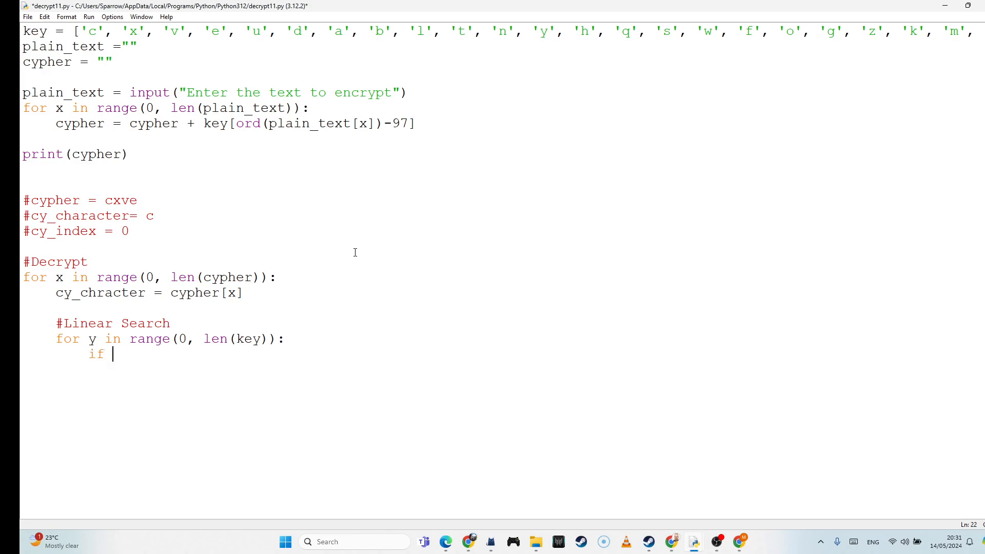
double_click(100, 292)
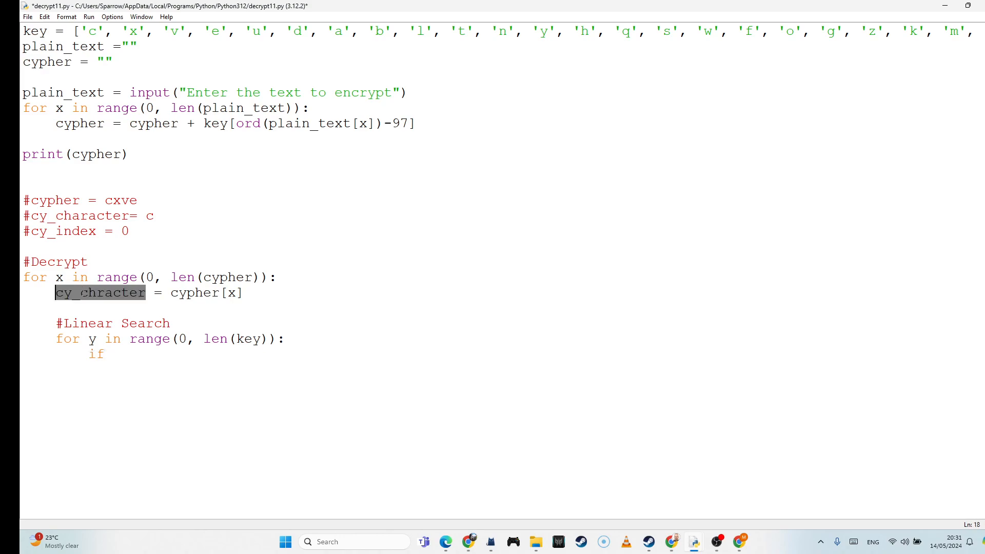
left_click(118, 353)
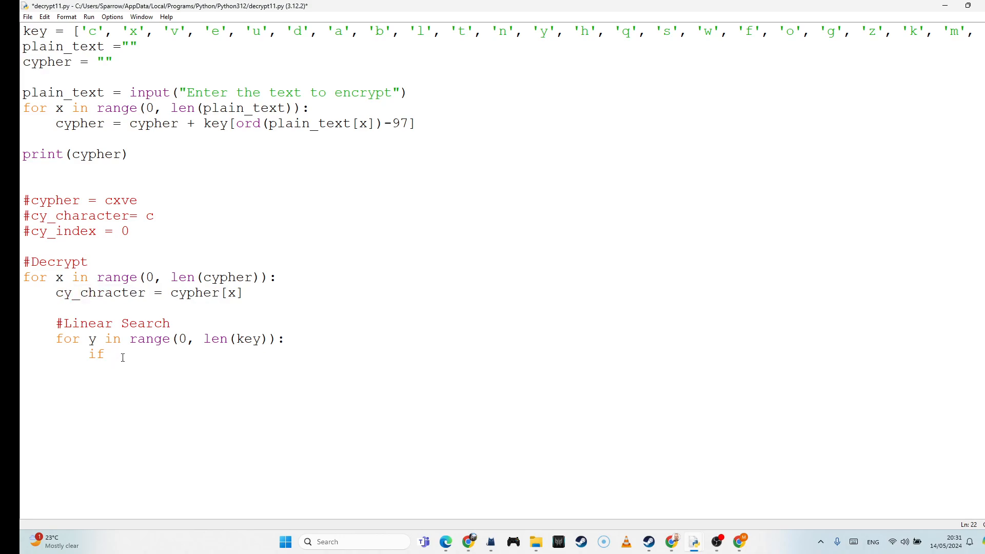
type("cy_chracter ==")
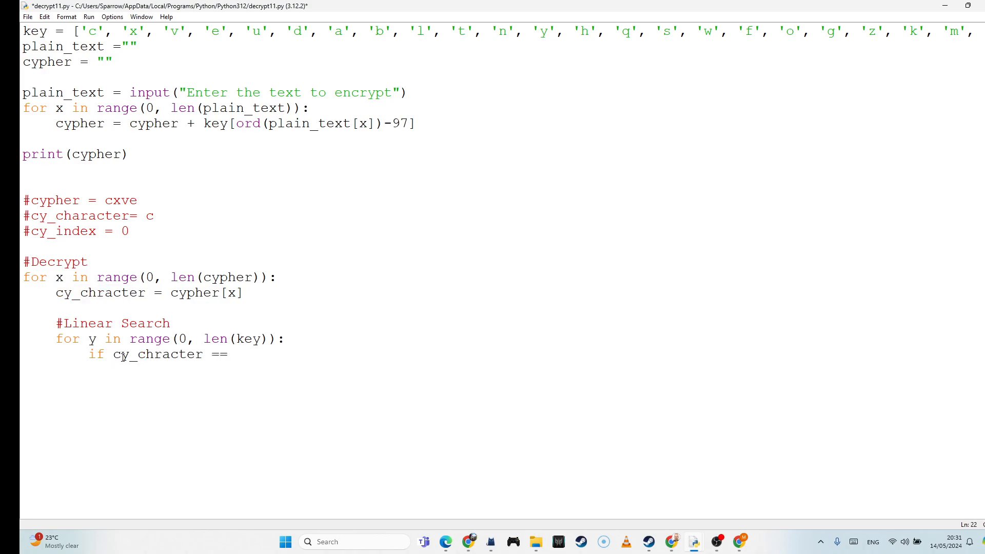
type("key")
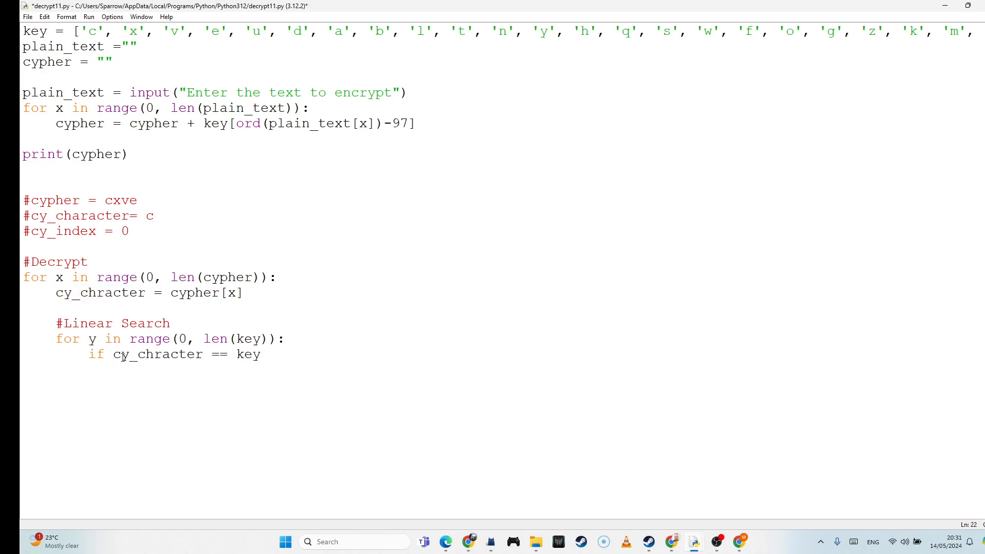
type("[y]:")
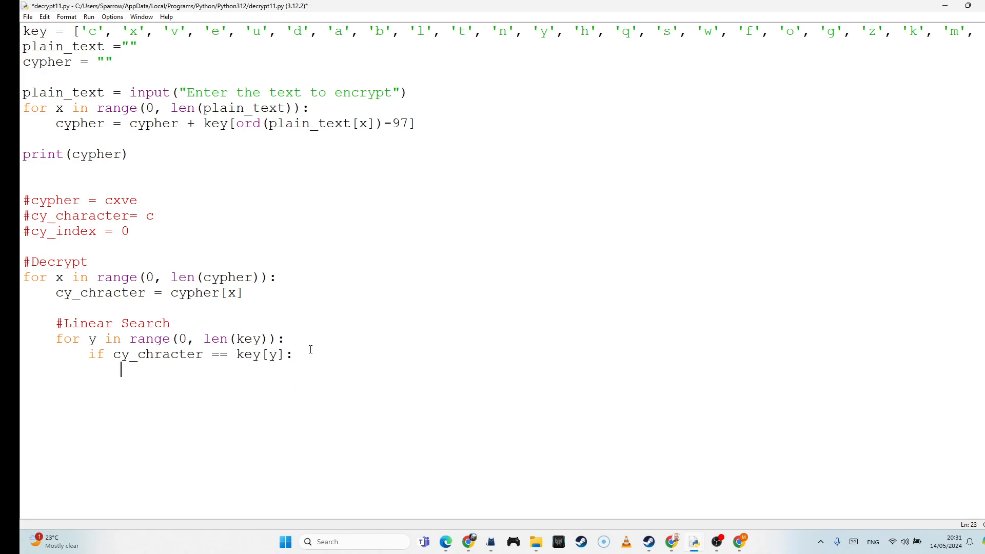
type("cy_ind")
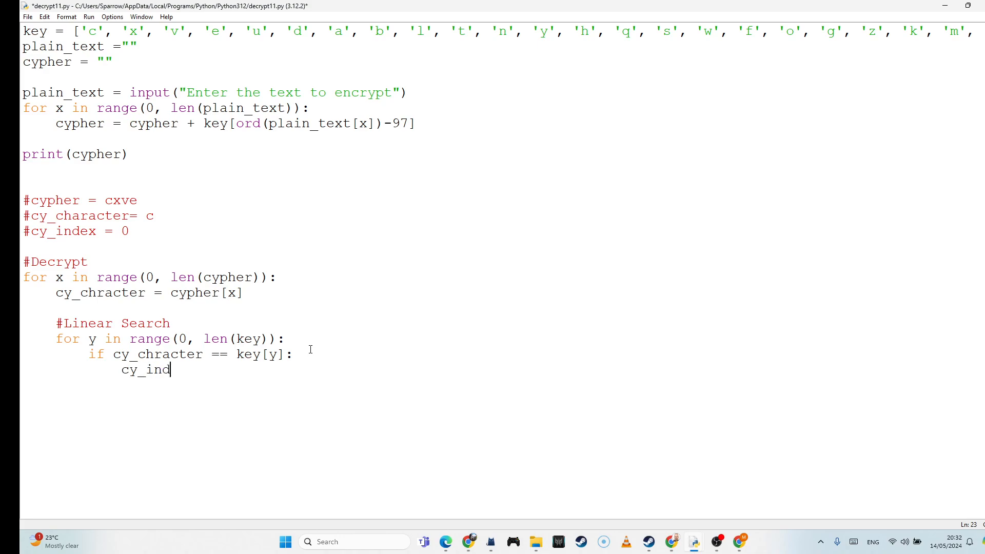
type("ex =")
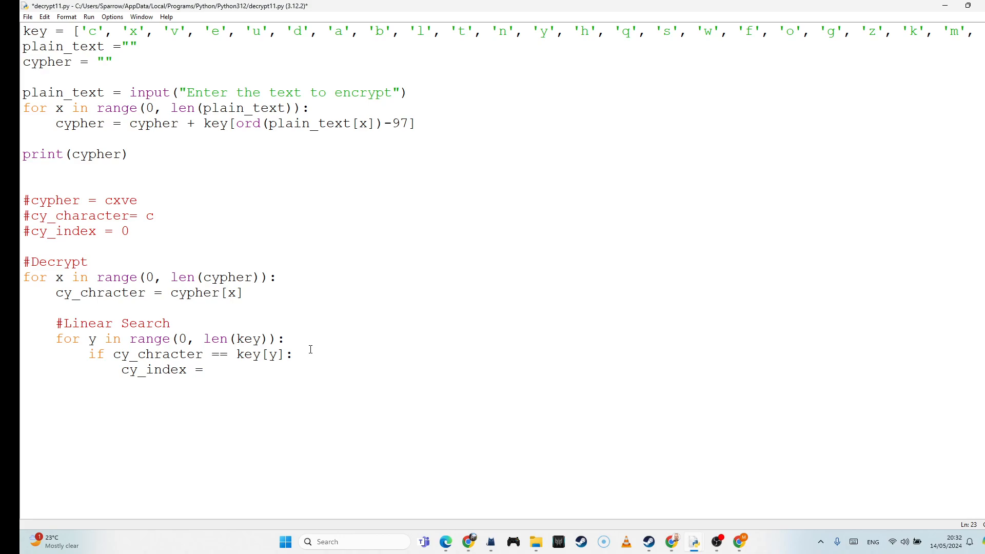
type("y")
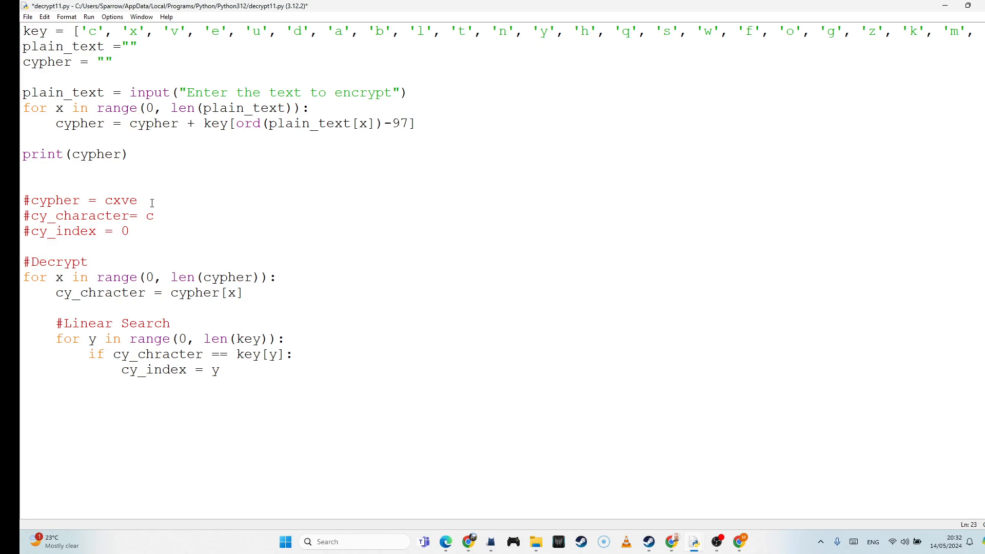
mouse_move(59, 32)
type("#")
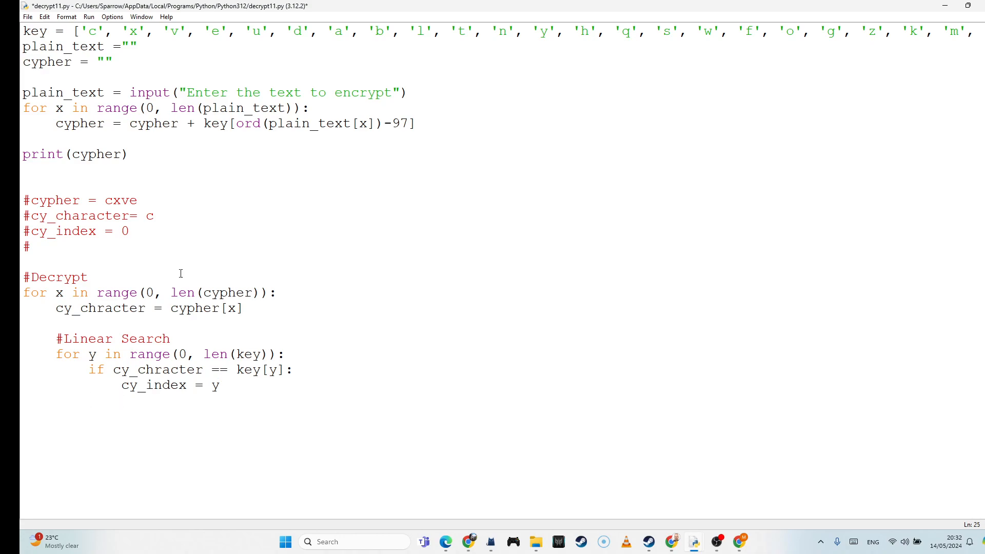
mouse_move(135, 231)
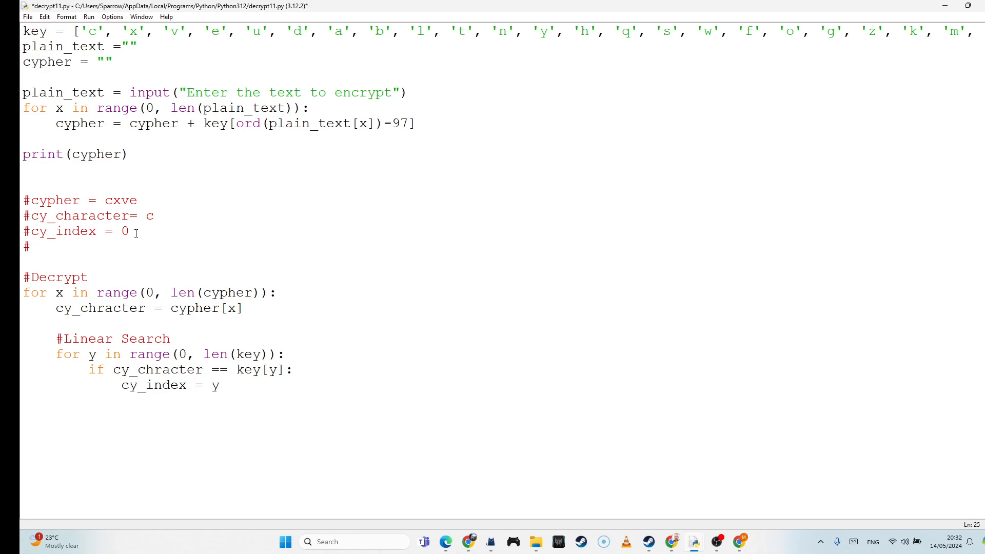
Add a #cy_unicode = trace comment below #cy_index, trying 97 then removing it
left_click(29, 247)
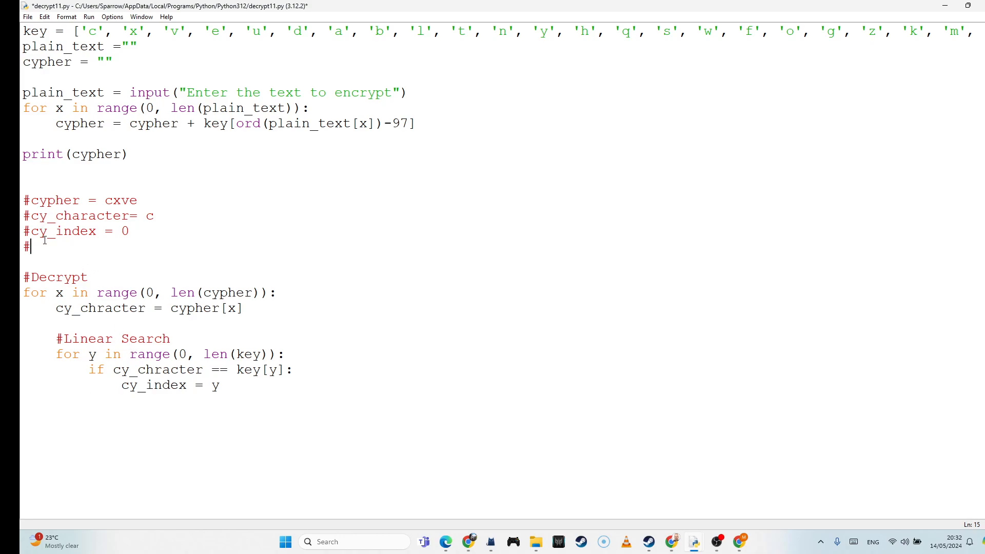
type("cy_u")
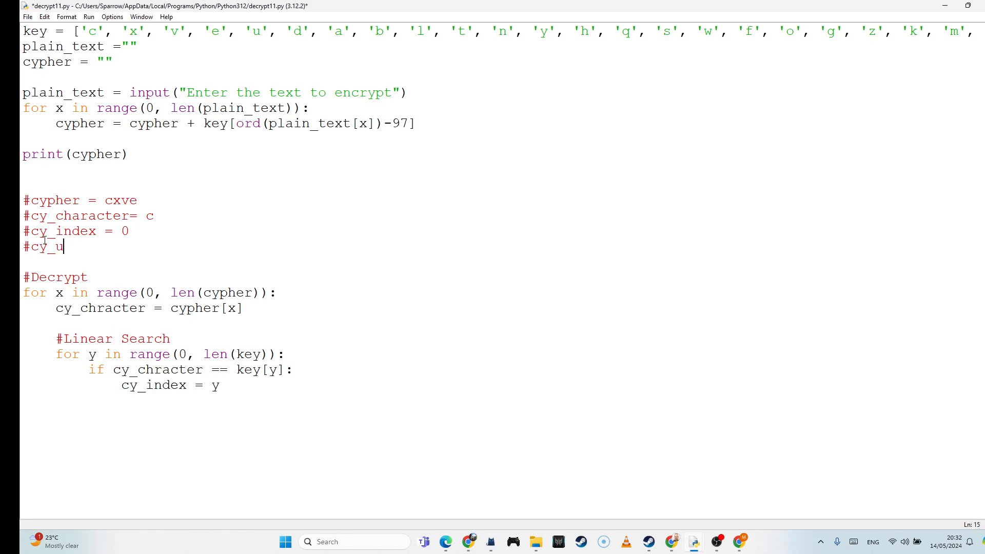
type("nicode =")
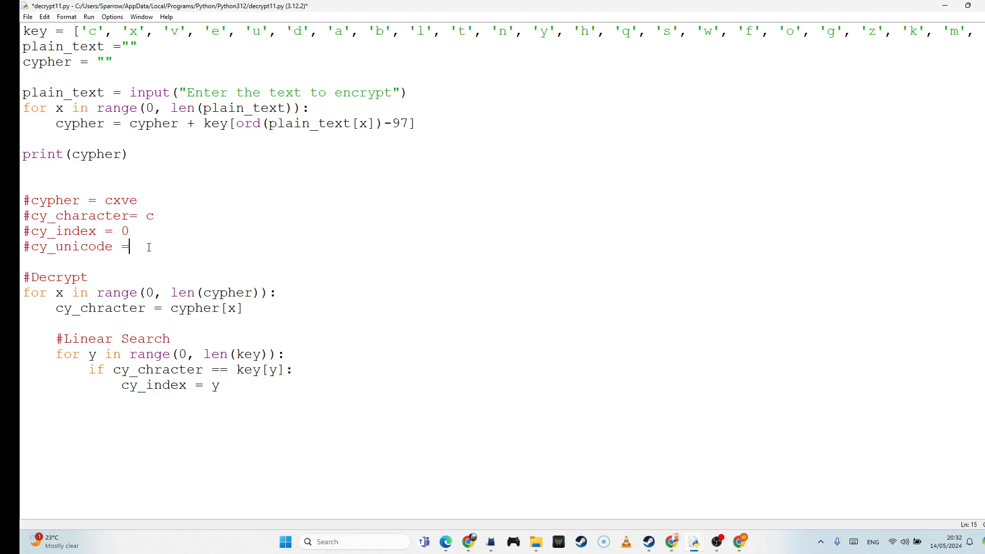
type("97")
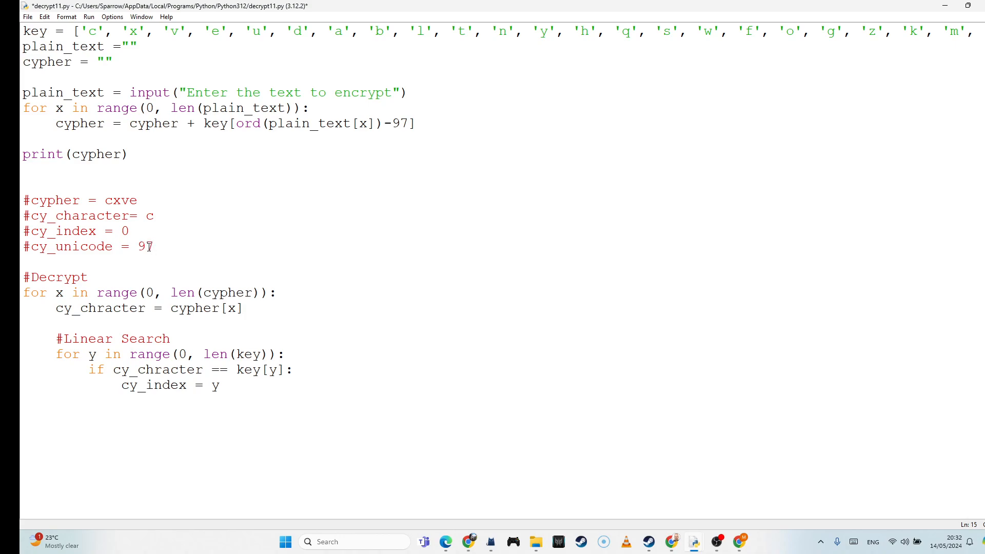
key("BackSpace")
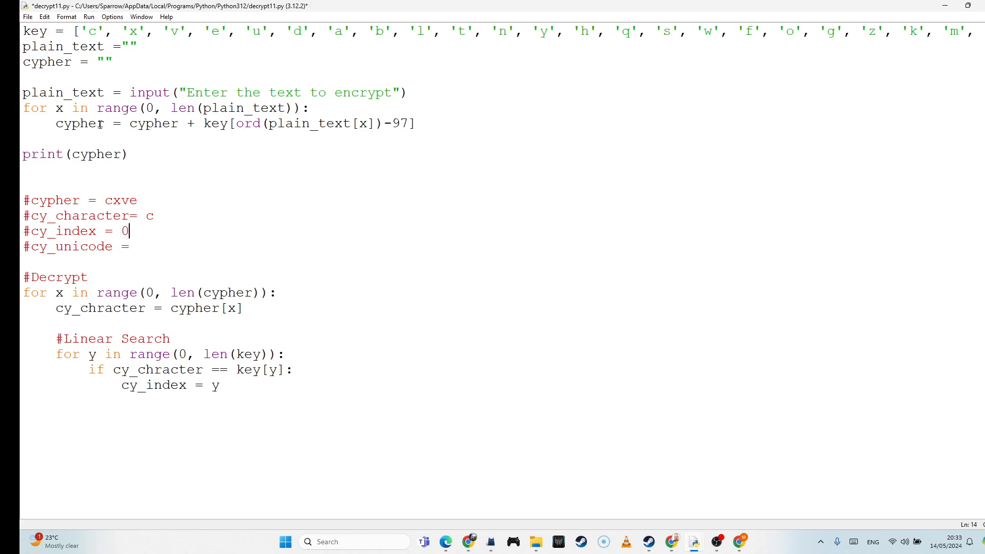
mouse_move(258, 381)
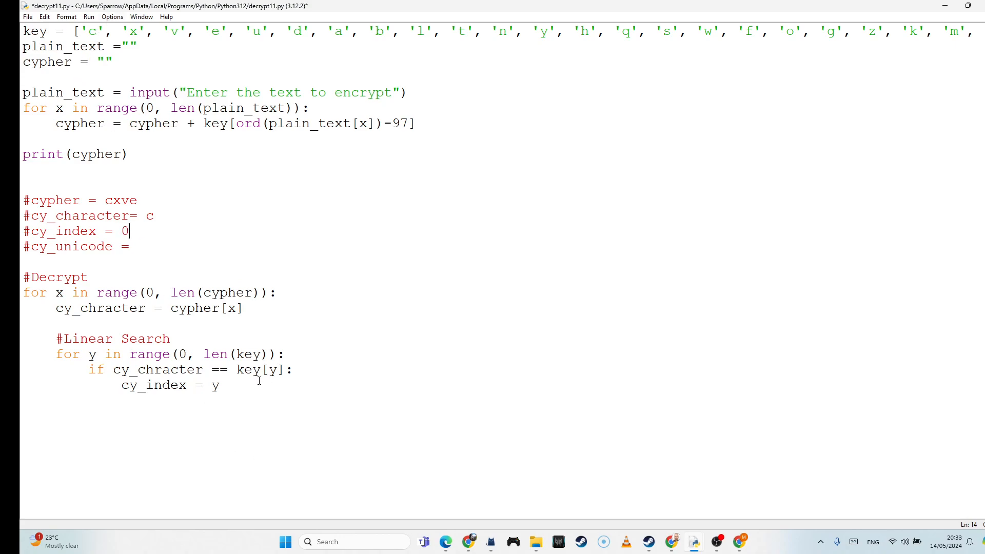
left_click(222, 385)
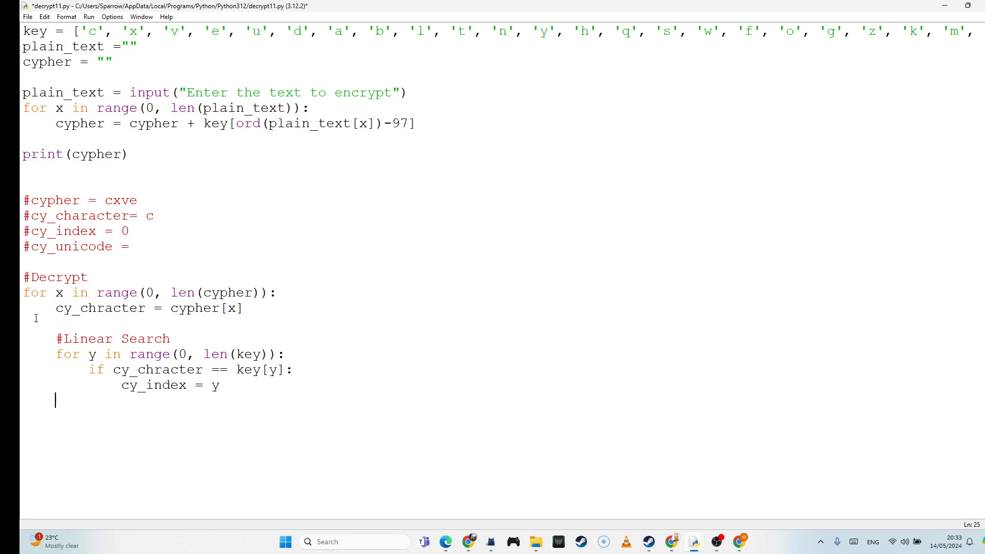
mouse_move(244, 385)
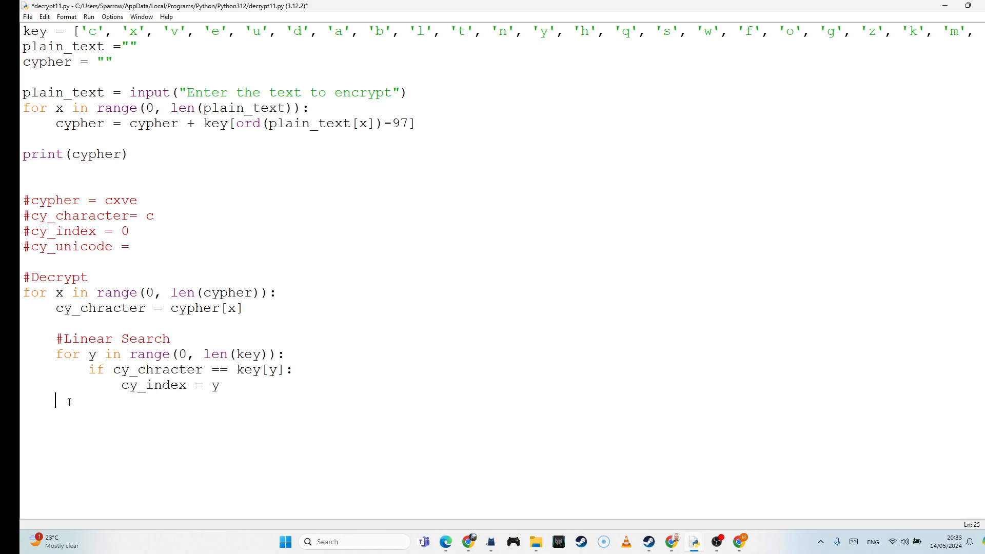
Add cy_unicode = cy_index + 97 after the search and begin its 97 trace value
type("cy")
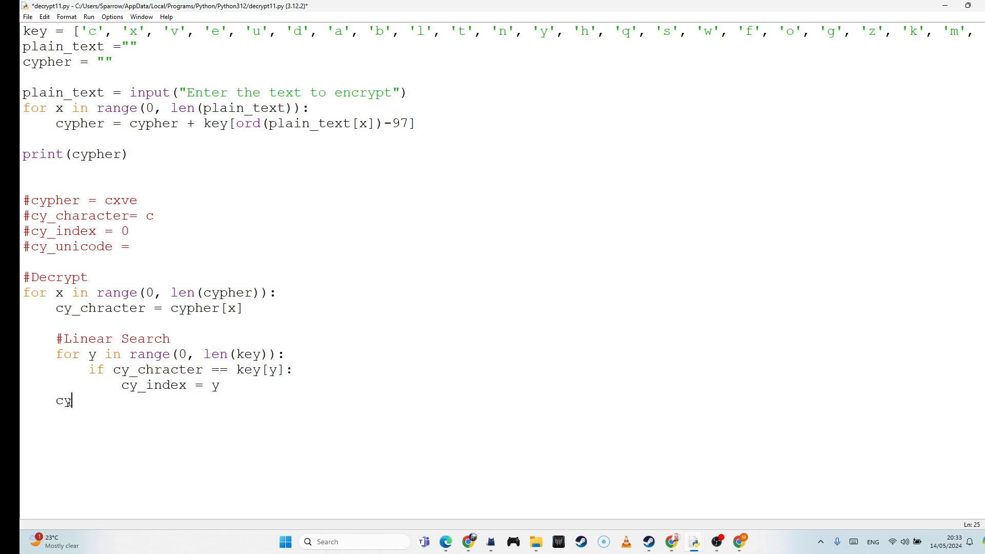
type("_uni")
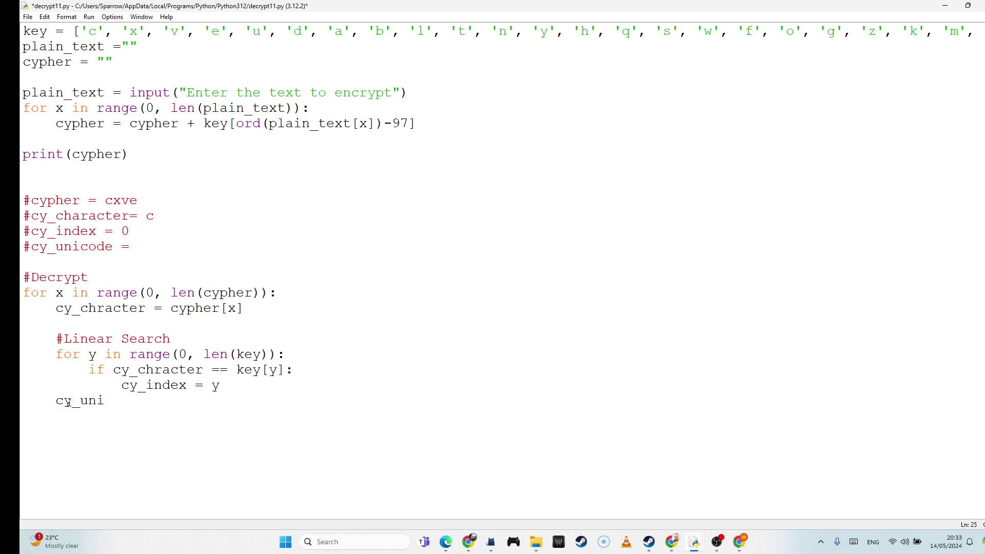
type("code")
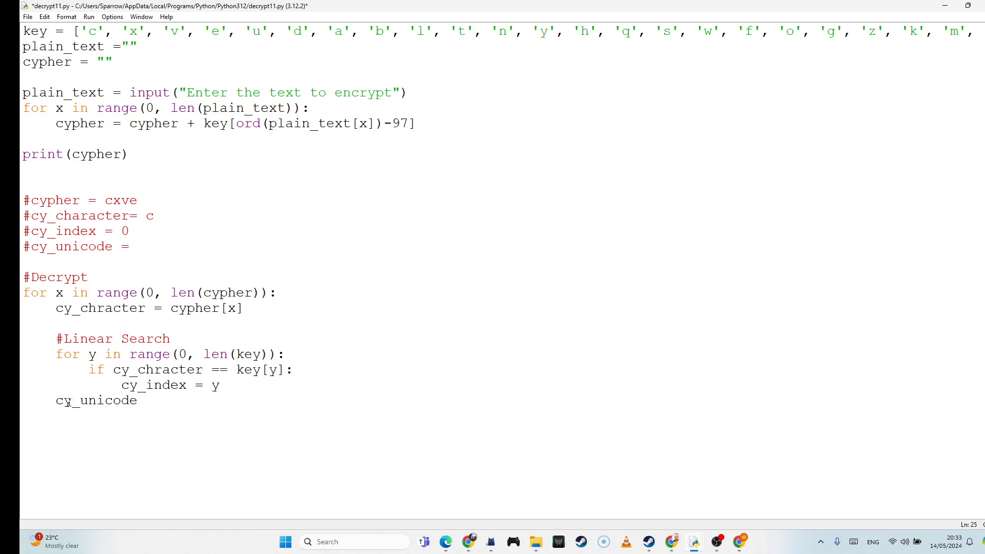
type("= cy")
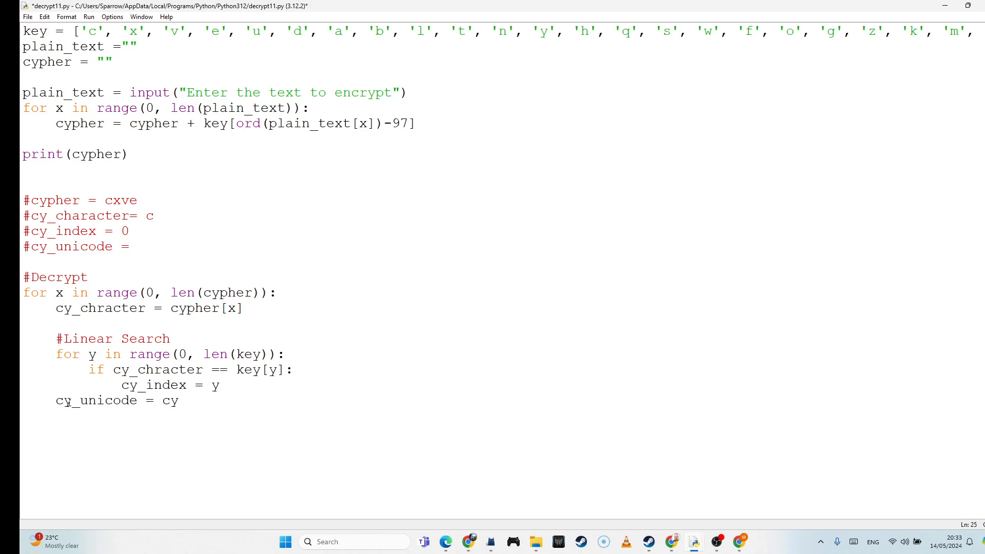
type("_i")
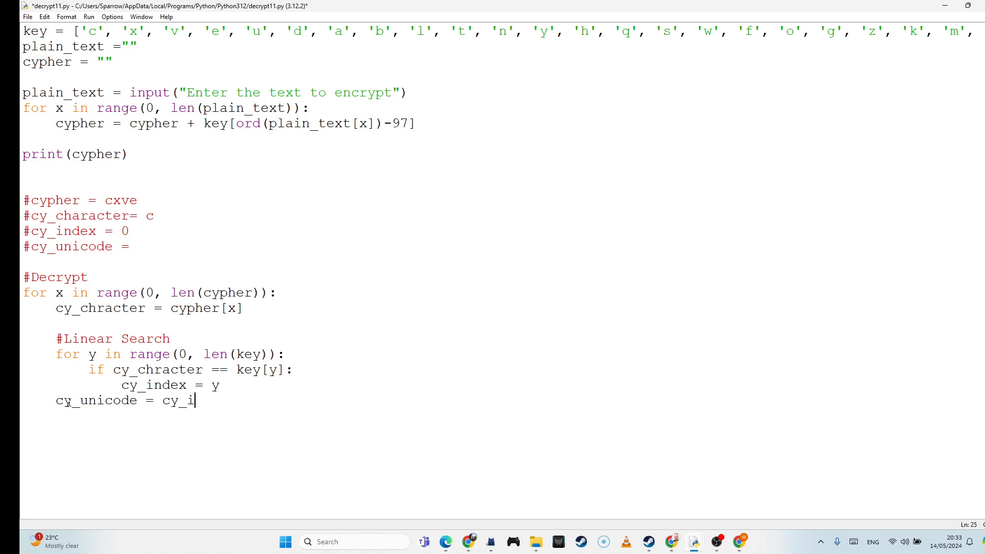
type("ndex")
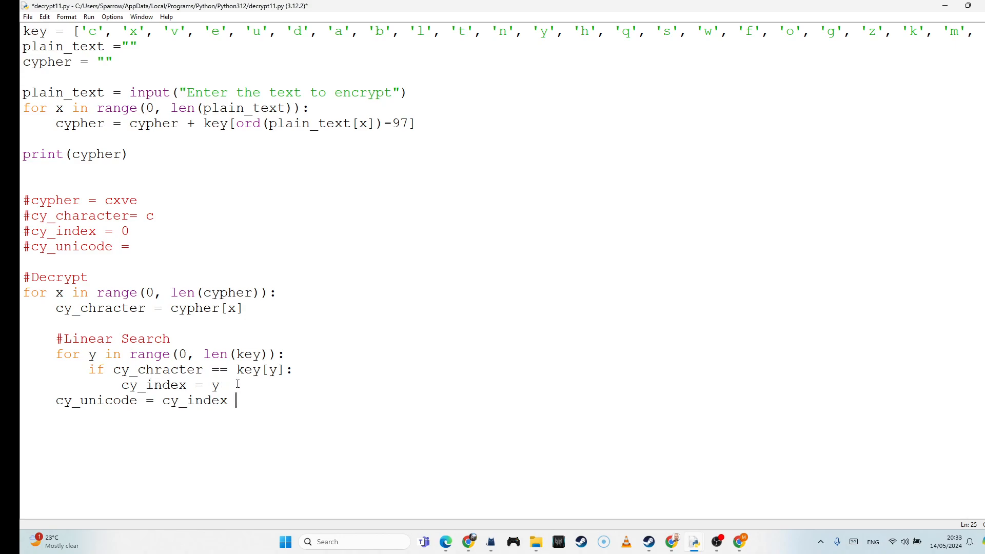
type("+")
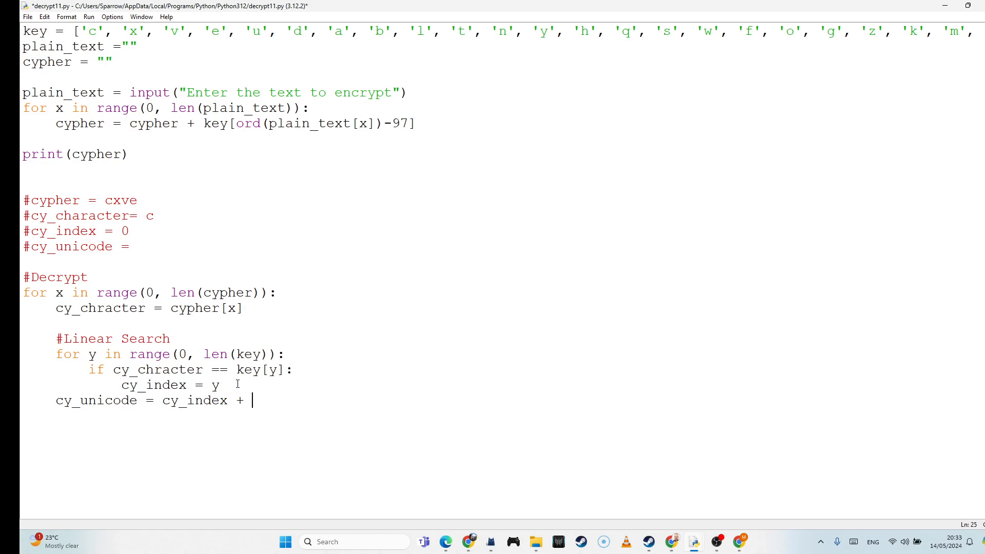
mouse_move(265, 431)
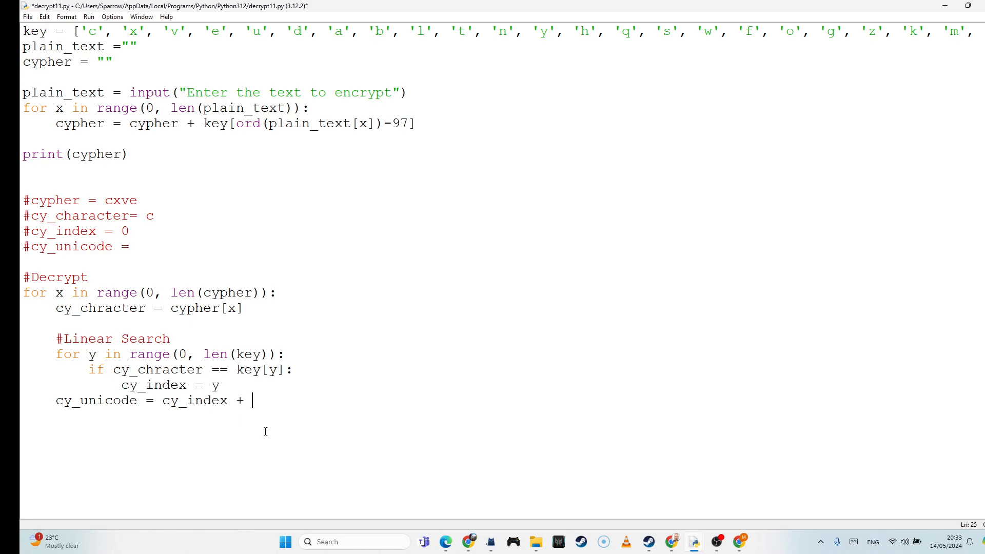
type("97")
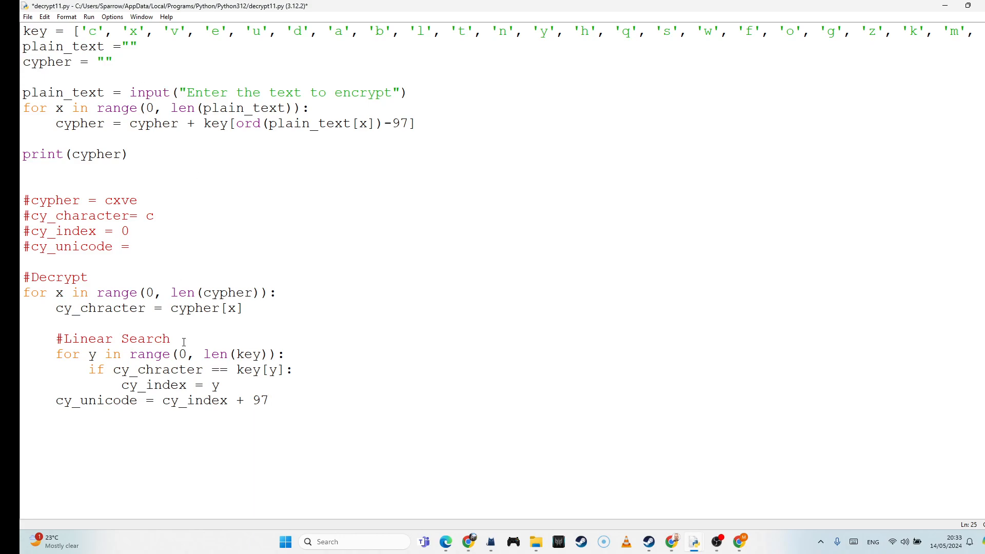
left_click(138, 246)
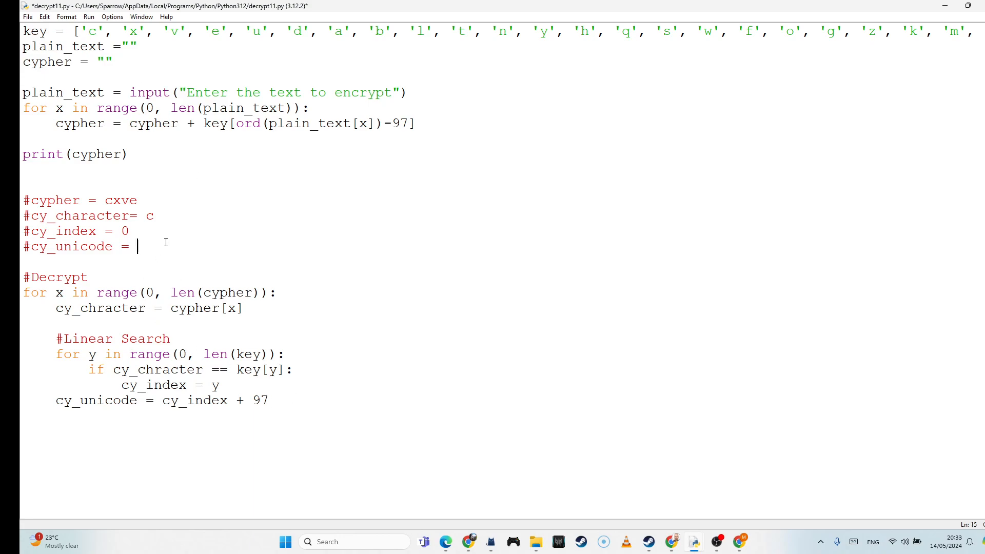
mouse_move(174, 308)
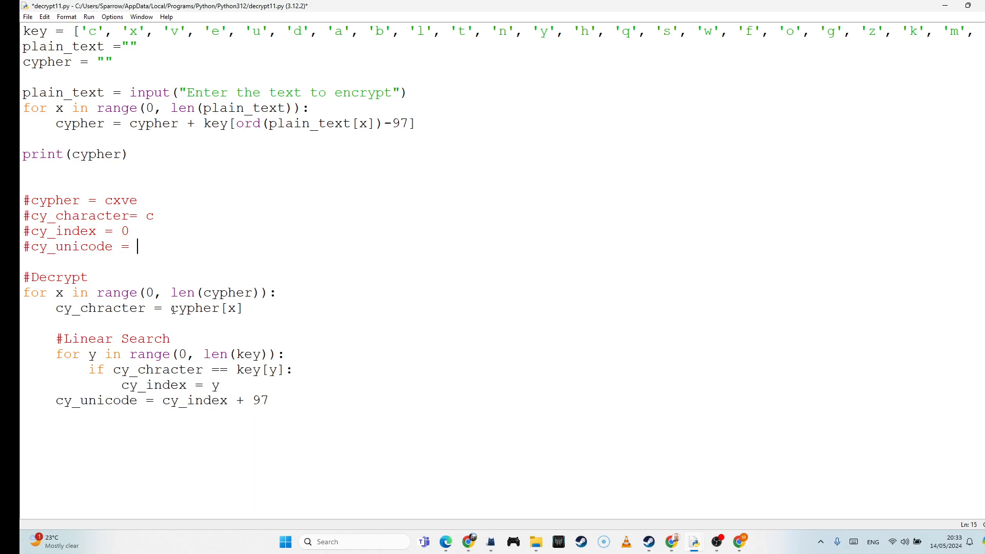
type("9")
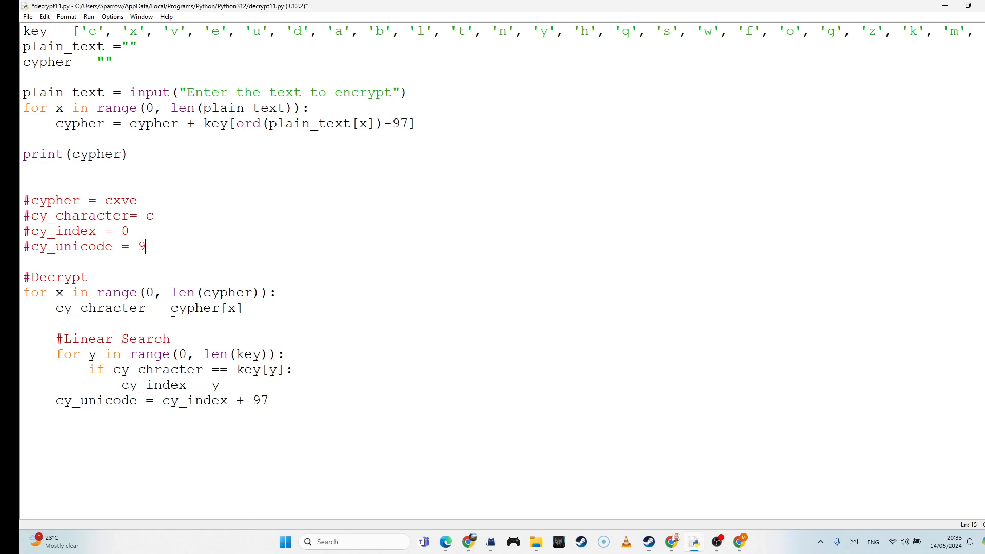
Complete the trace comments #cy_unicode = 97 and #pt_char = "a"
type("7")
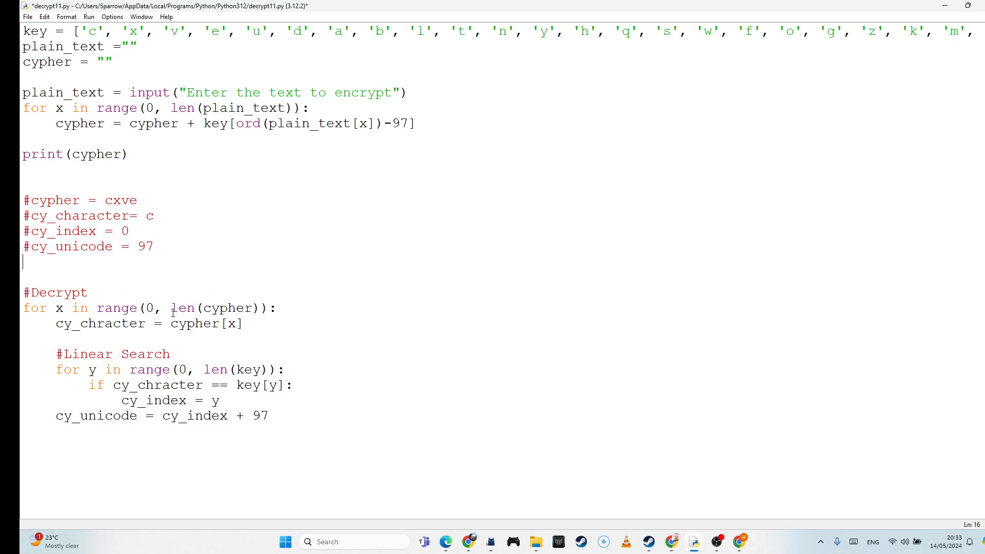
type("#")
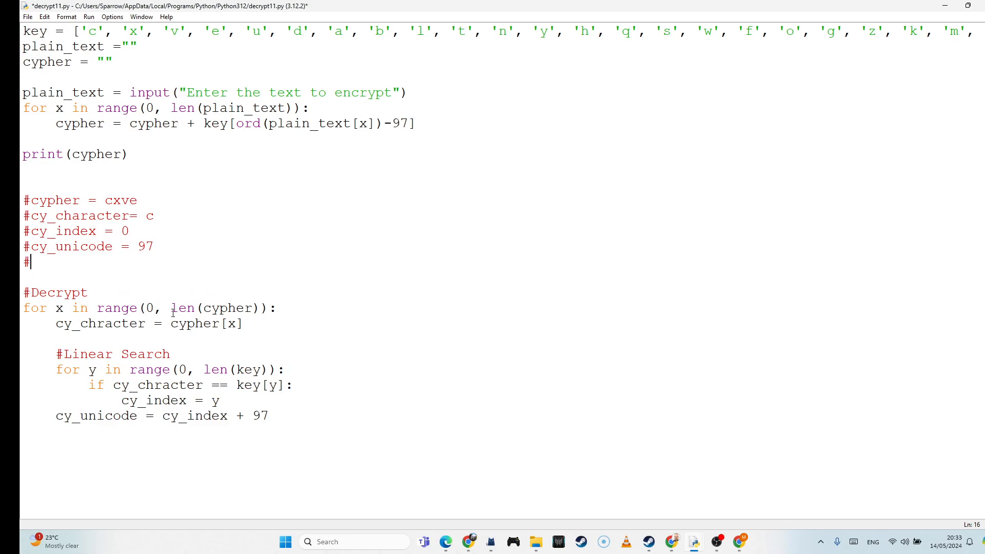
type("pt_char")
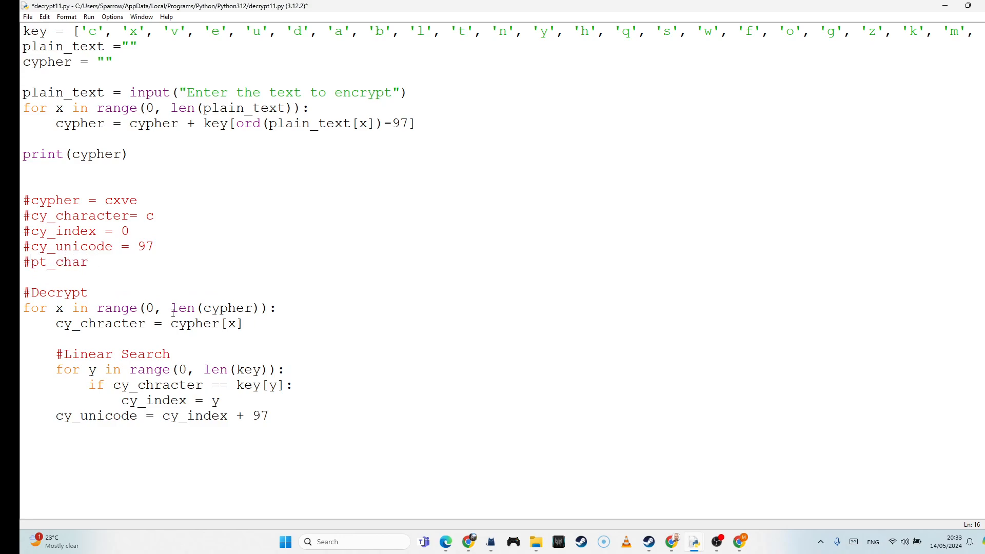
type("=")
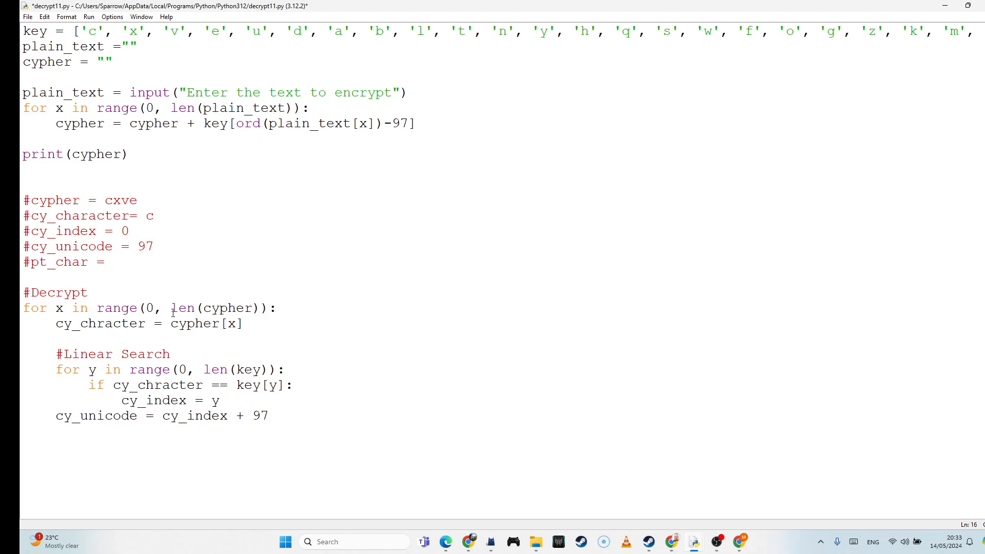
type("\"a\"")
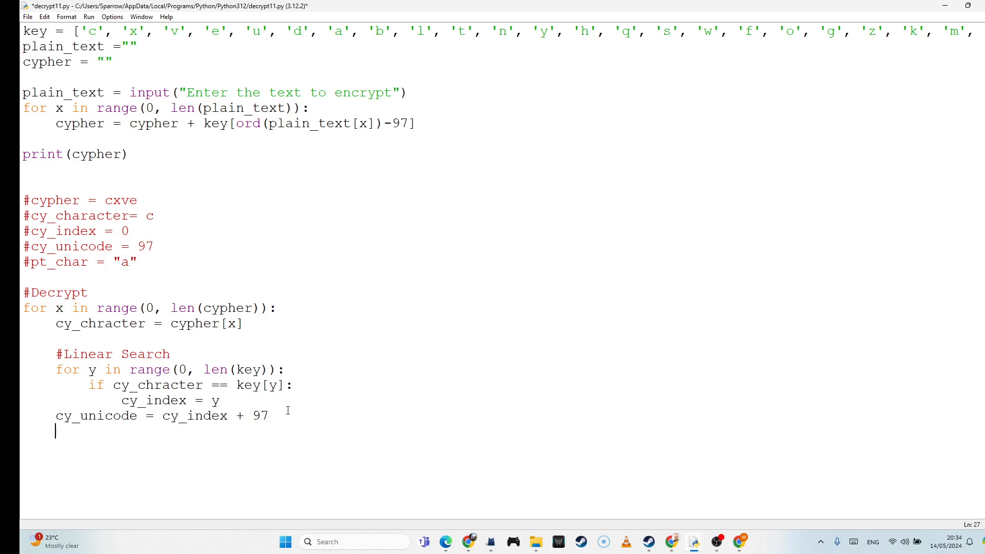
Write pt_char = chr(cy_unicode) in the decrypt loop
type("pt")
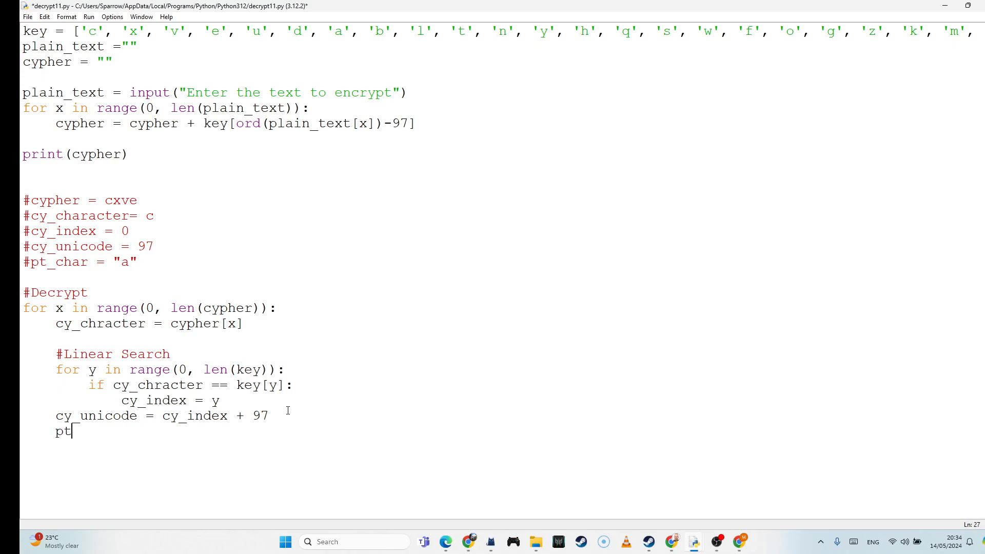
type("_ch")
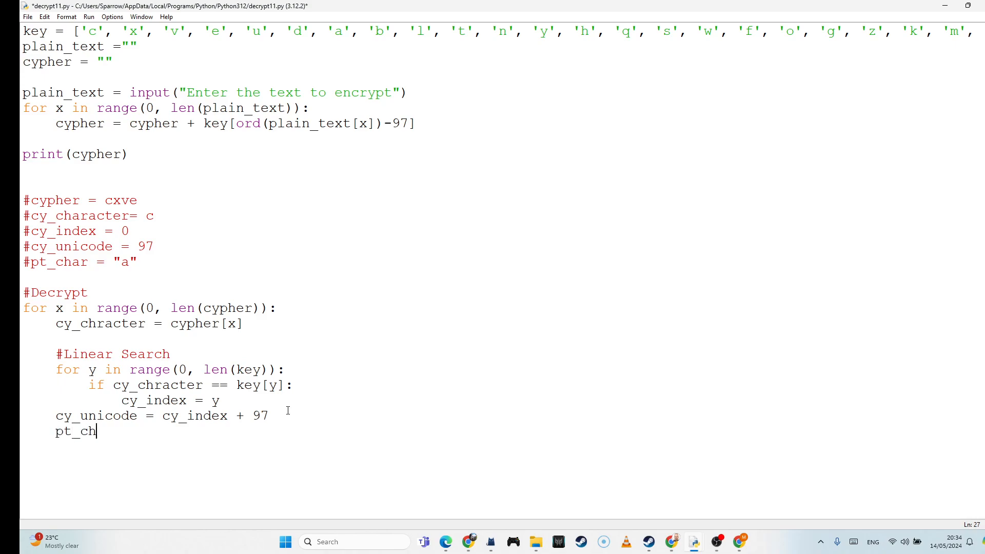
type("a")
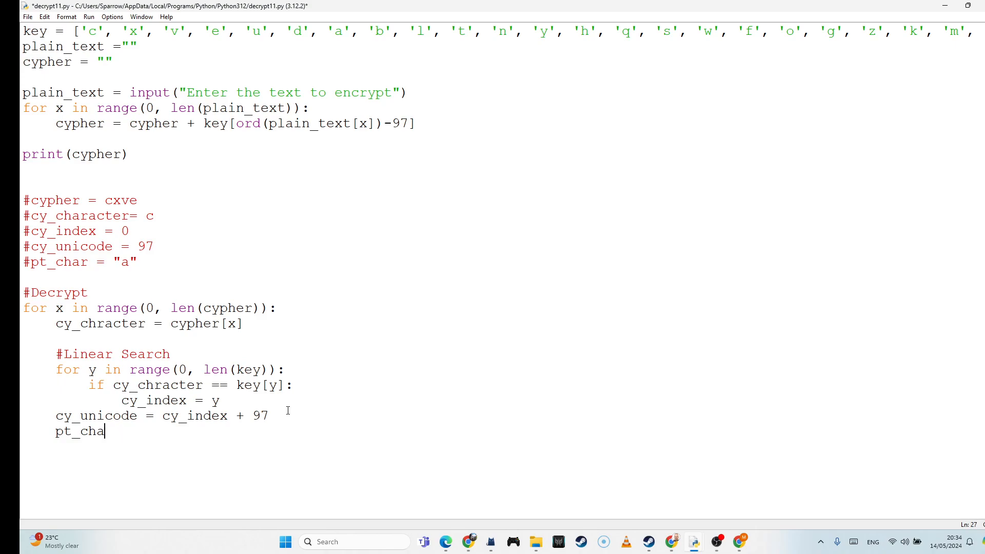
type("r =")
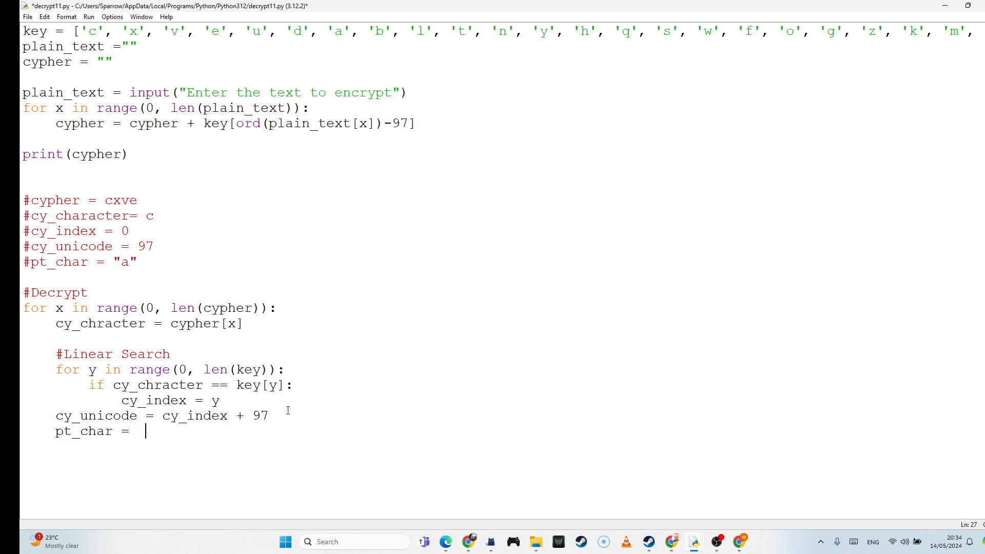
type("chr")
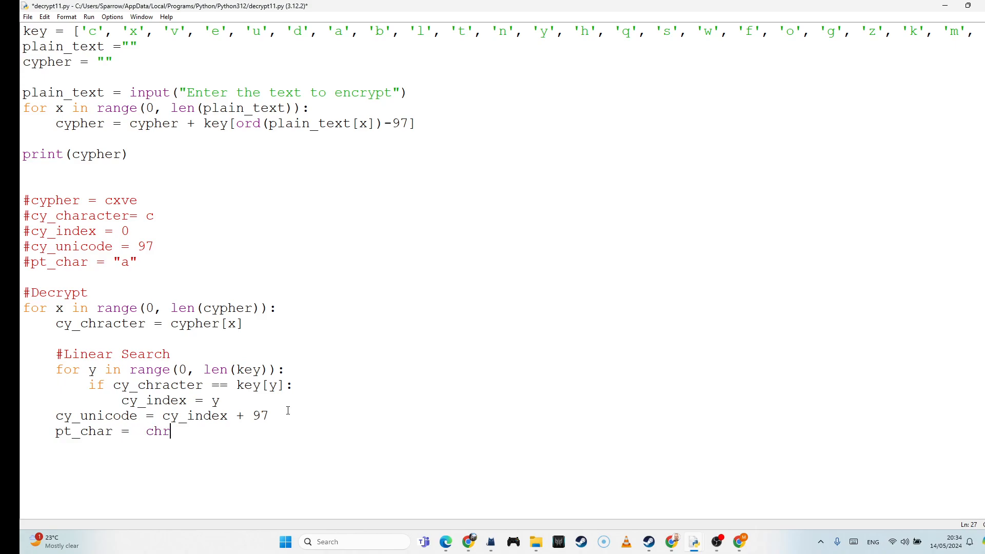
type("()")
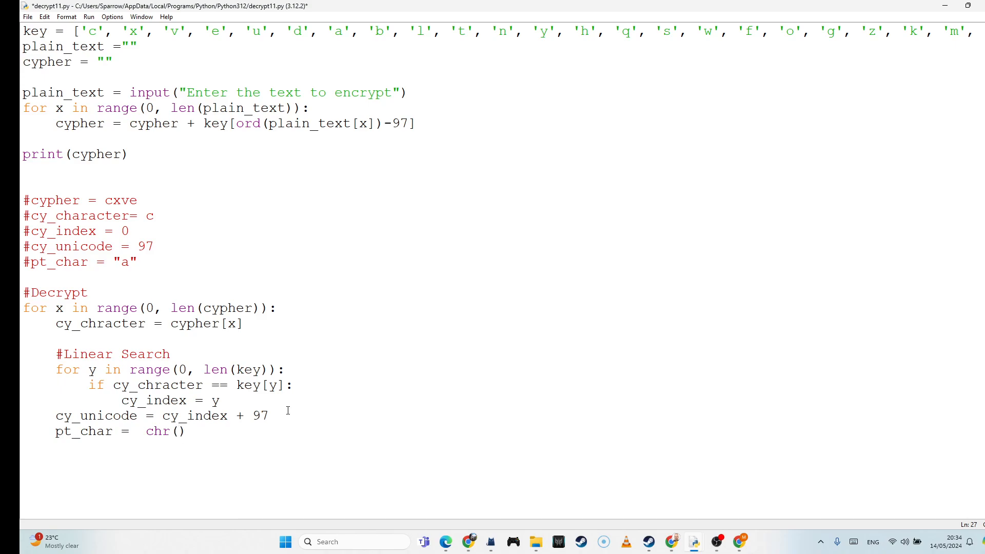
type("cy_")
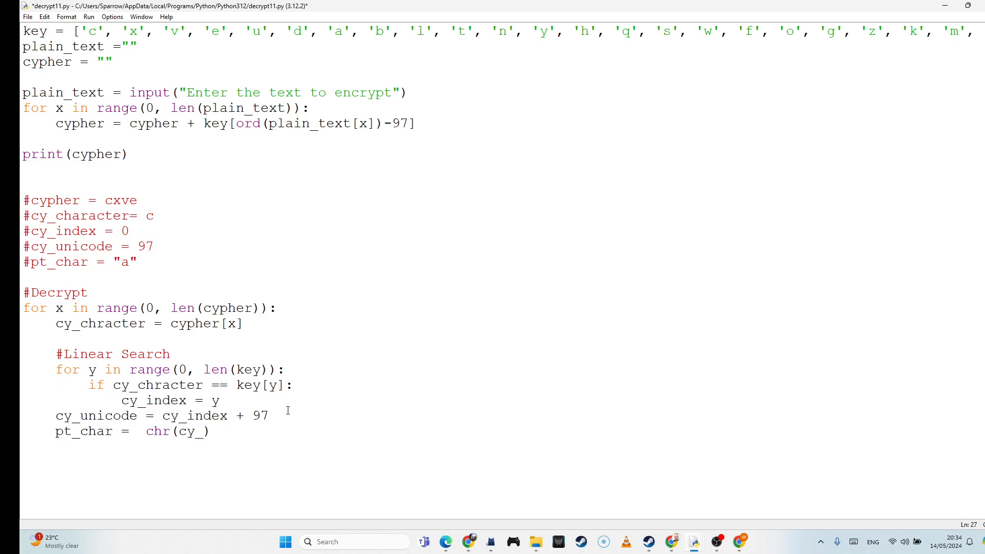
type("unicode")
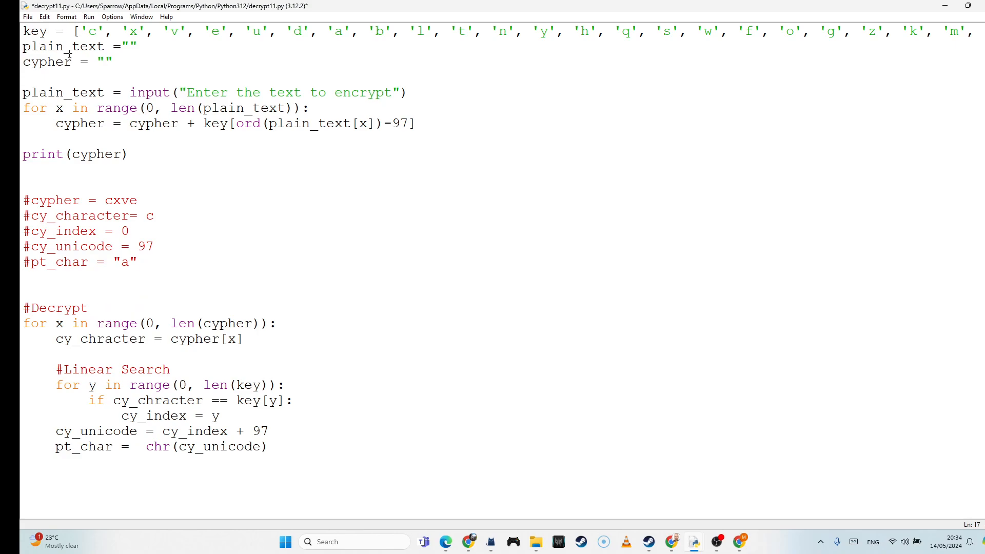
Add a #new_pt comment and new_pt = new_pt+ pt_char inside the loop
type("#")
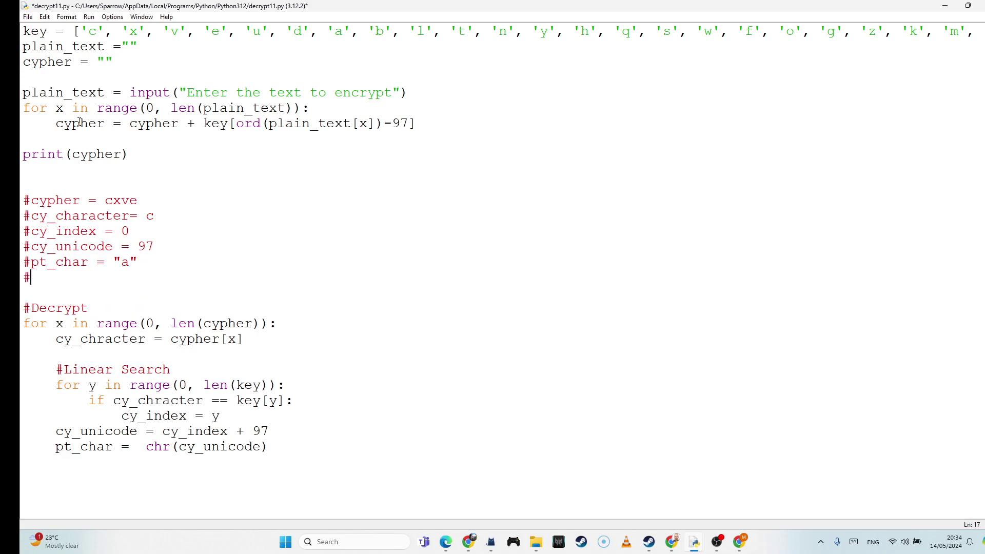
type("new")
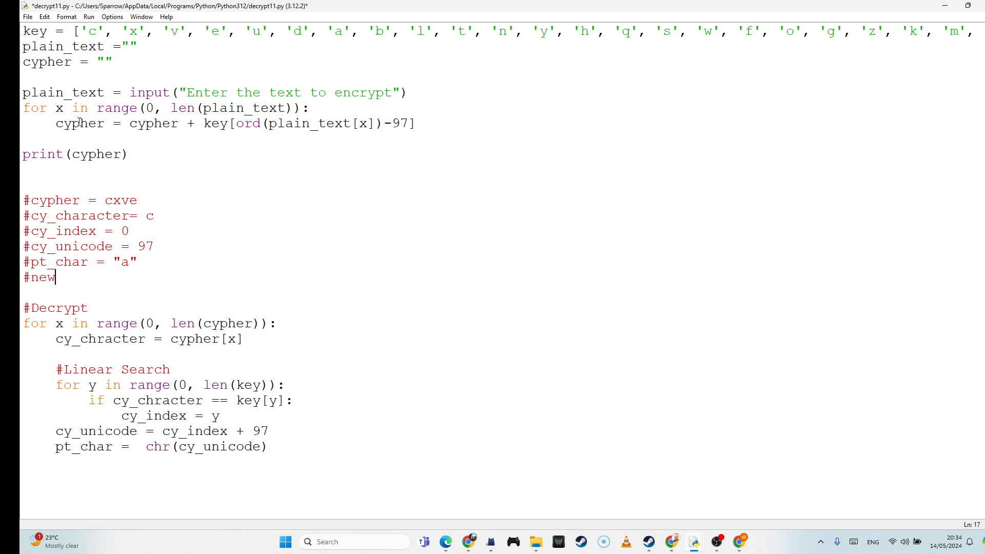
type("_pt")
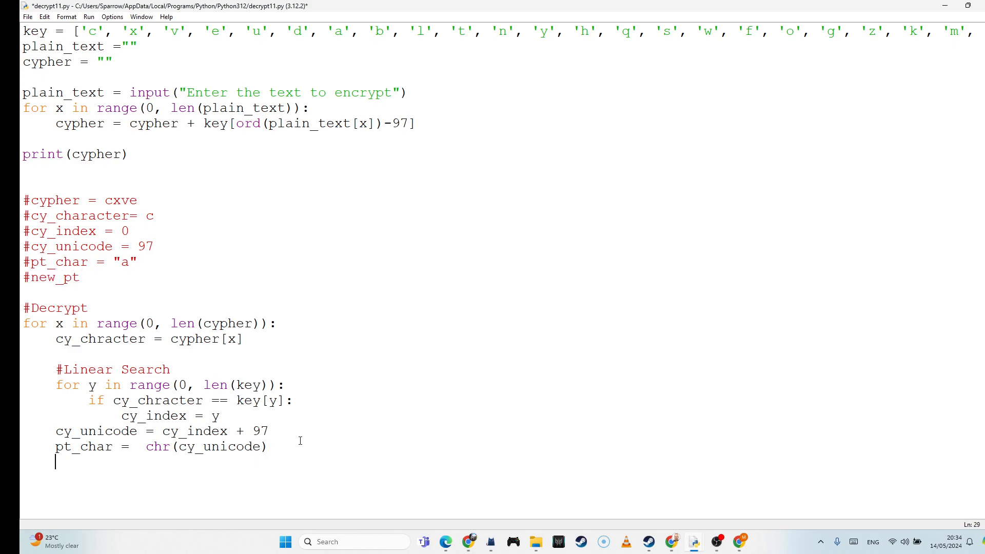
type("new")
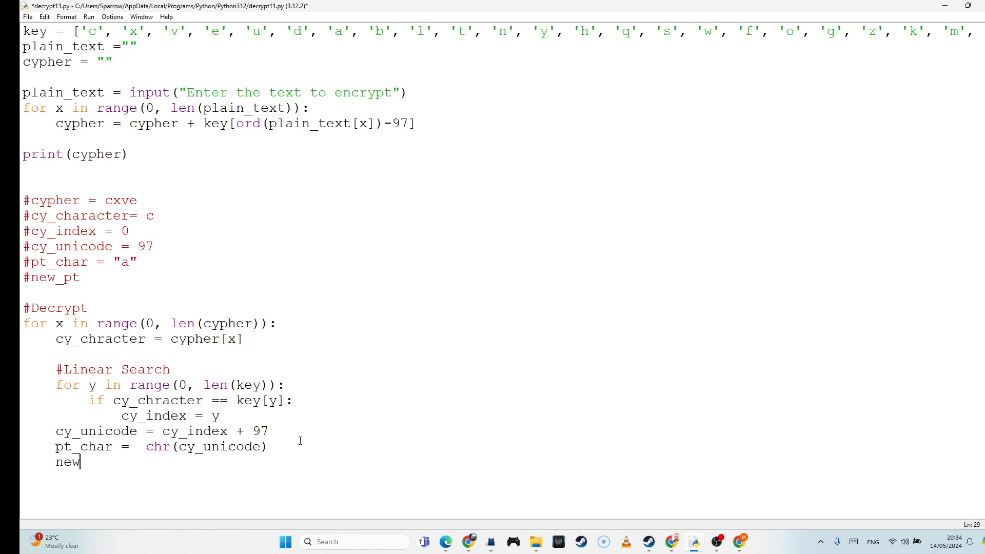
type("_pt")
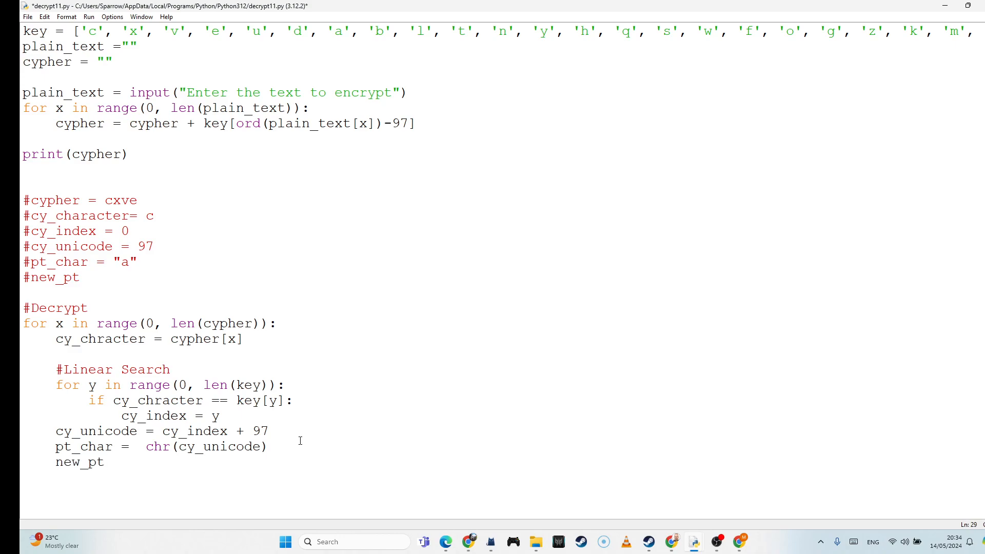
type("= new")
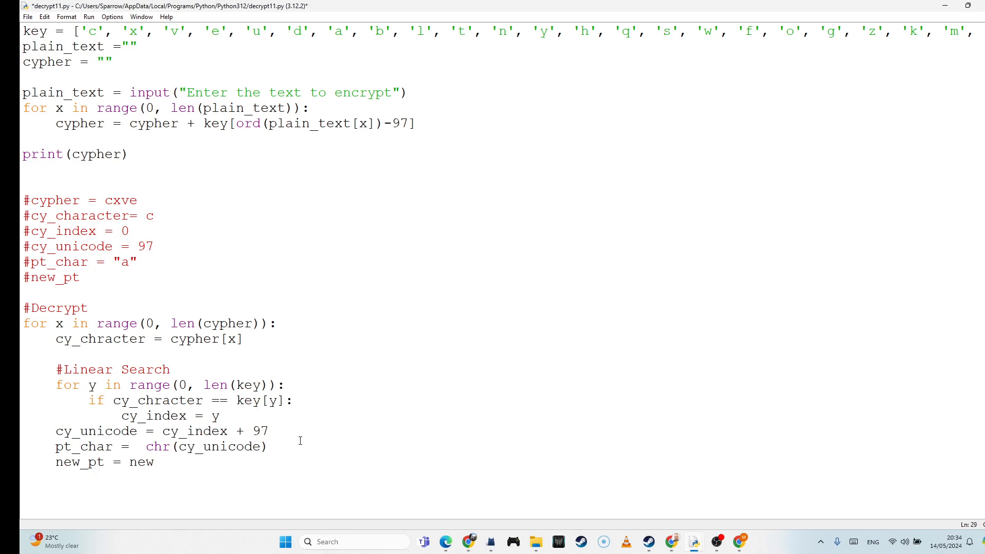
type("_pt")
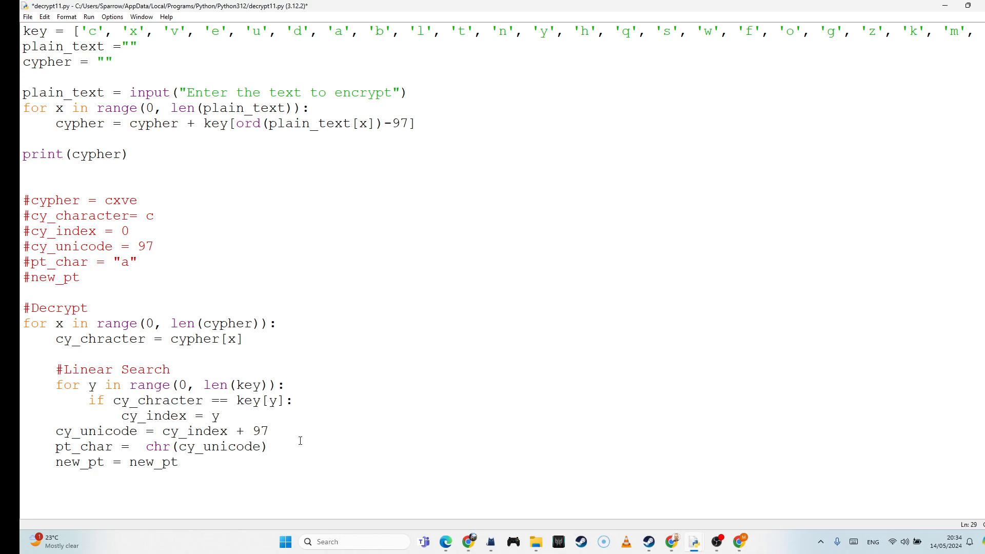
type("+")
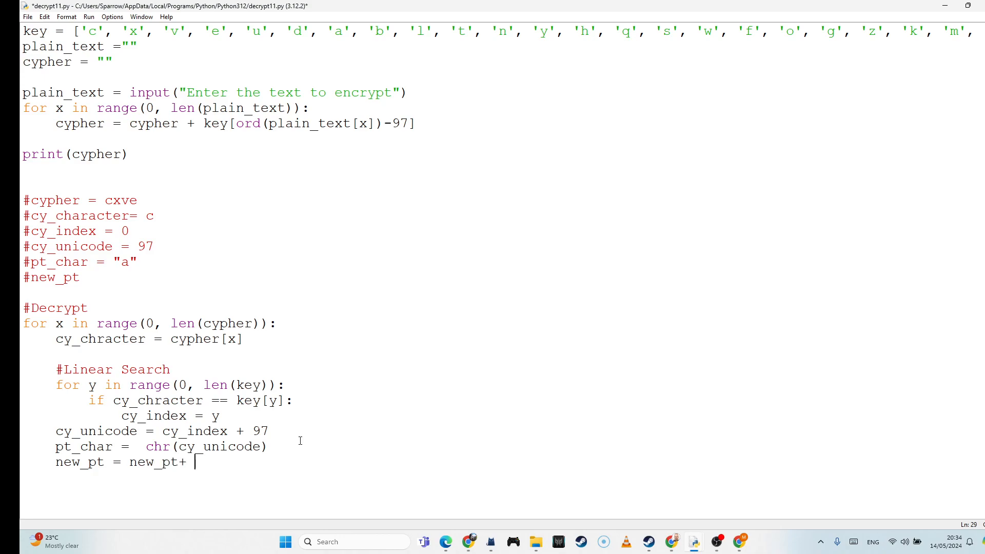
type("pt_char")
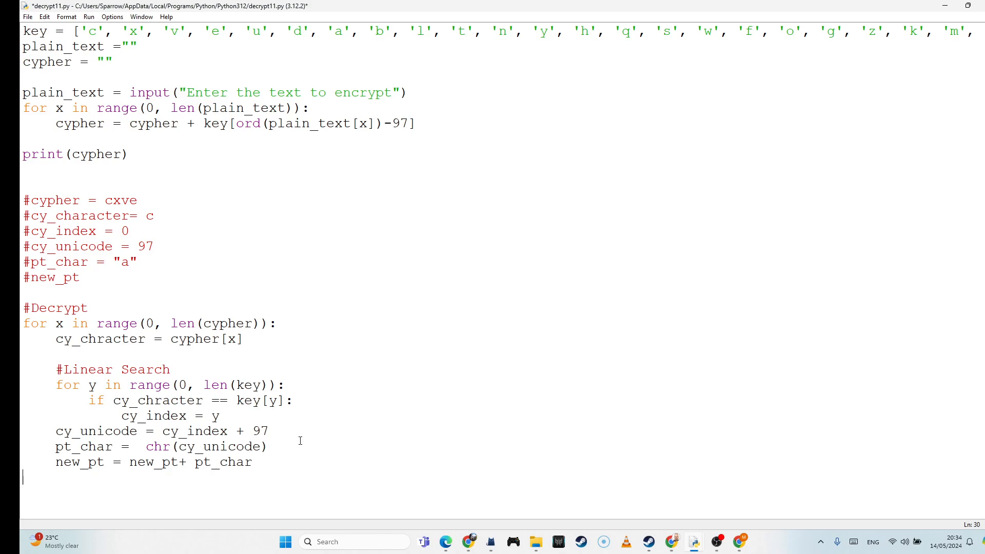
Add print(new_pt) after the decrypt loop
type("print(new_pt")
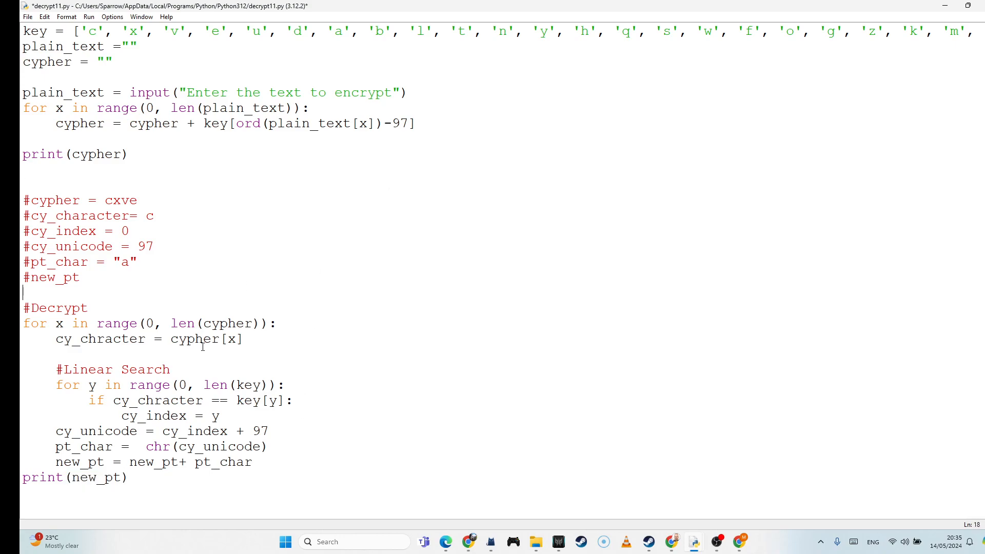
double_click(87, 477)
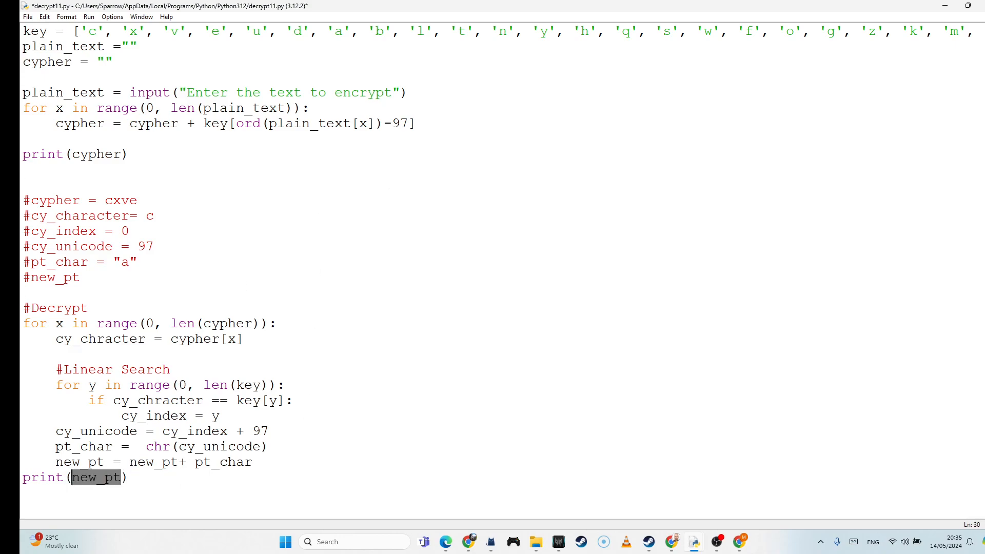
double_click(96, 154)
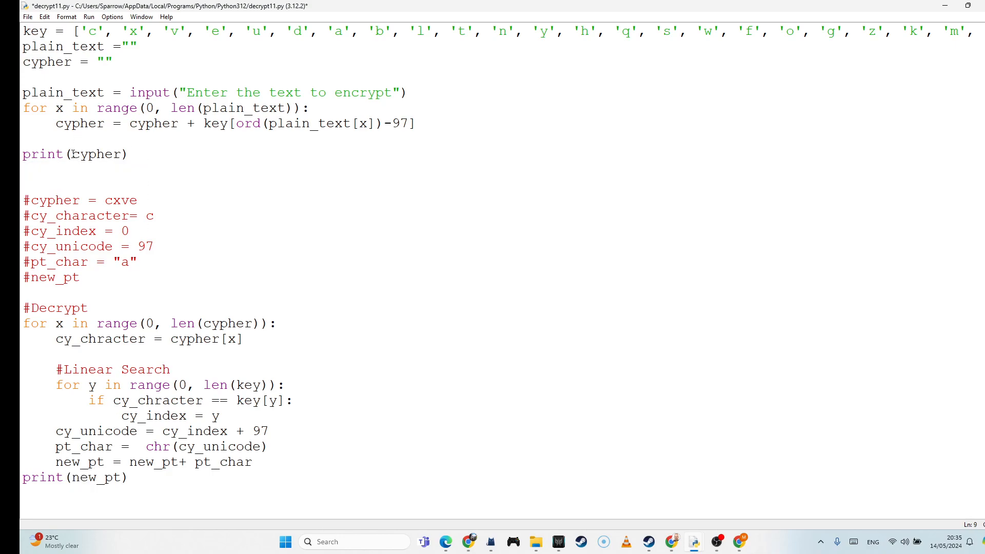
Rerun the script and enter abcxyz, getting cxvrpi then a NameError for new_pt
key("ctrl+s")
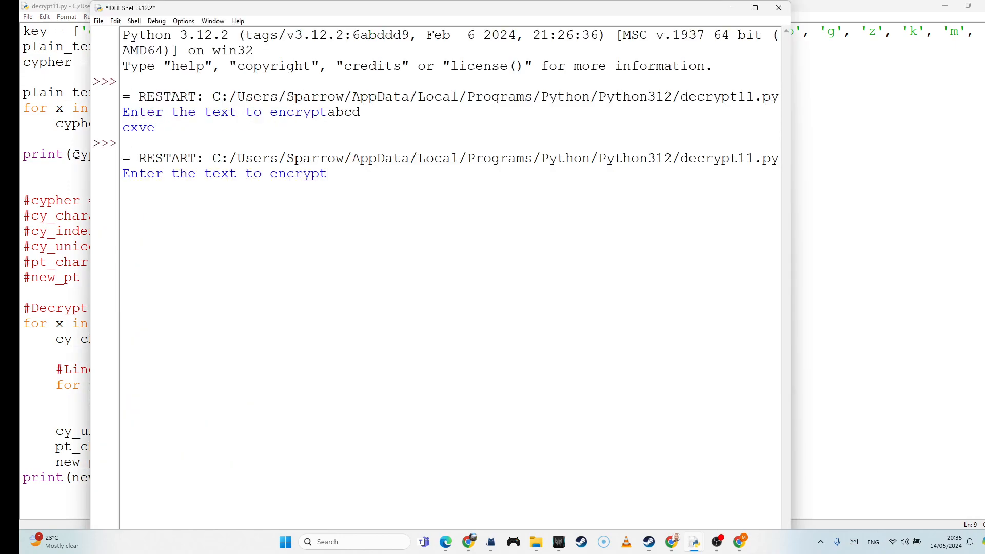
type("abcx")
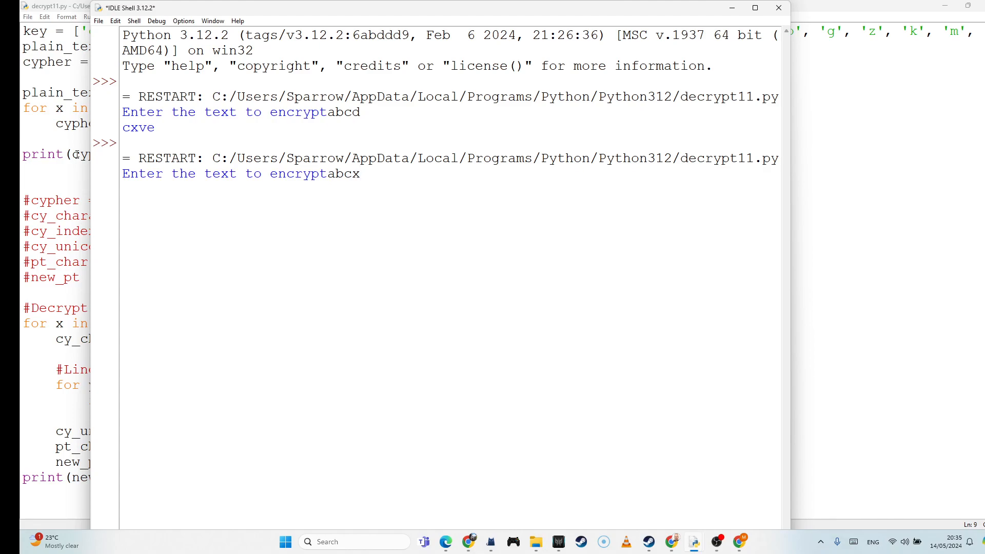
type("yz")
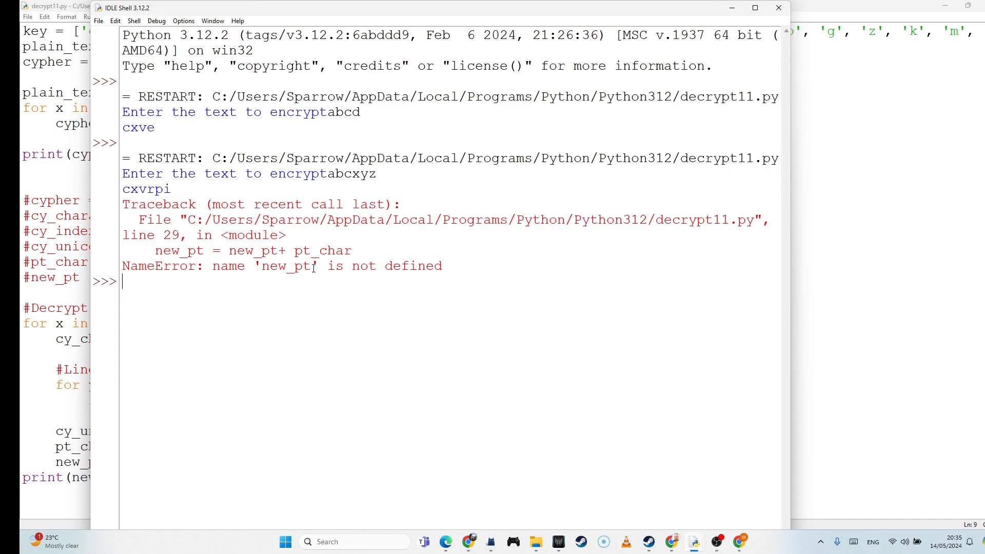
Inspect the undefined new_pt, add new_pt = "" under #Decrypt, and rerun
left_click(52, 13)
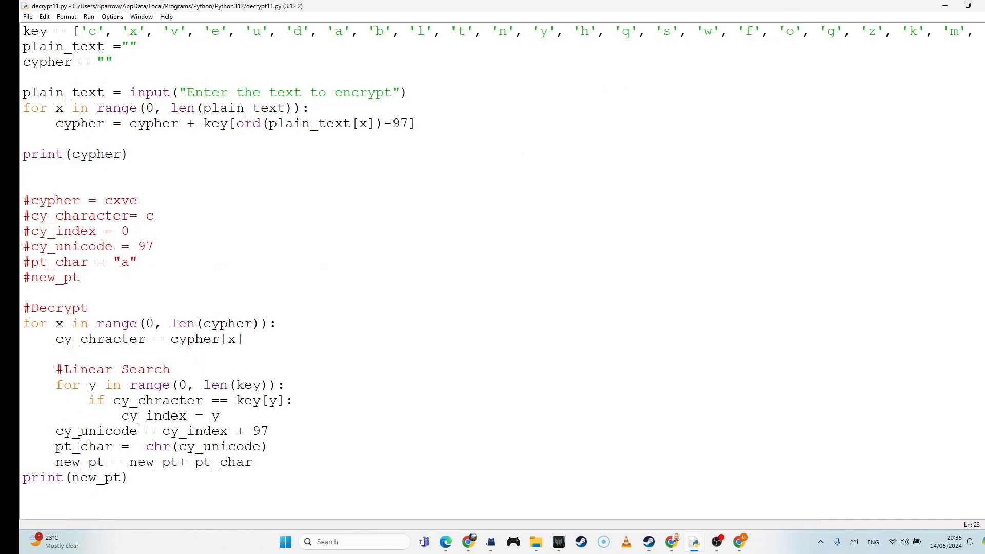
double_click(80, 462)
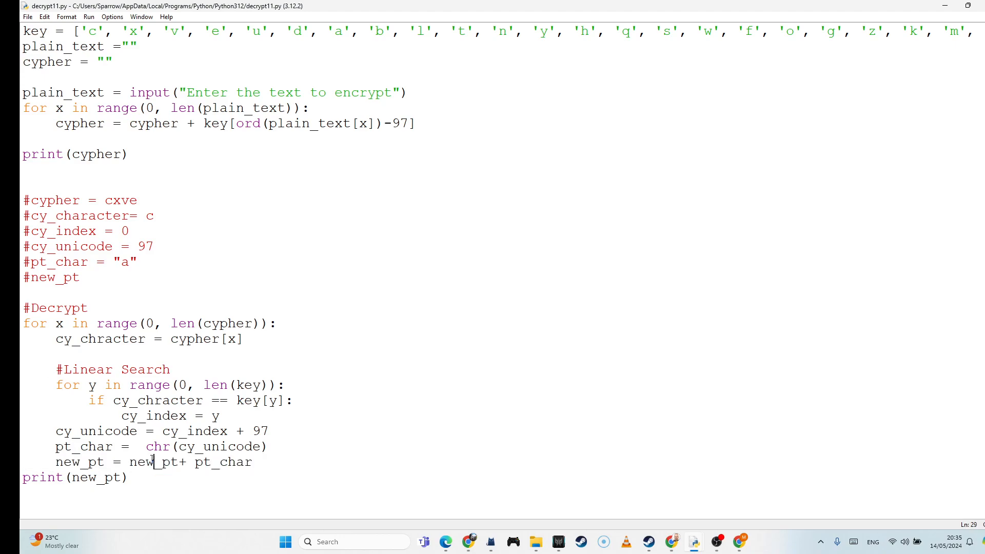
double_click(153, 462)
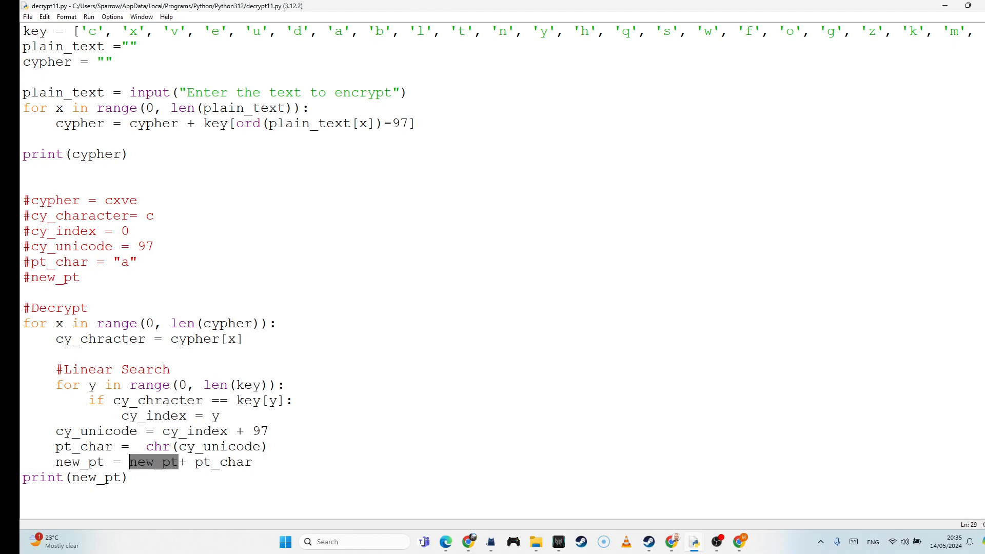
left_click(89, 307)
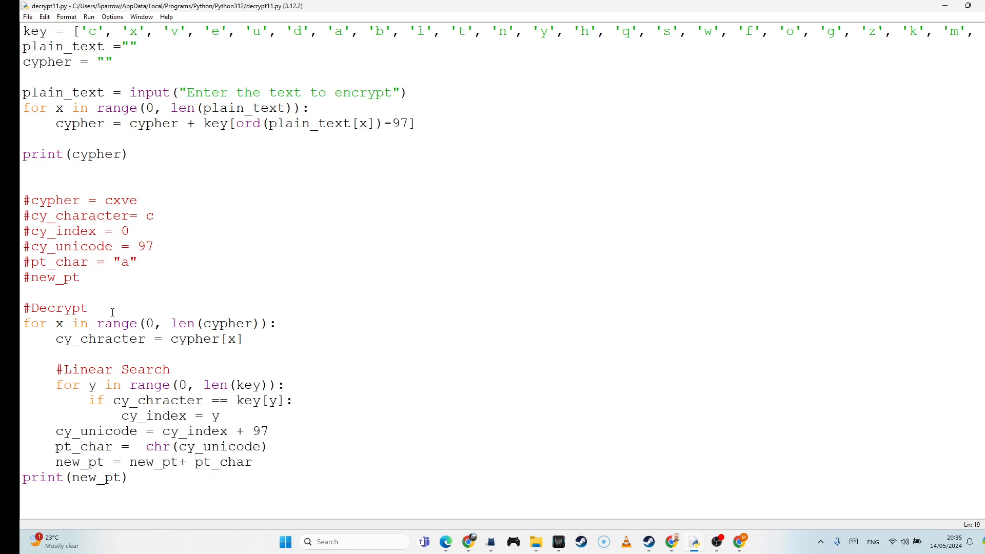
type("new")
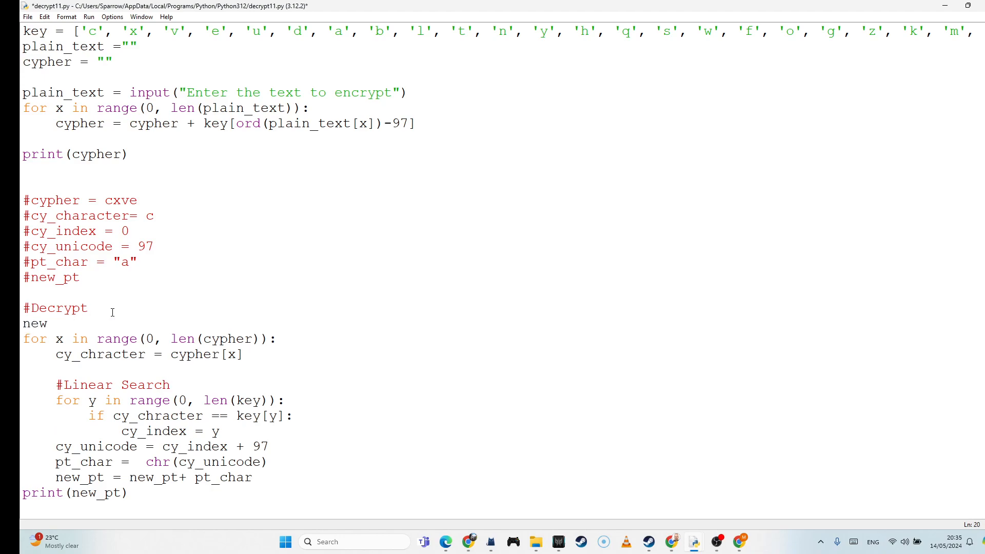
type("_pt")
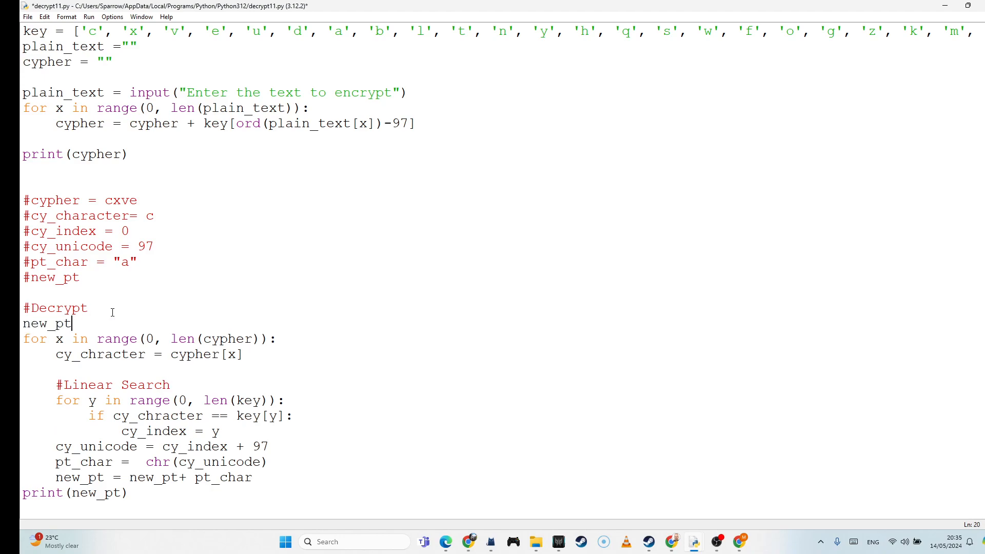
type("= \"\"")
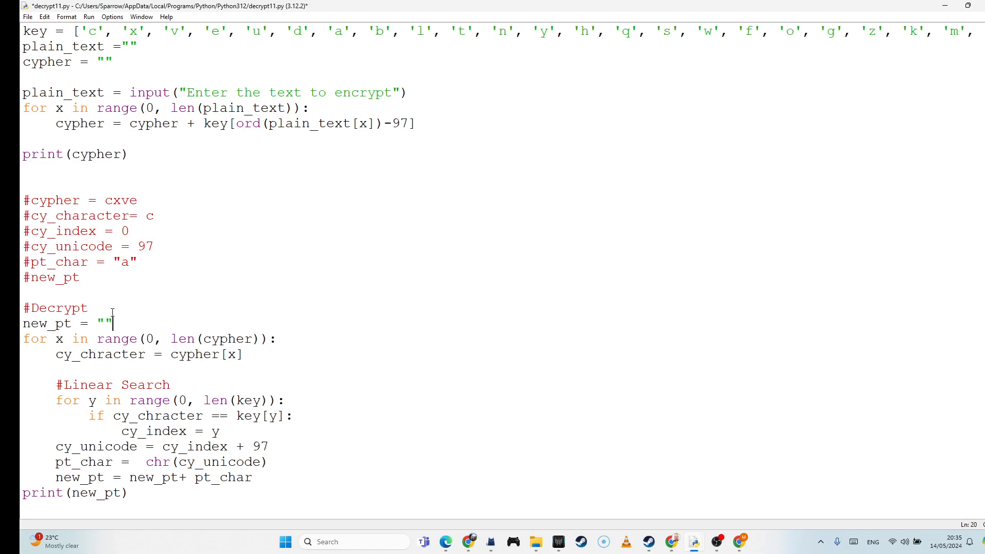
key("F5")
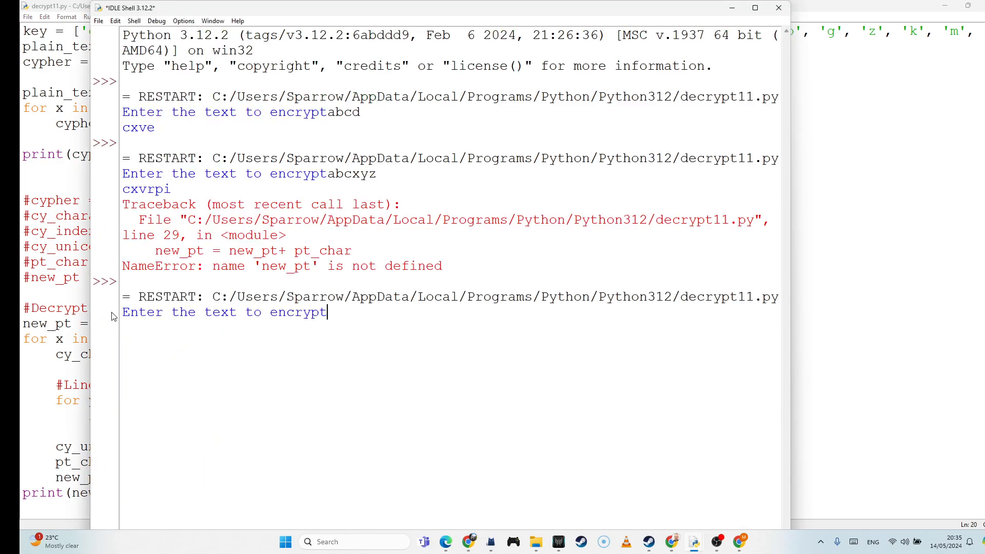
Enter abcxyz and highlight the decrypted abcxyz and encrypted cxvrpi outputs
type("abc")
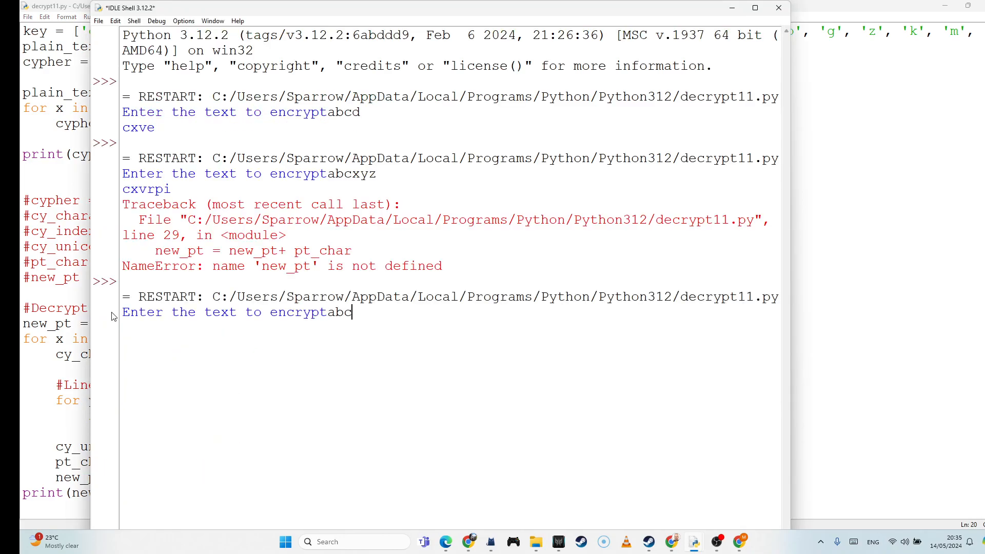
type("x")
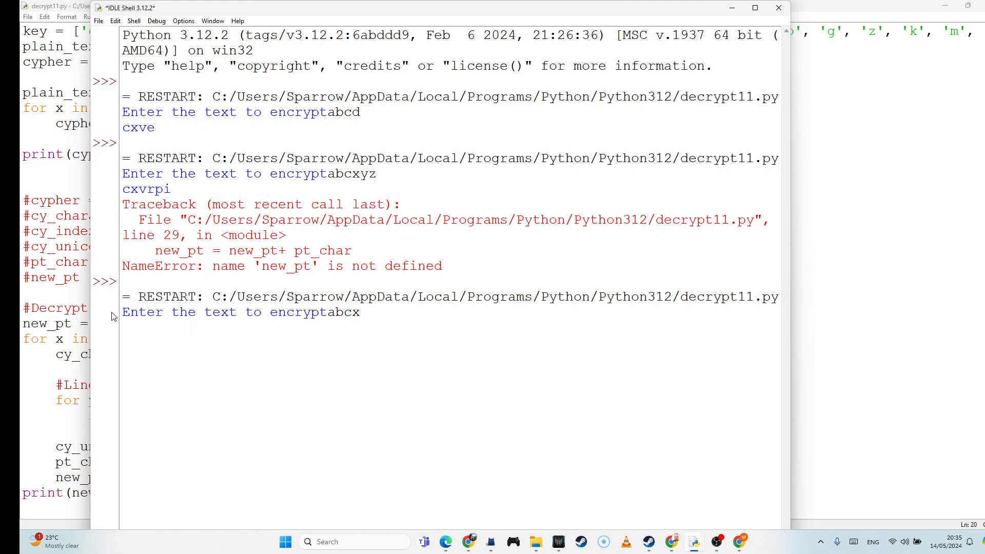
type("yz")
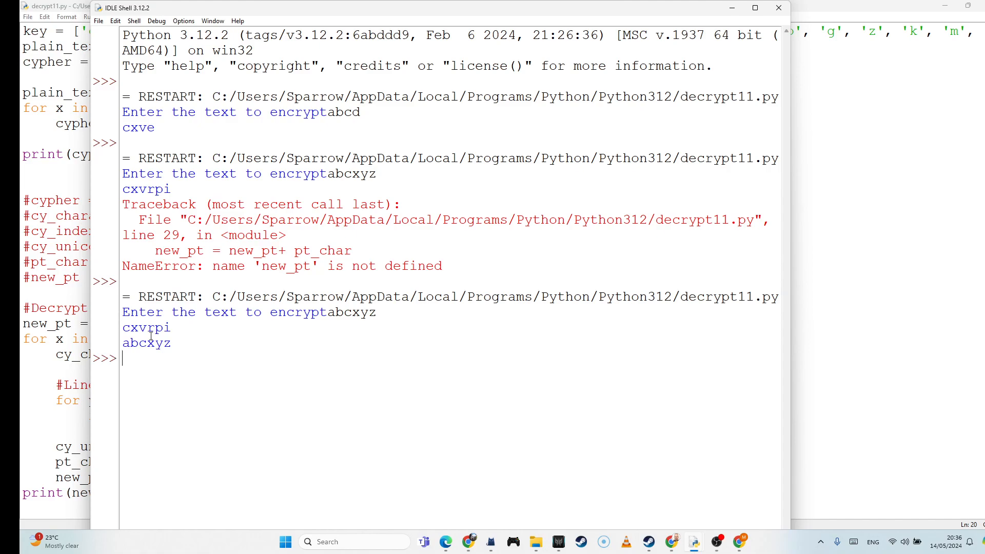
double_click(146, 342)
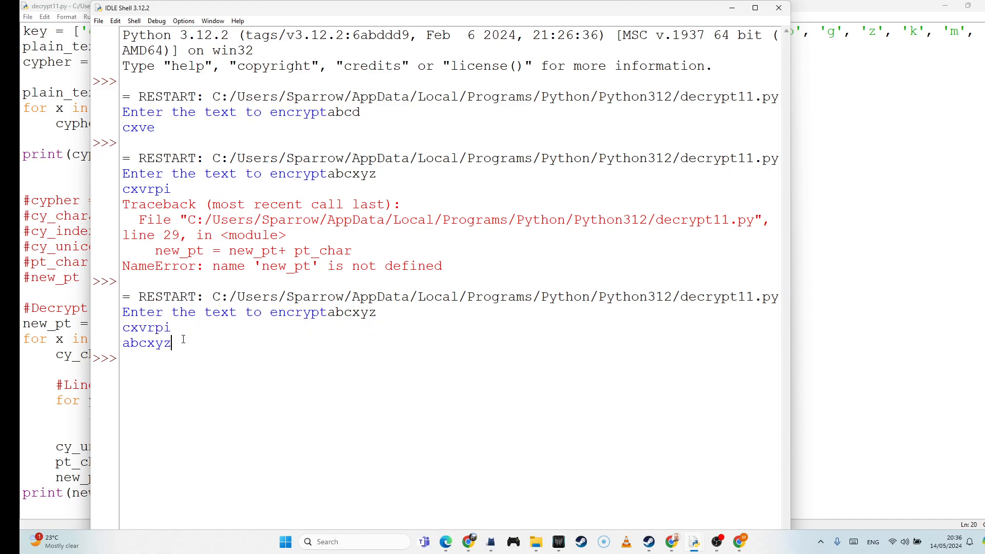
mouse_move(139, 327)
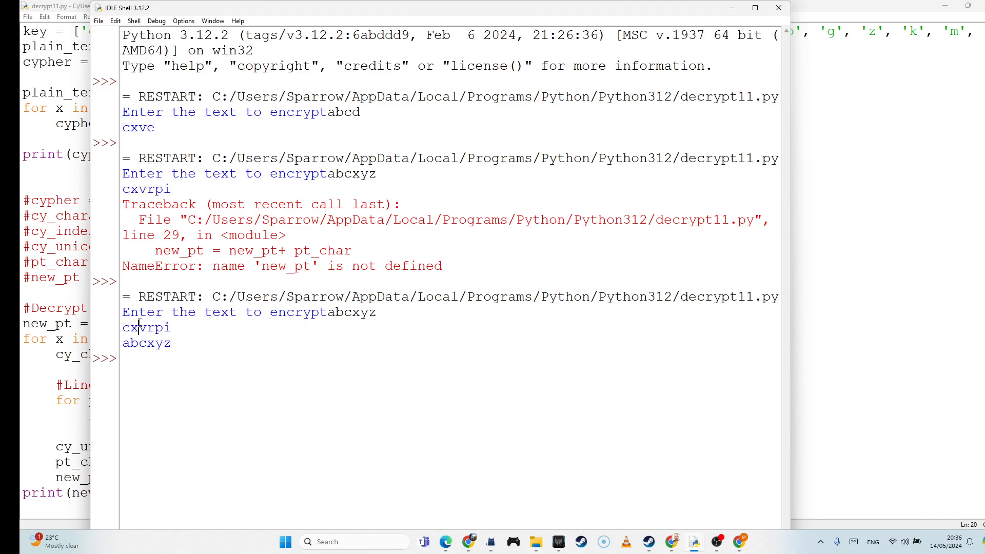
double_click(146, 327)
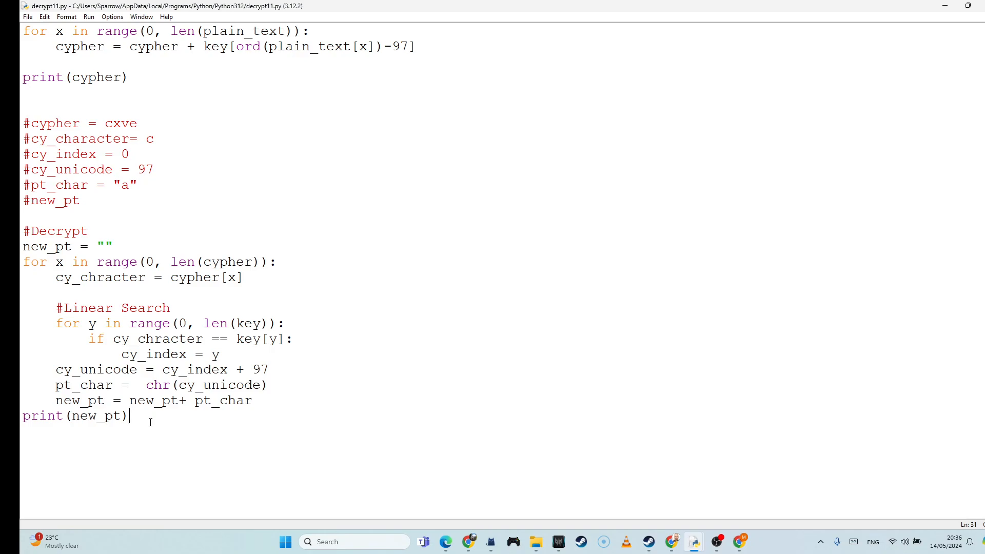
mouse_move(61, 200)
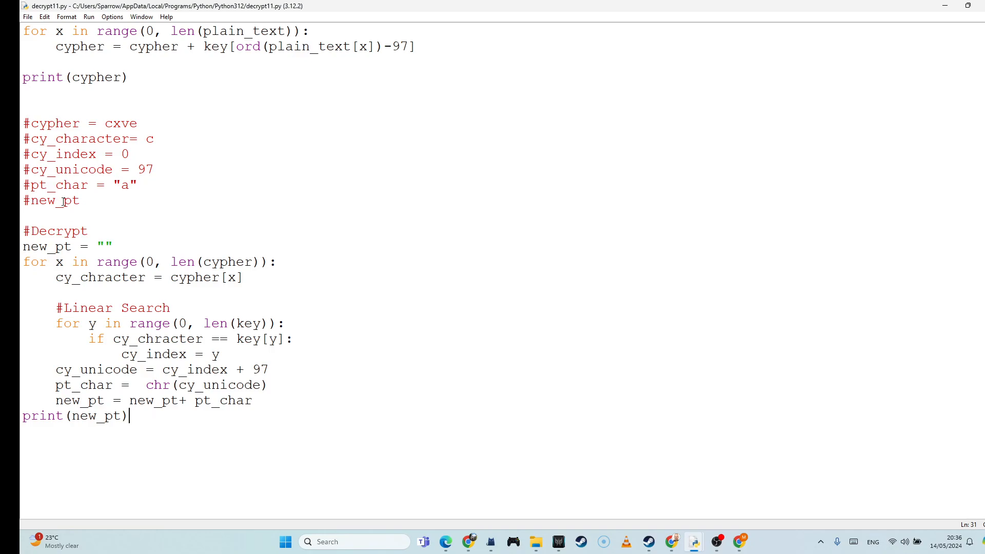
mouse_move(124, 123)
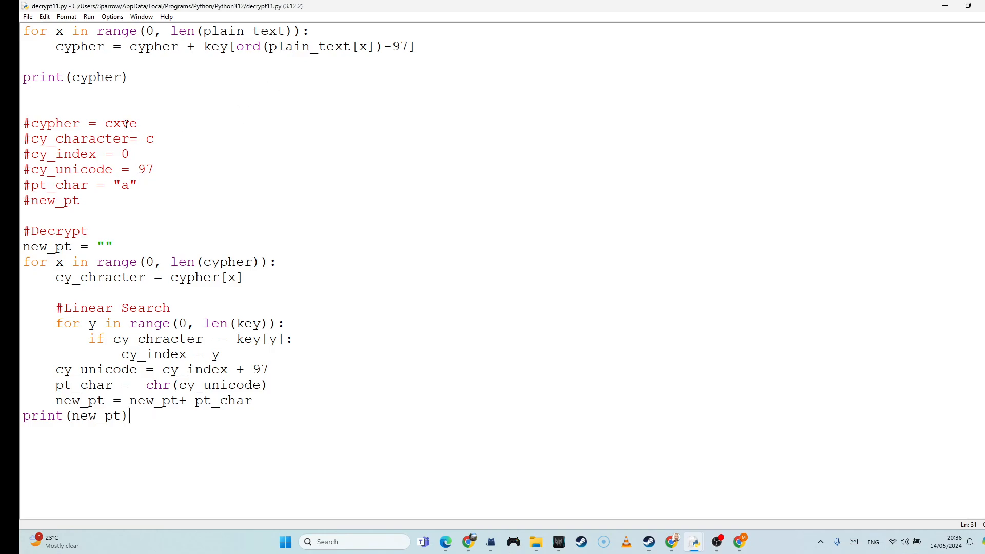
Scroll down decrypt11.py and cut out the whole #Decrypt block
scroll("down", 3)
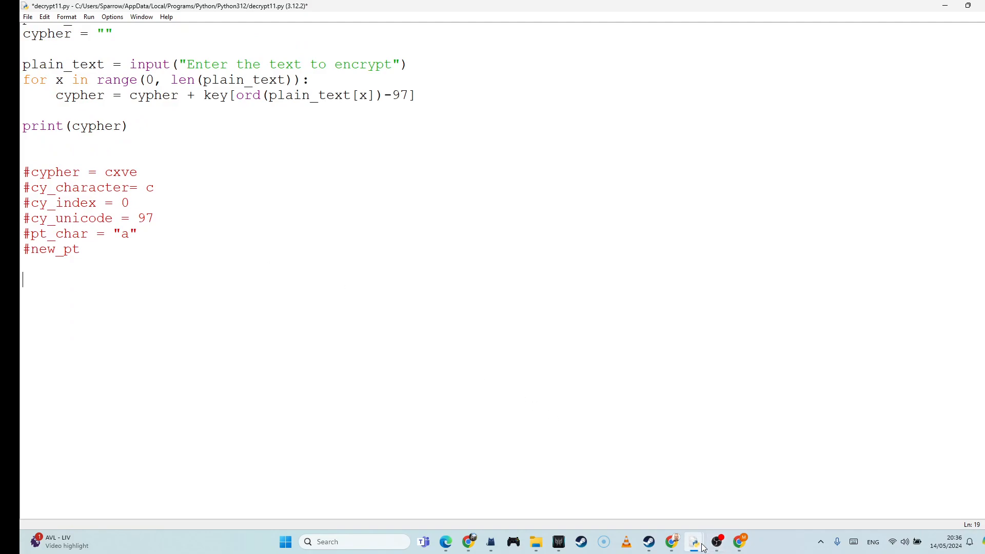
mouse_move(693, 541)
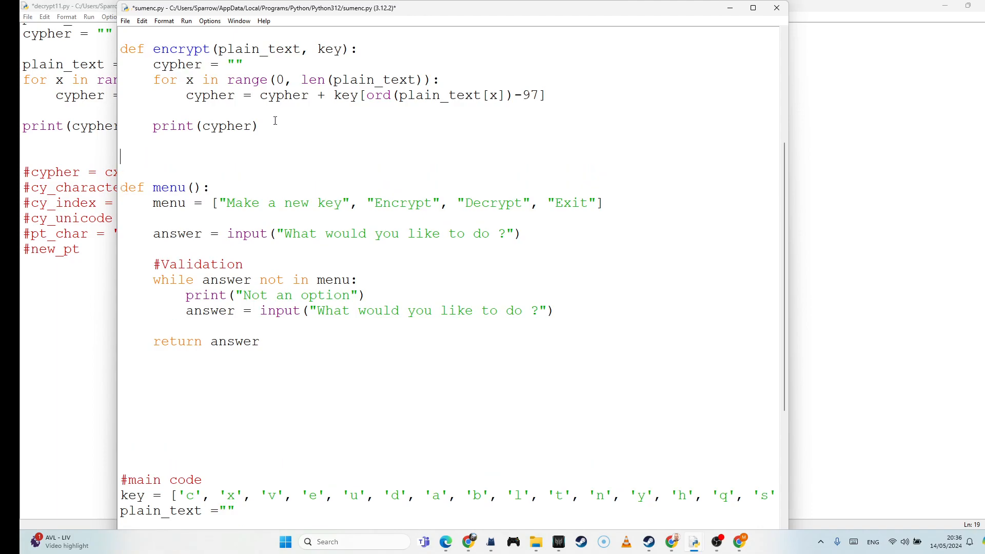
Write the function header def decrypt(cypher, key): below encrypt
type("def")
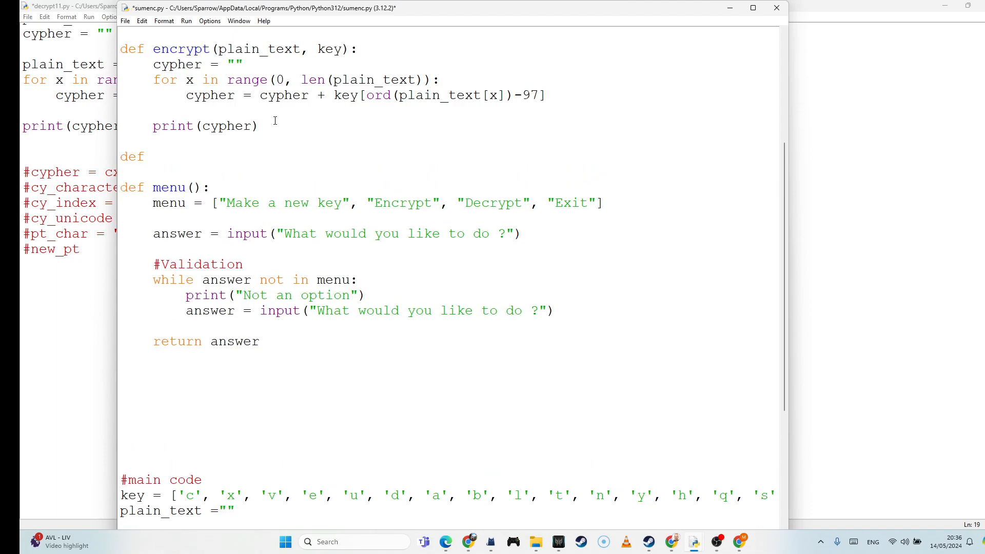
type("decry")
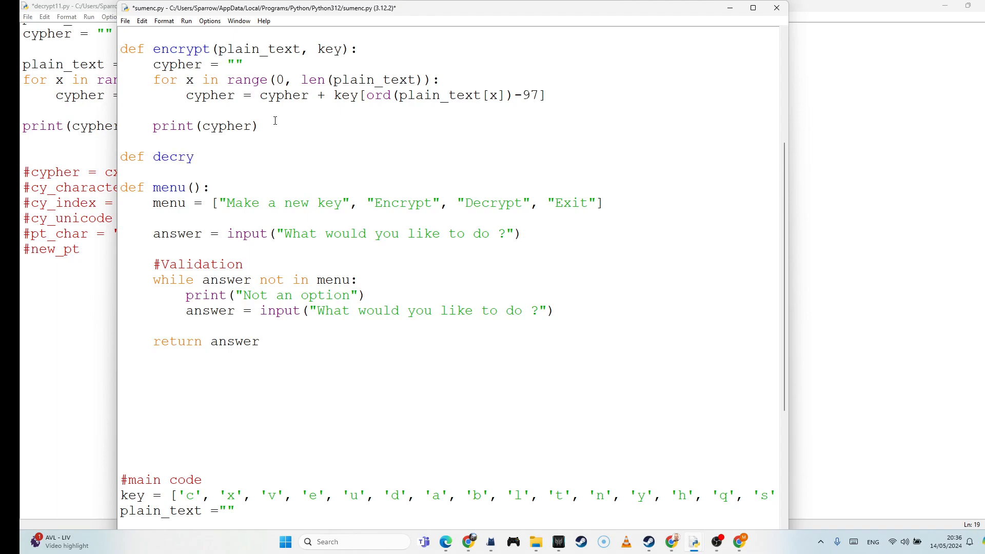
type("pt()")
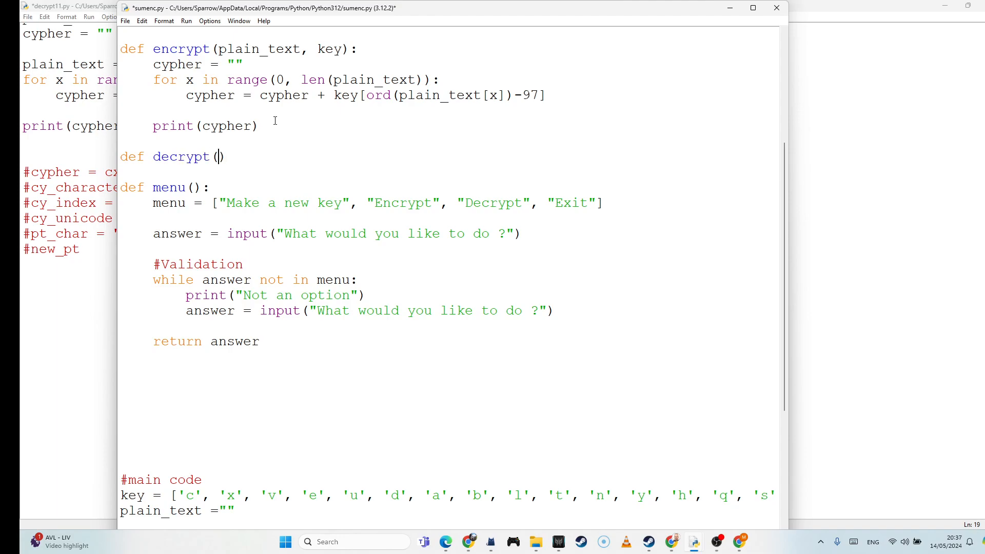
type("cypher")
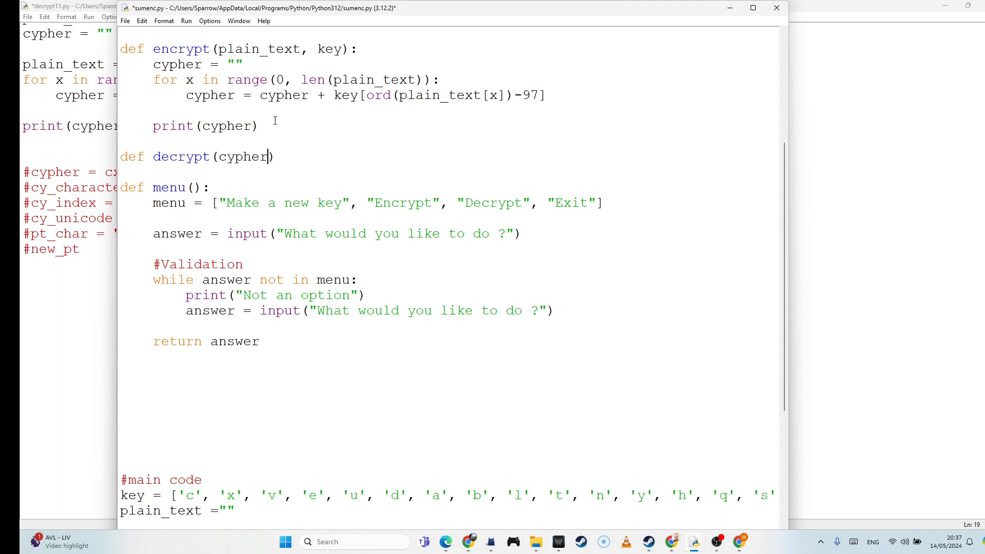
type(", ky")
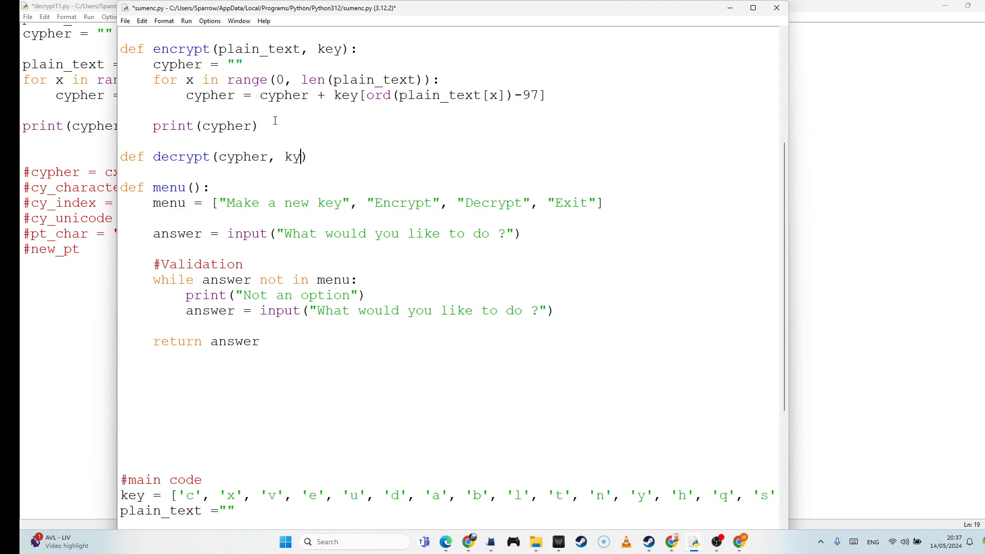
key("Backspace")
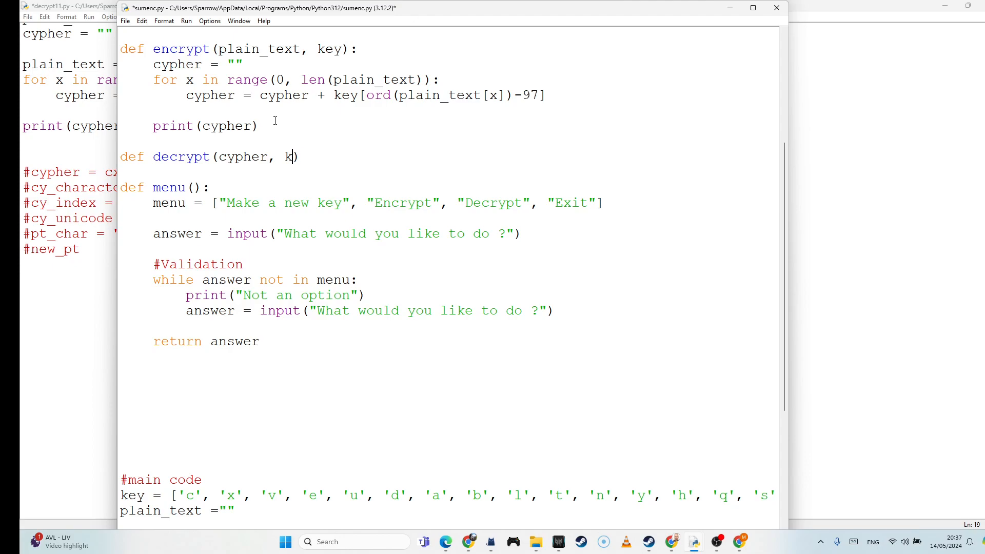
type("ey")
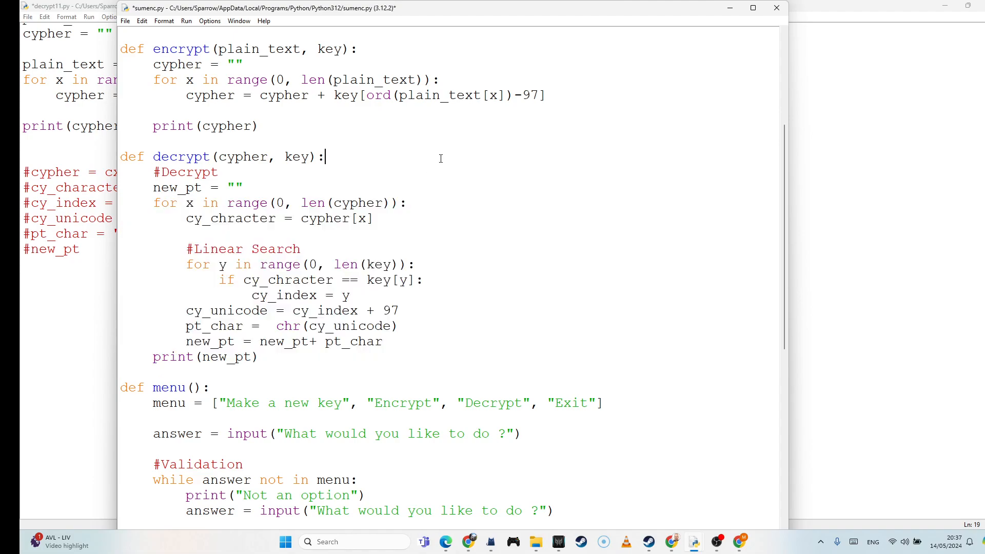
mouse_move(289, 176)
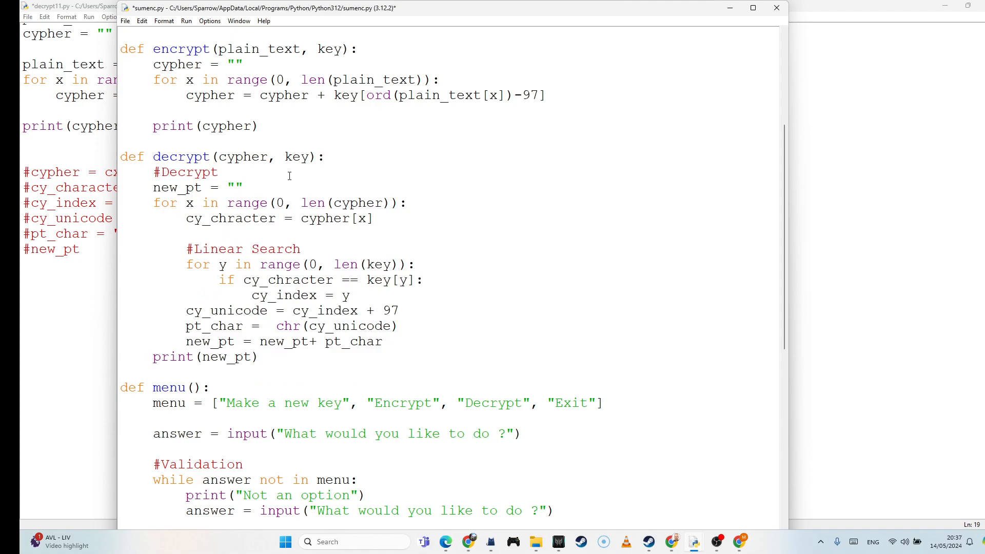
Move to the end of the pasted decrypt function body
left_click(327, 156)
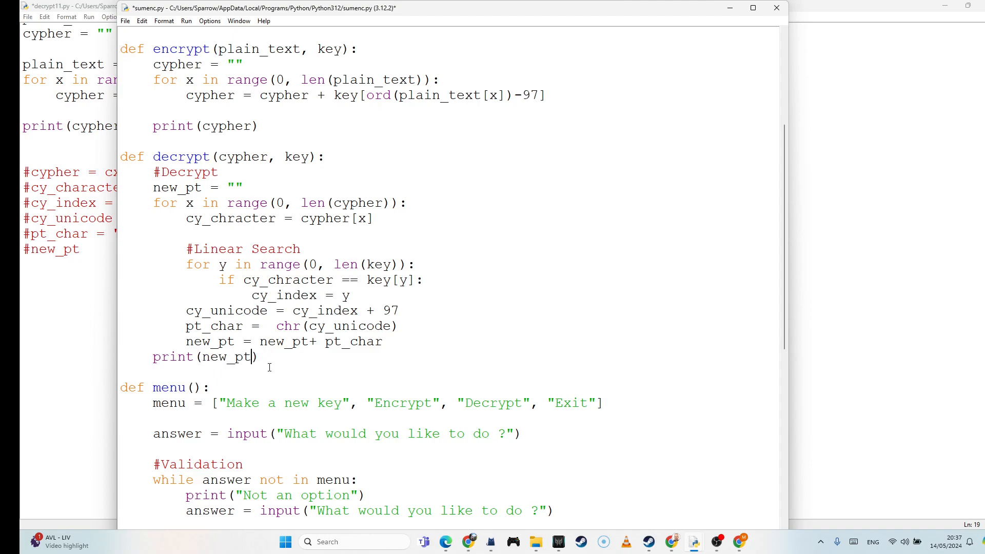
scroll("down", 3)
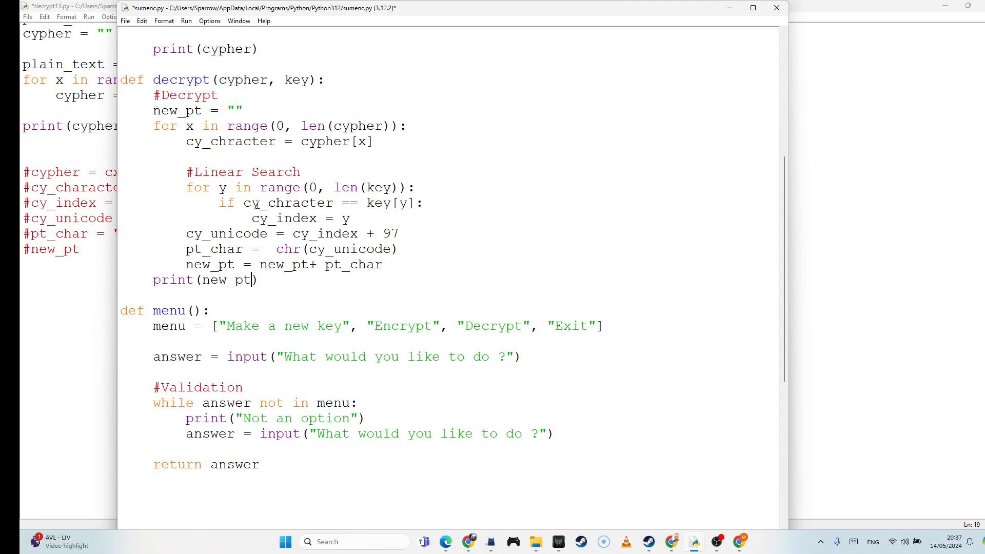
scroll("down", 3)
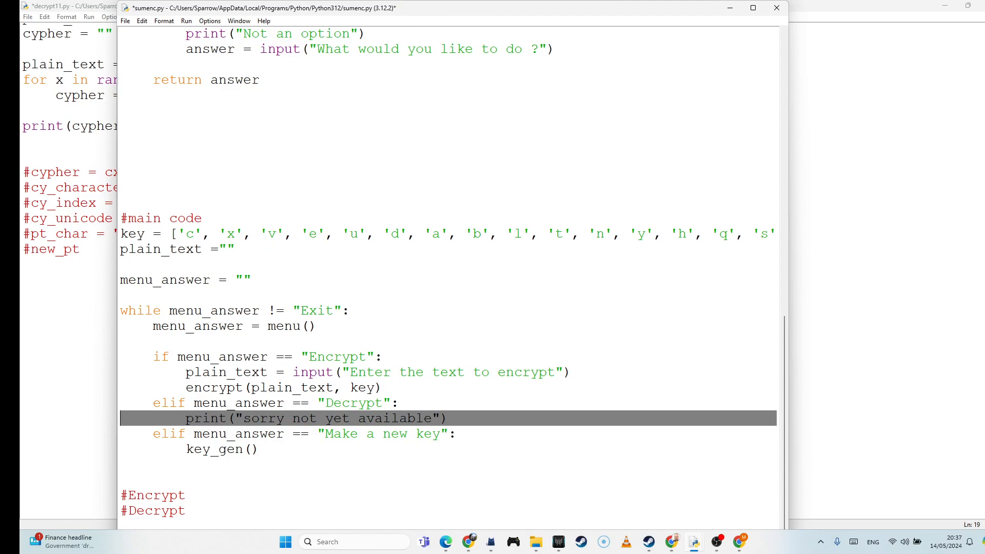
Replace the 'sorry not yet available' placeholder with a decrypt(cypher, key) call
left_click(321, 194)
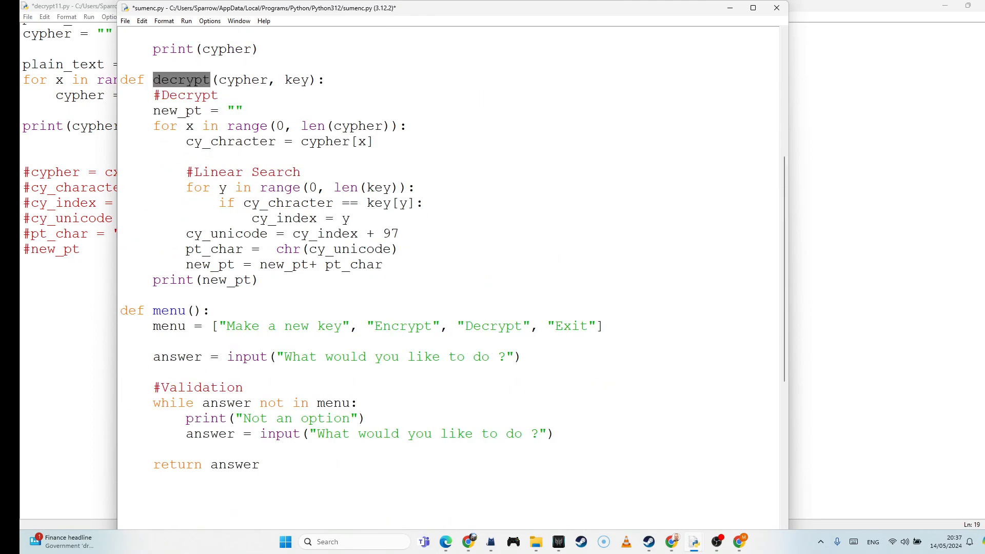
scroll("down", 3)
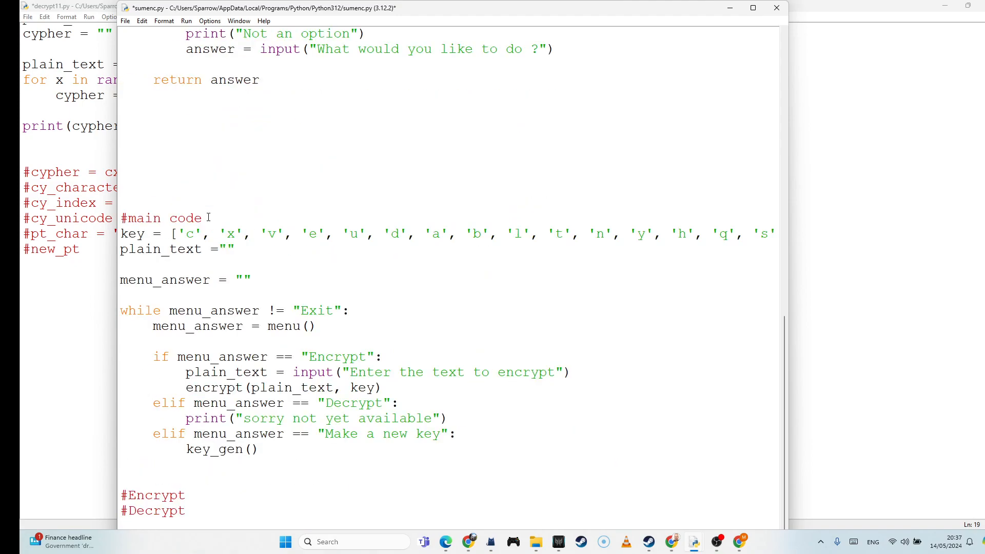
left_click_drag(319, 418, 447, 419)
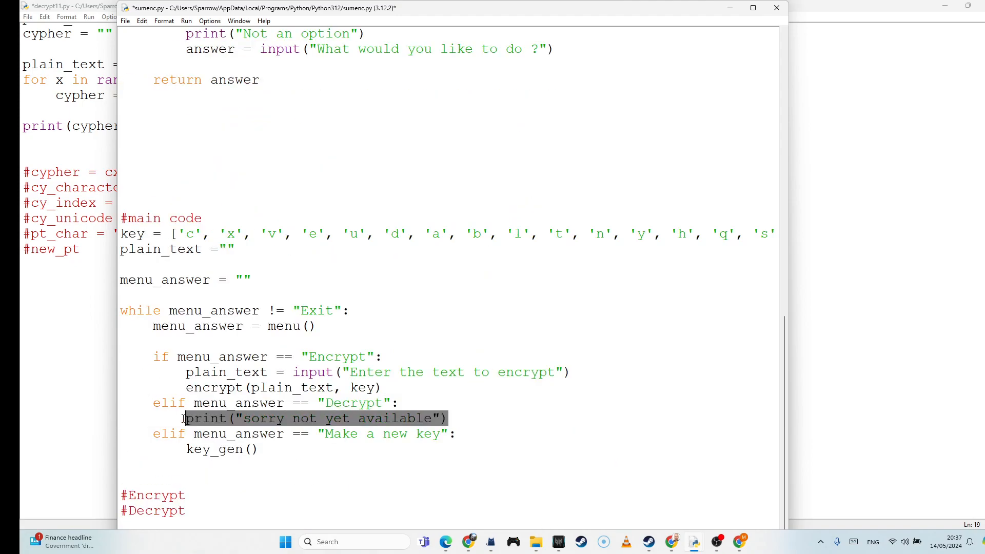
type("decrypt(")
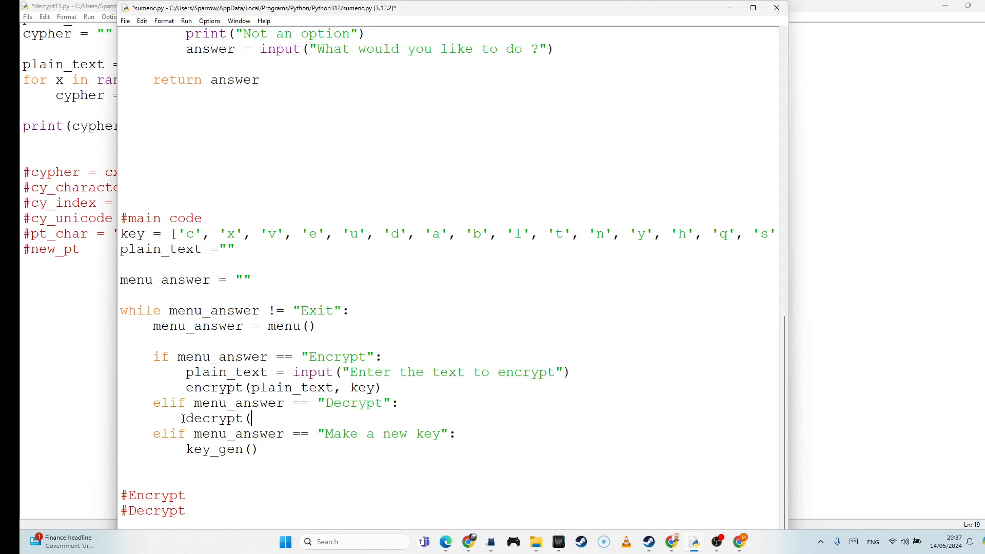
type(")")
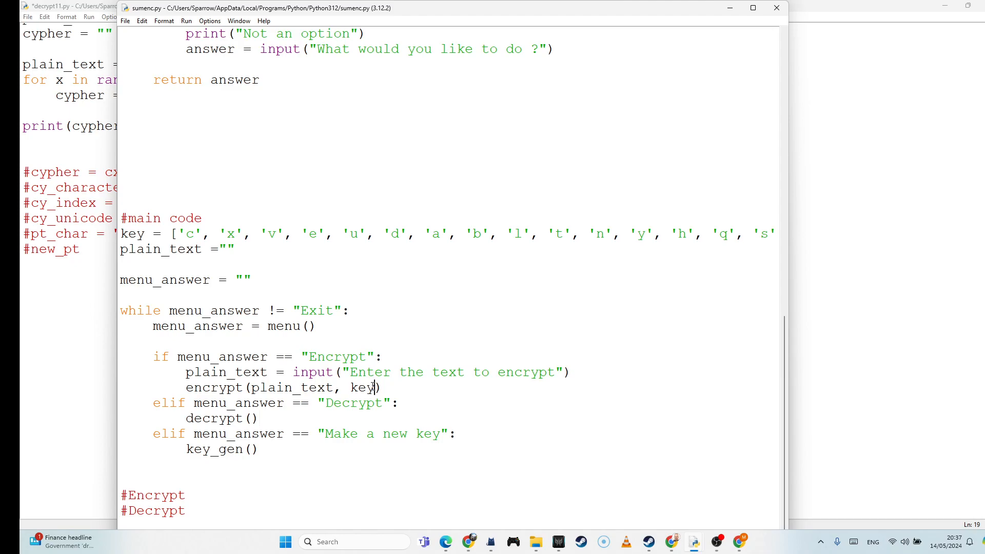
left_click_drag(250, 388, 374, 388)
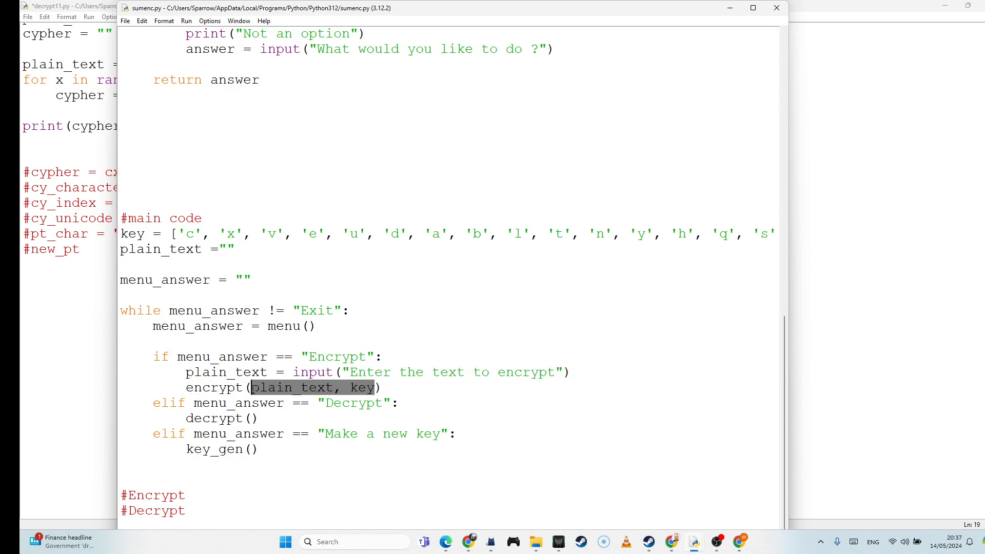
type("plain_text, key")
left_click(448, 419)
type("c, ke")
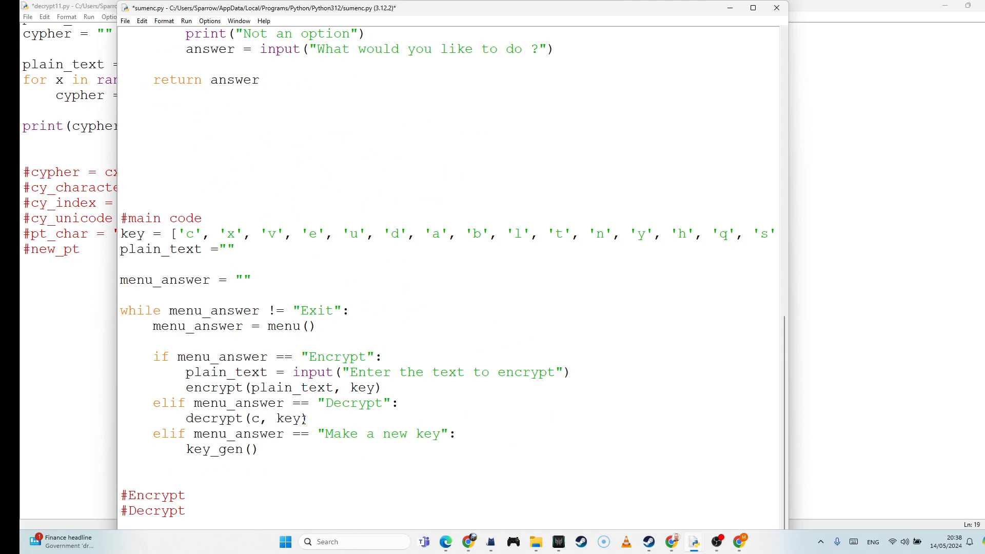
type("ypher)")
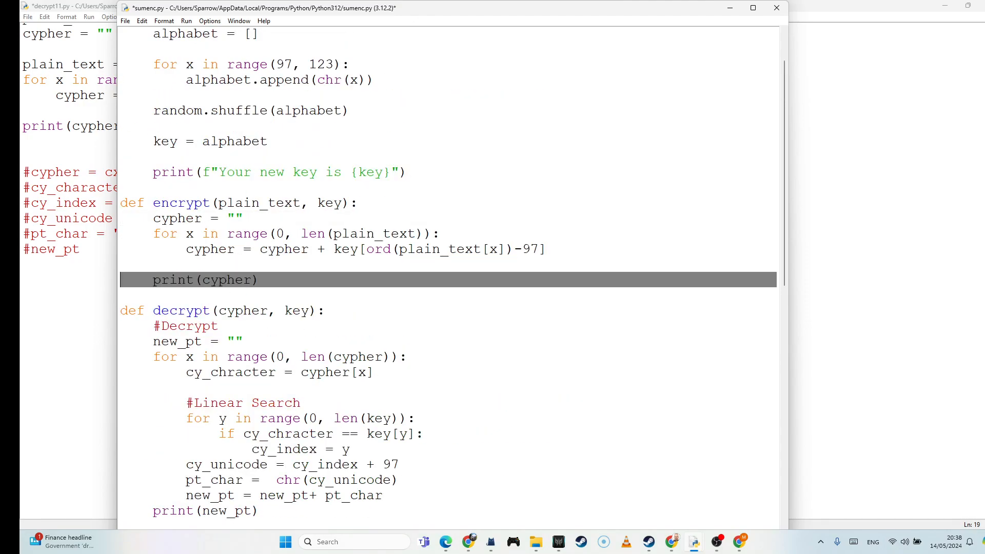
Add return cypher after encrypt's print line
left_click(291, 284)
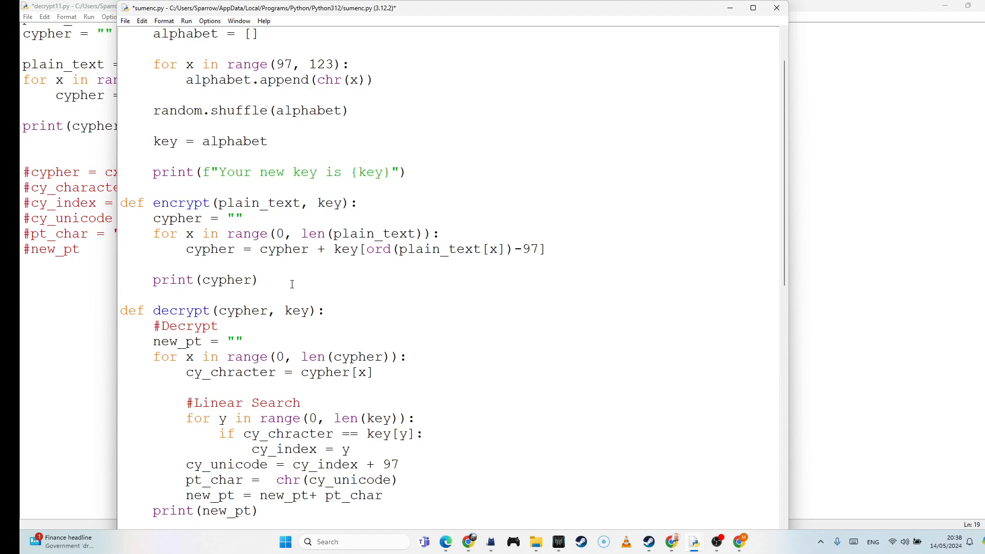
type("return")
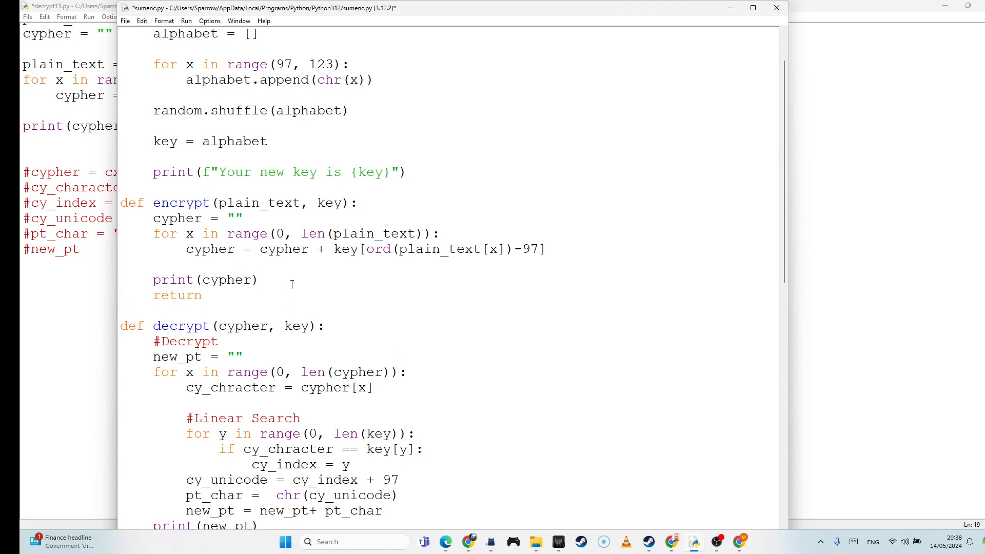
type("cypher")
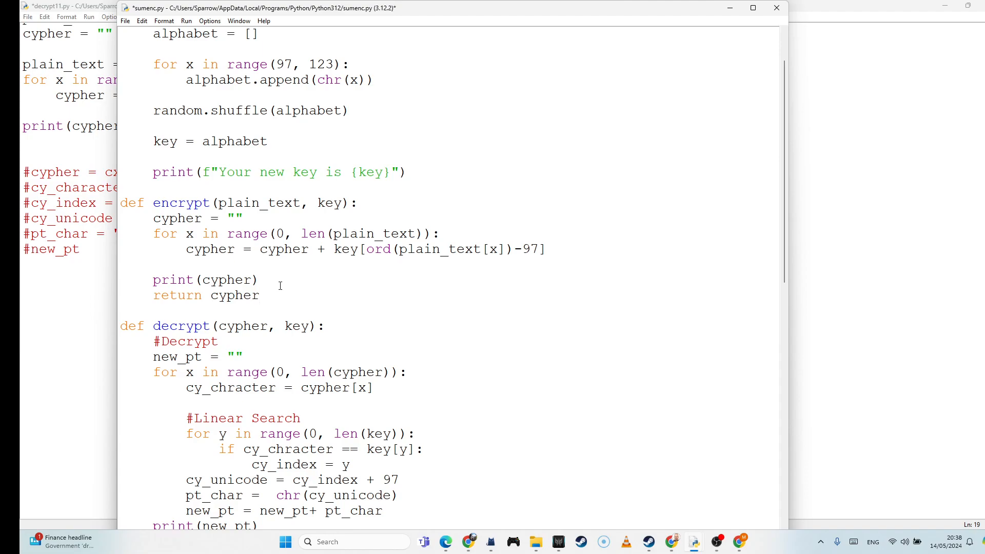
Save and add a cypher input line above the decrypt(cypher, key) call
scroll("down", 3)
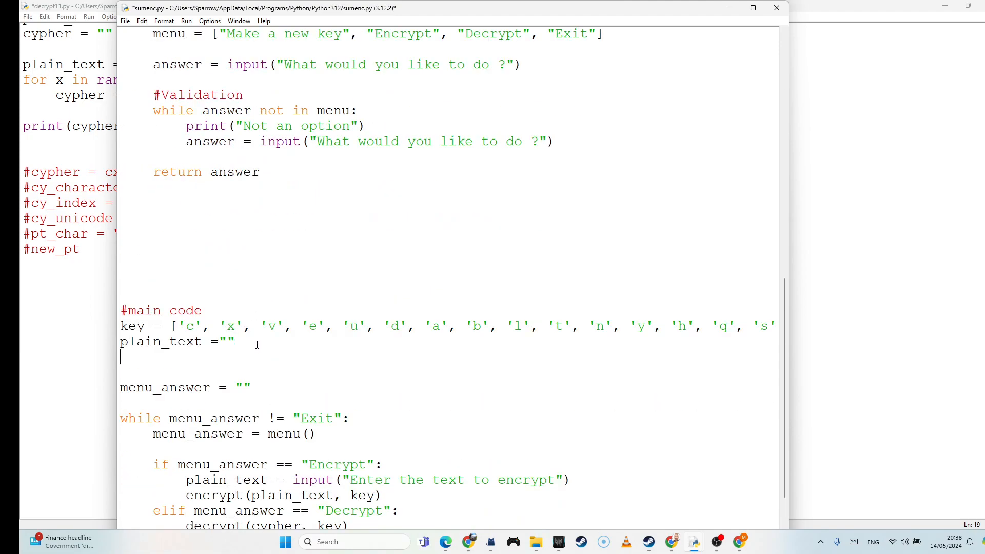
type("cypher")
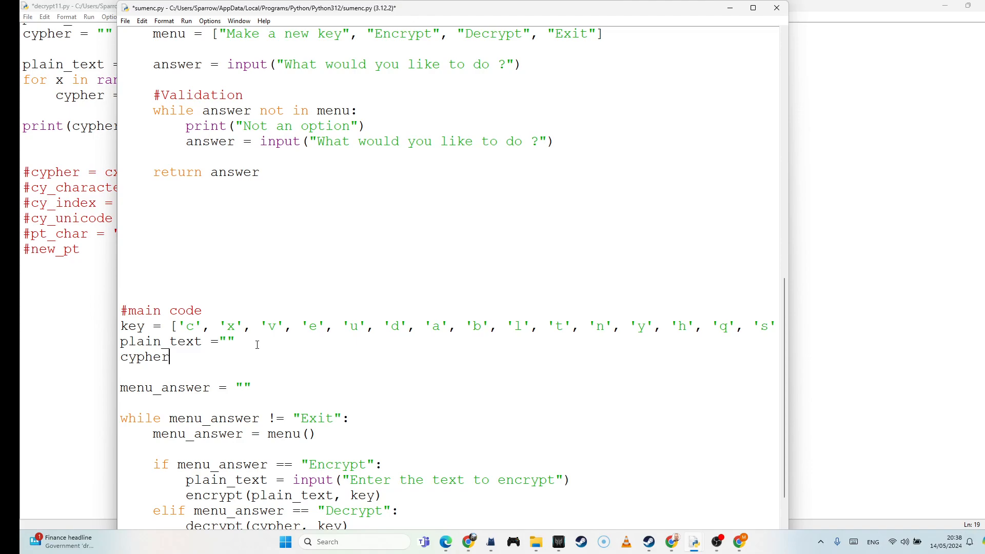
type("=")
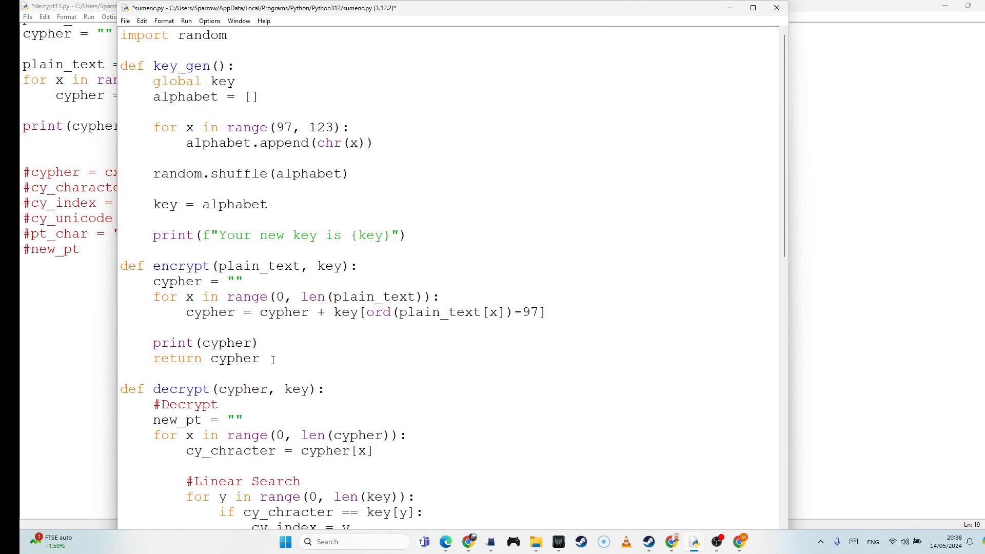
key("Delete")
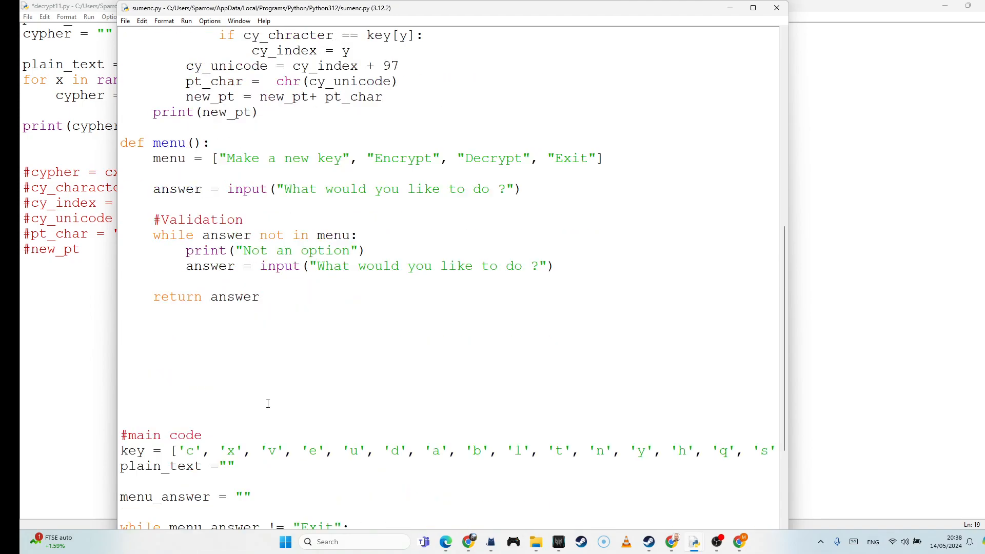
scroll("down", 3)
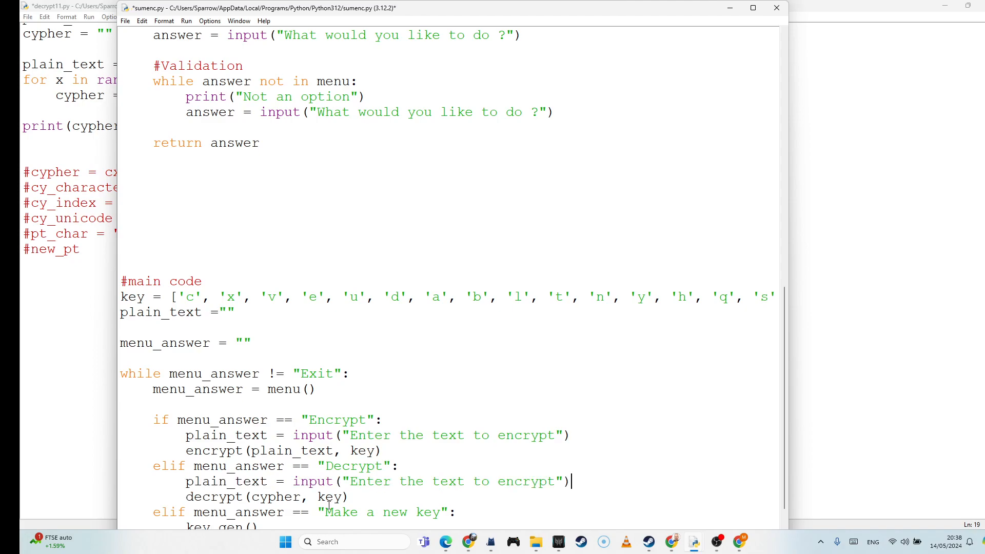
type("cy")
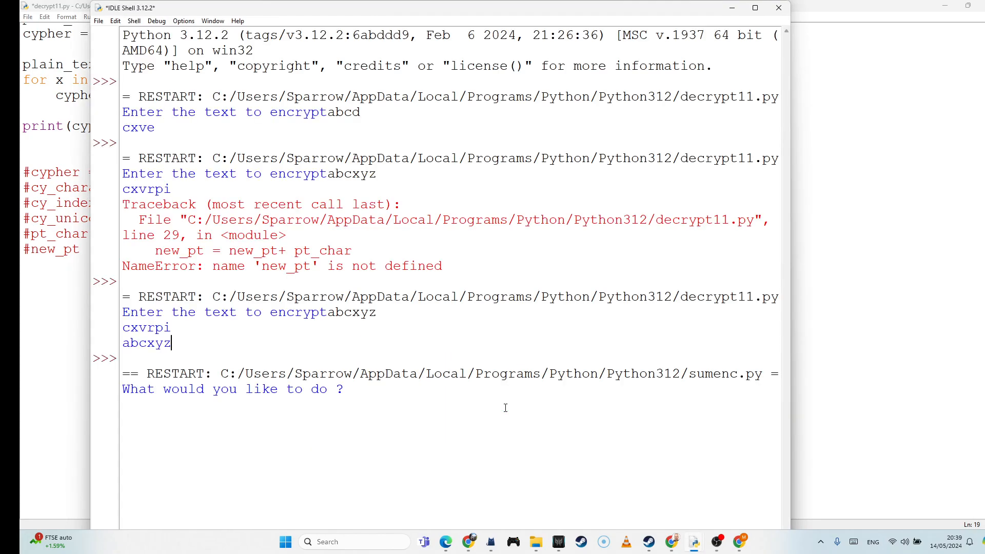
Choose Encrypt and encrypt HelloWorld, producing xuyysfsoye
type("D")
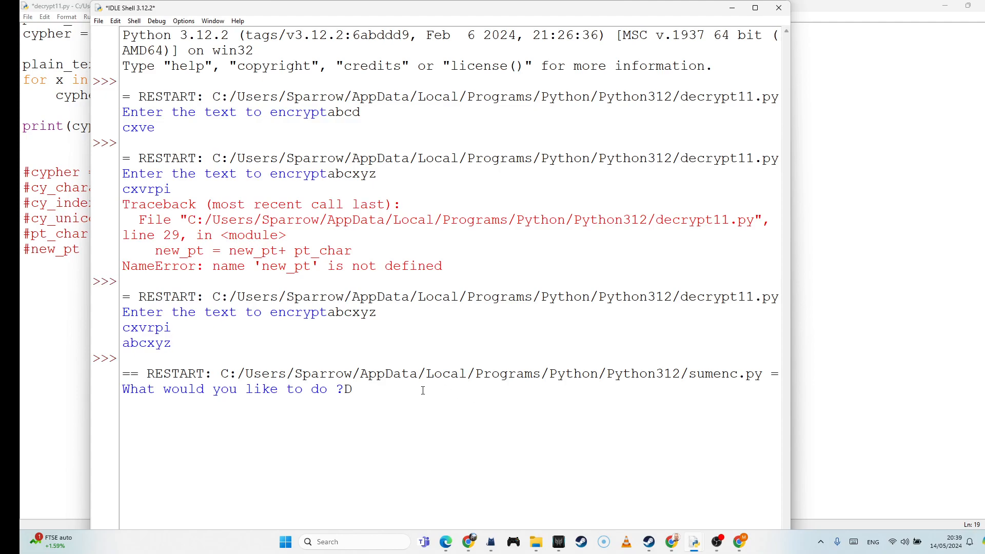
type("ecr")
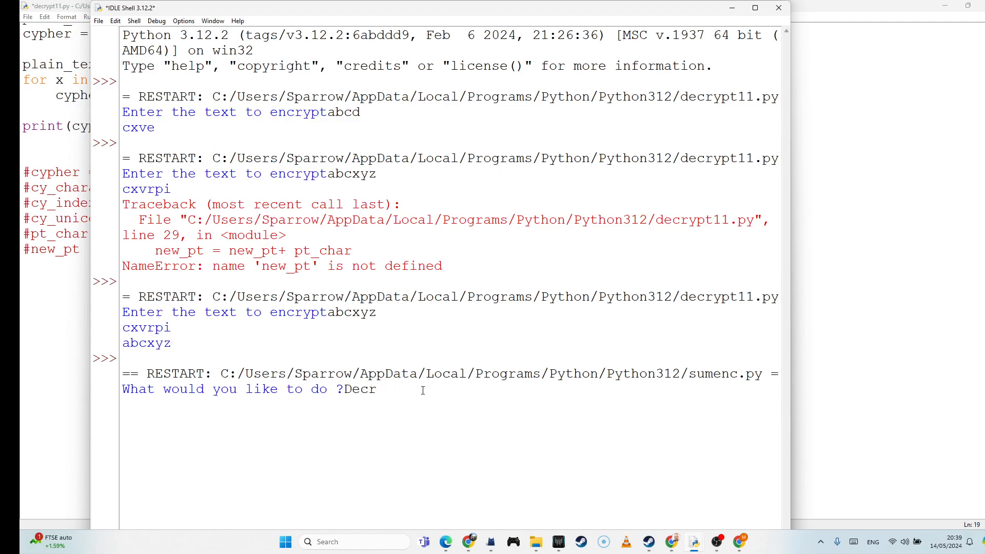
type("Encrypt")
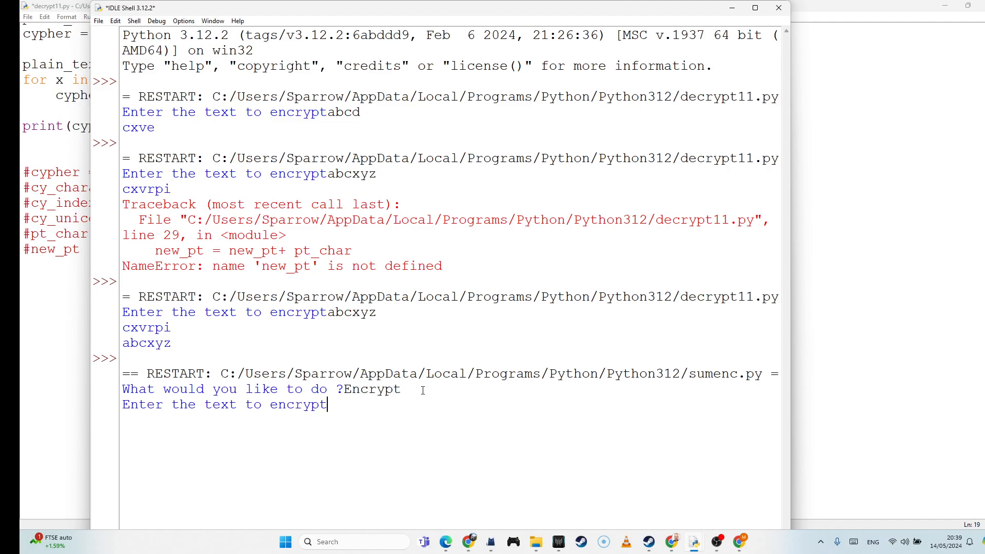
type("H")
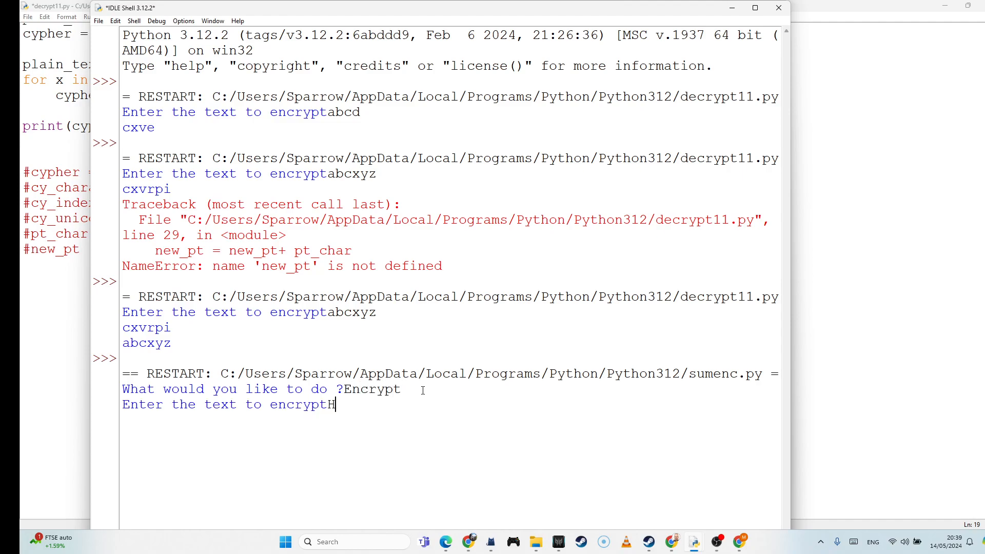
key("Backspace")
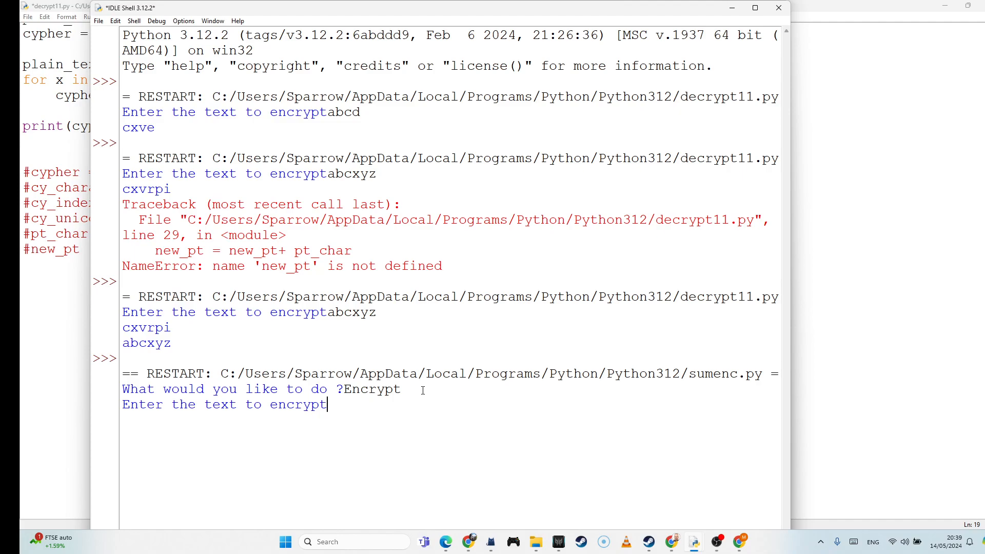
type("Hello")
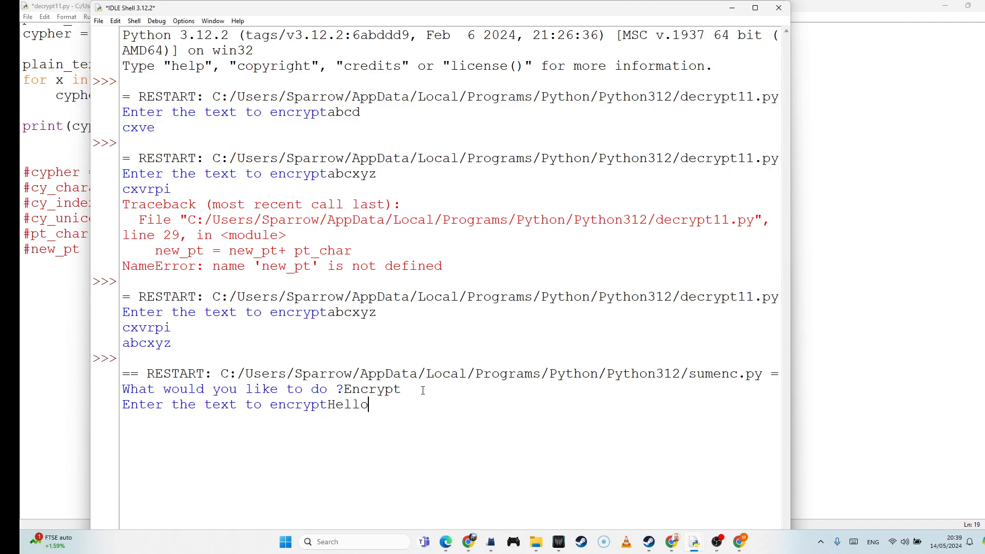
type("World")
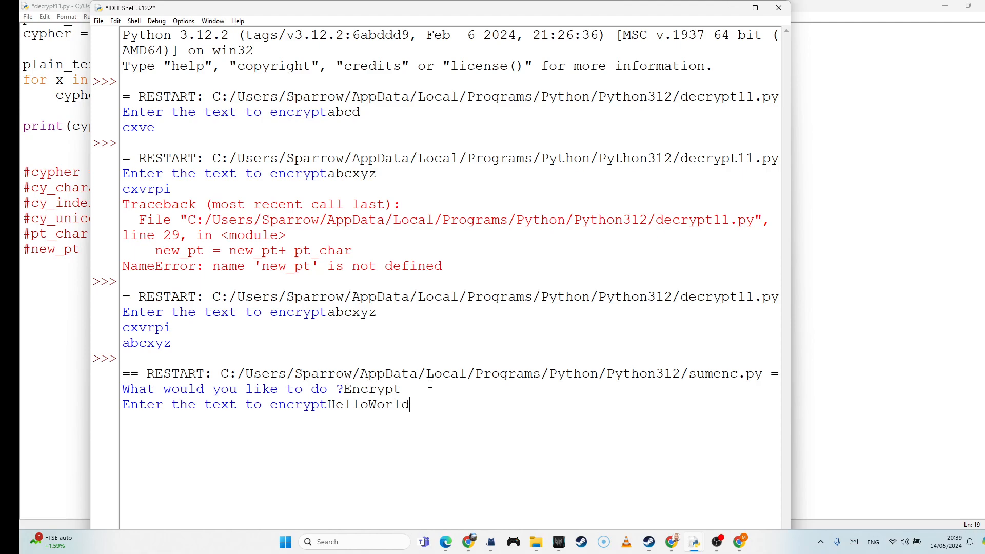
key("enter")
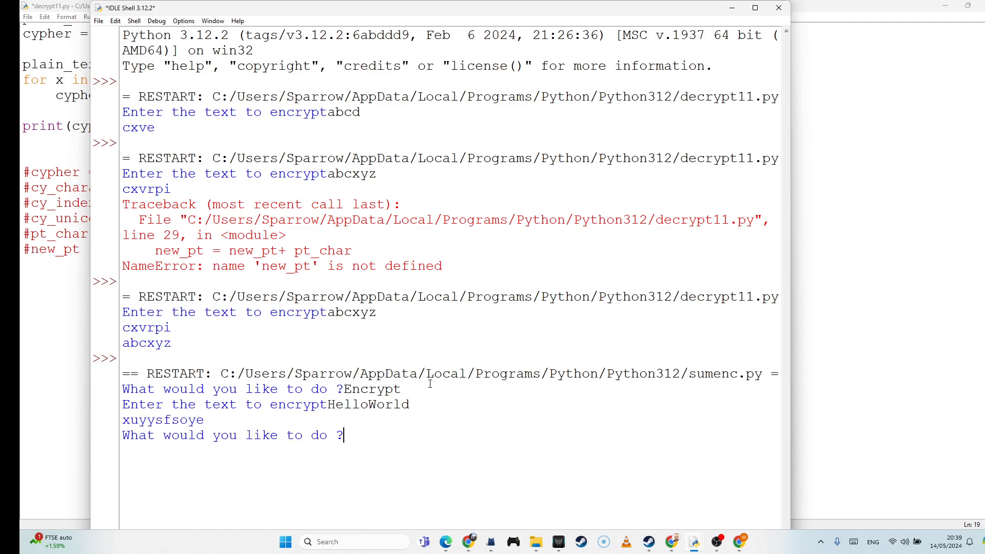
Copy xuyysfsoye, choose Decrypt, and enter xuyysfsoye as the text
double_click(162, 419)
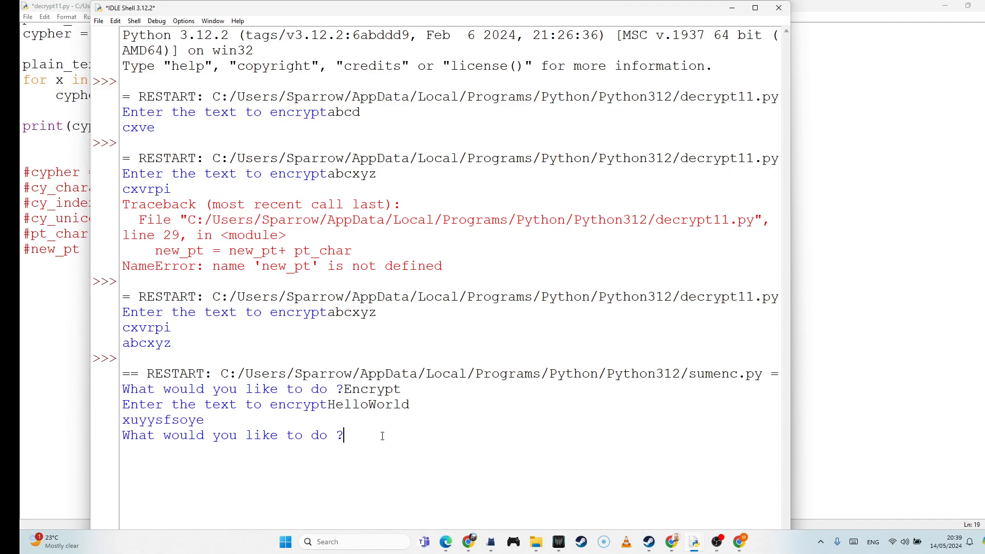
type("Deccrypt")
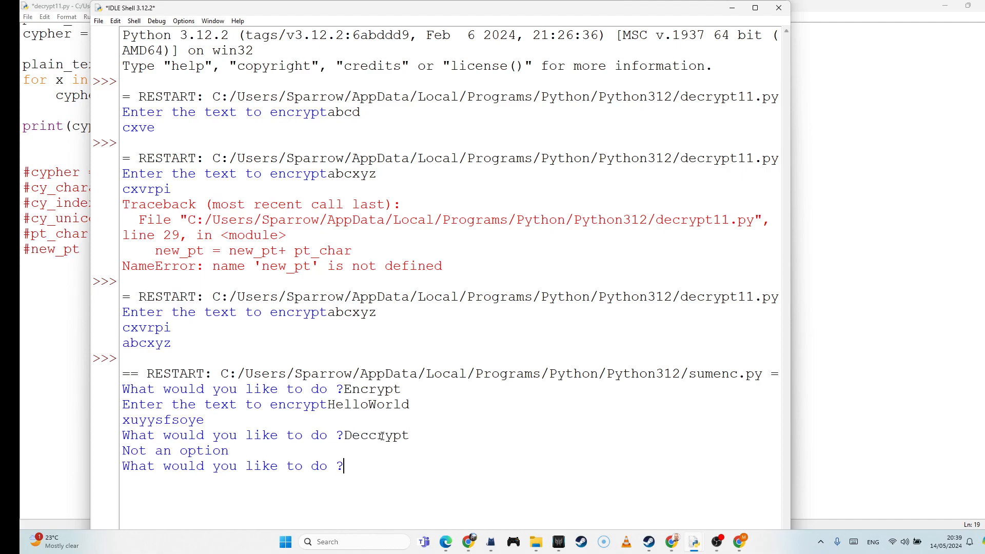
type("Decrypt")
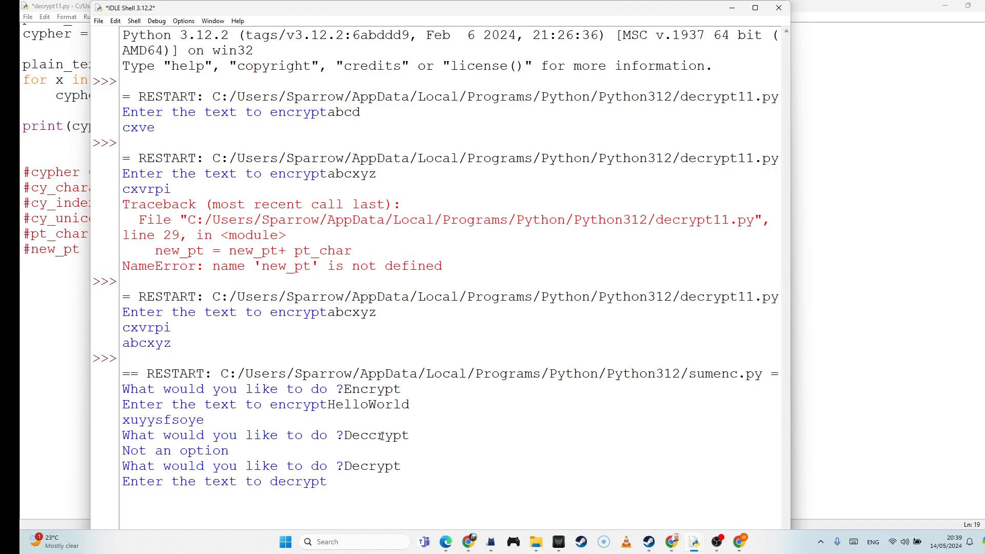
type("xuyysfsoye")
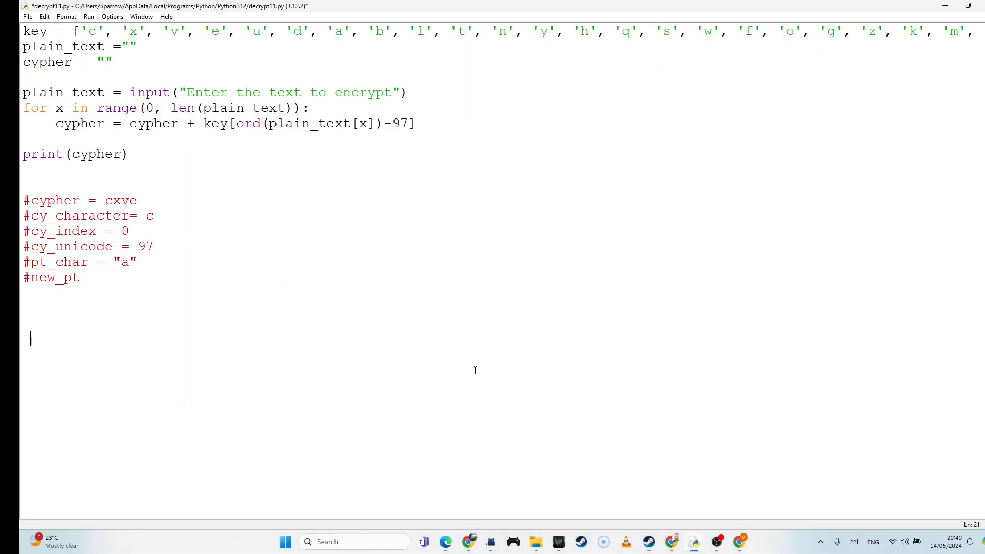
mouse_move(716, 542)
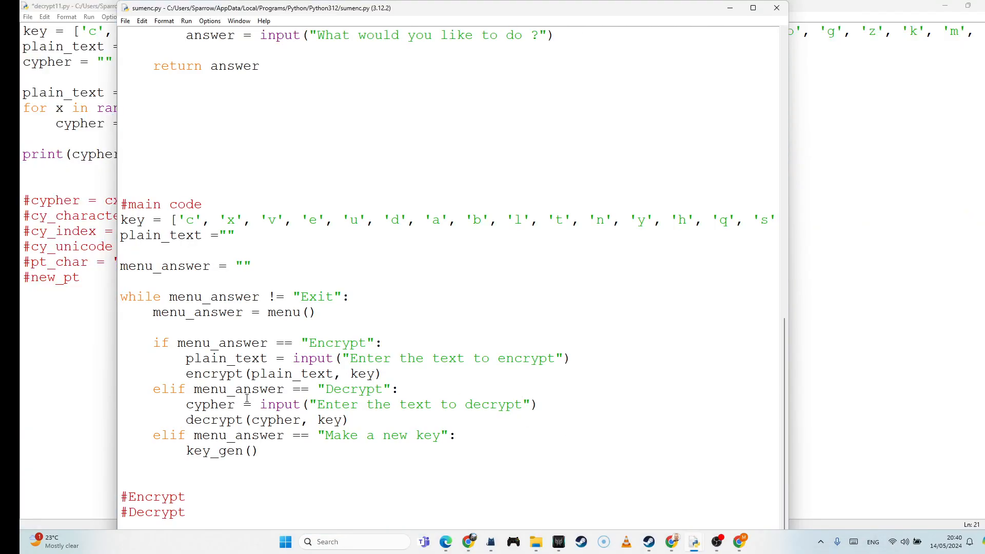
Review the decrypt(cypher, key) definition, highlighting its key parameter
double_click(276, 420)
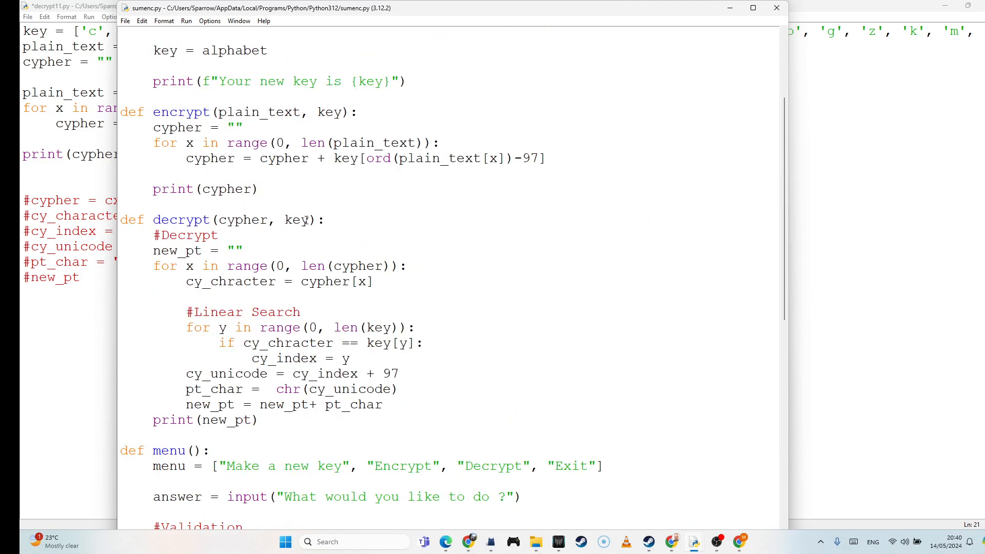
double_click(296, 219)
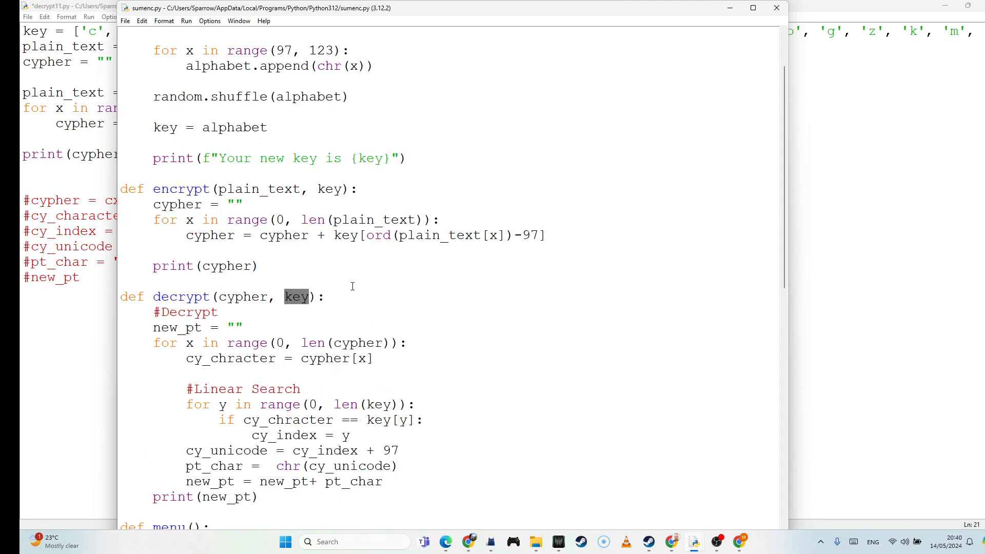
scroll("down", 3)
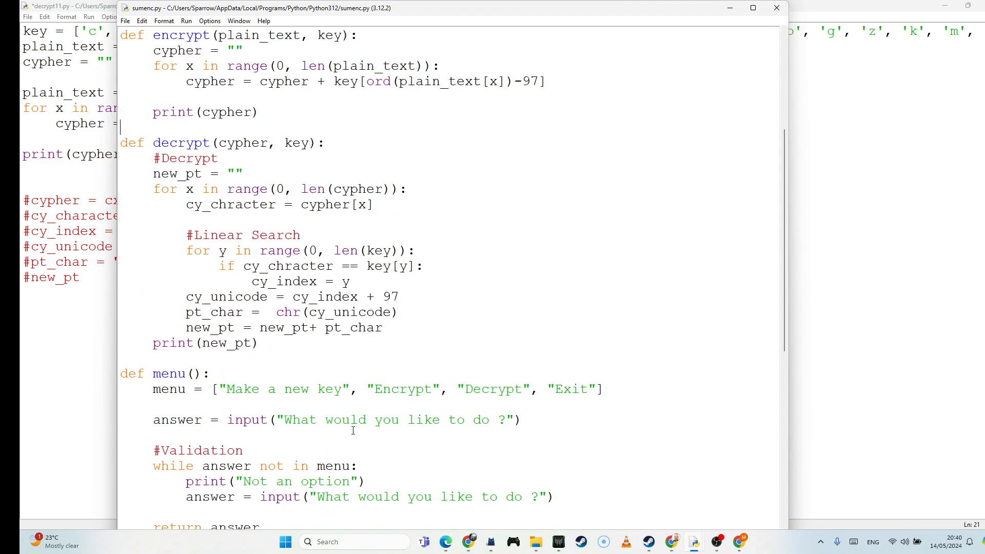